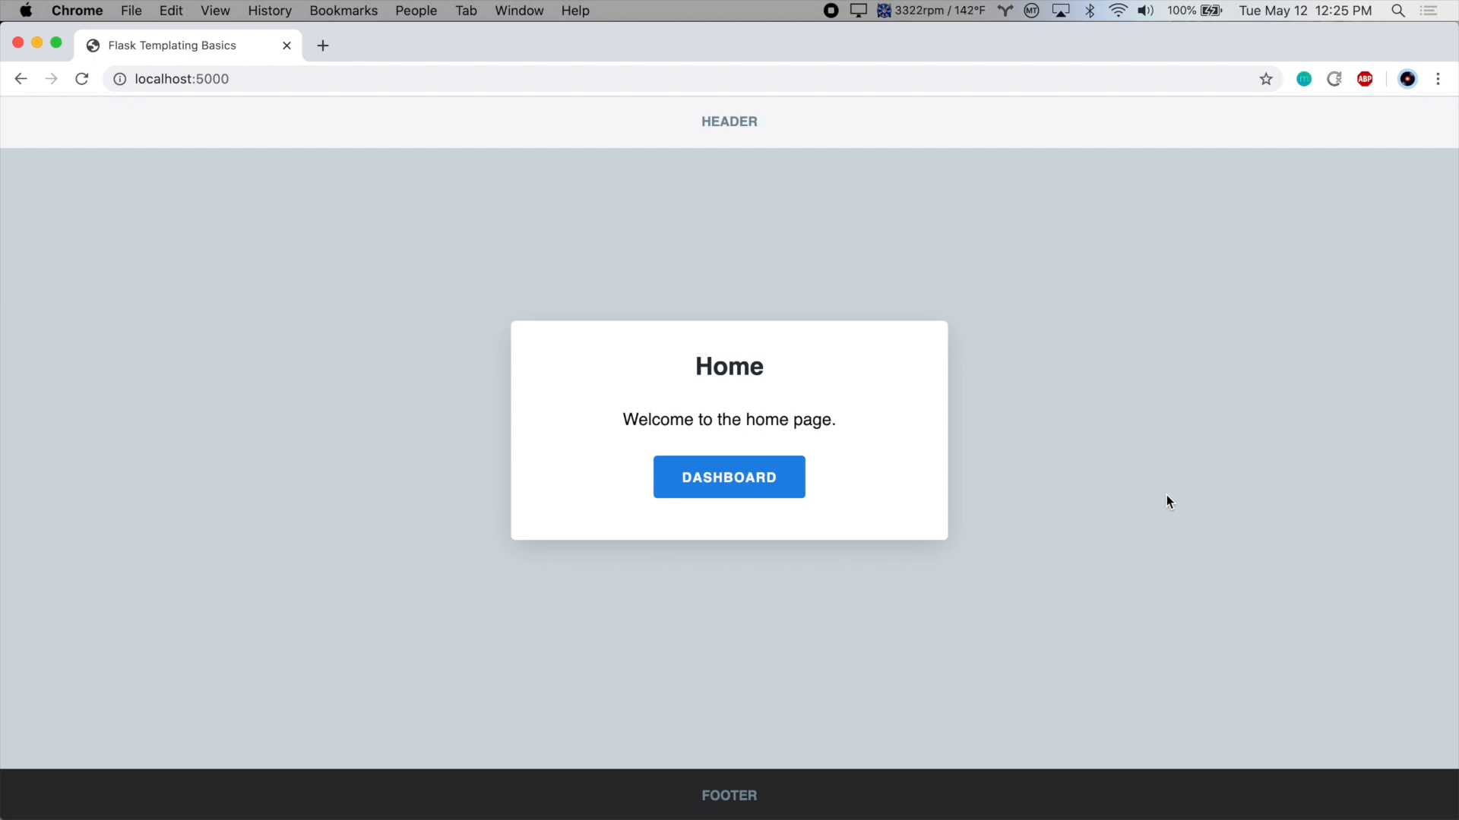
pyautogui.moveTo(950, 544)
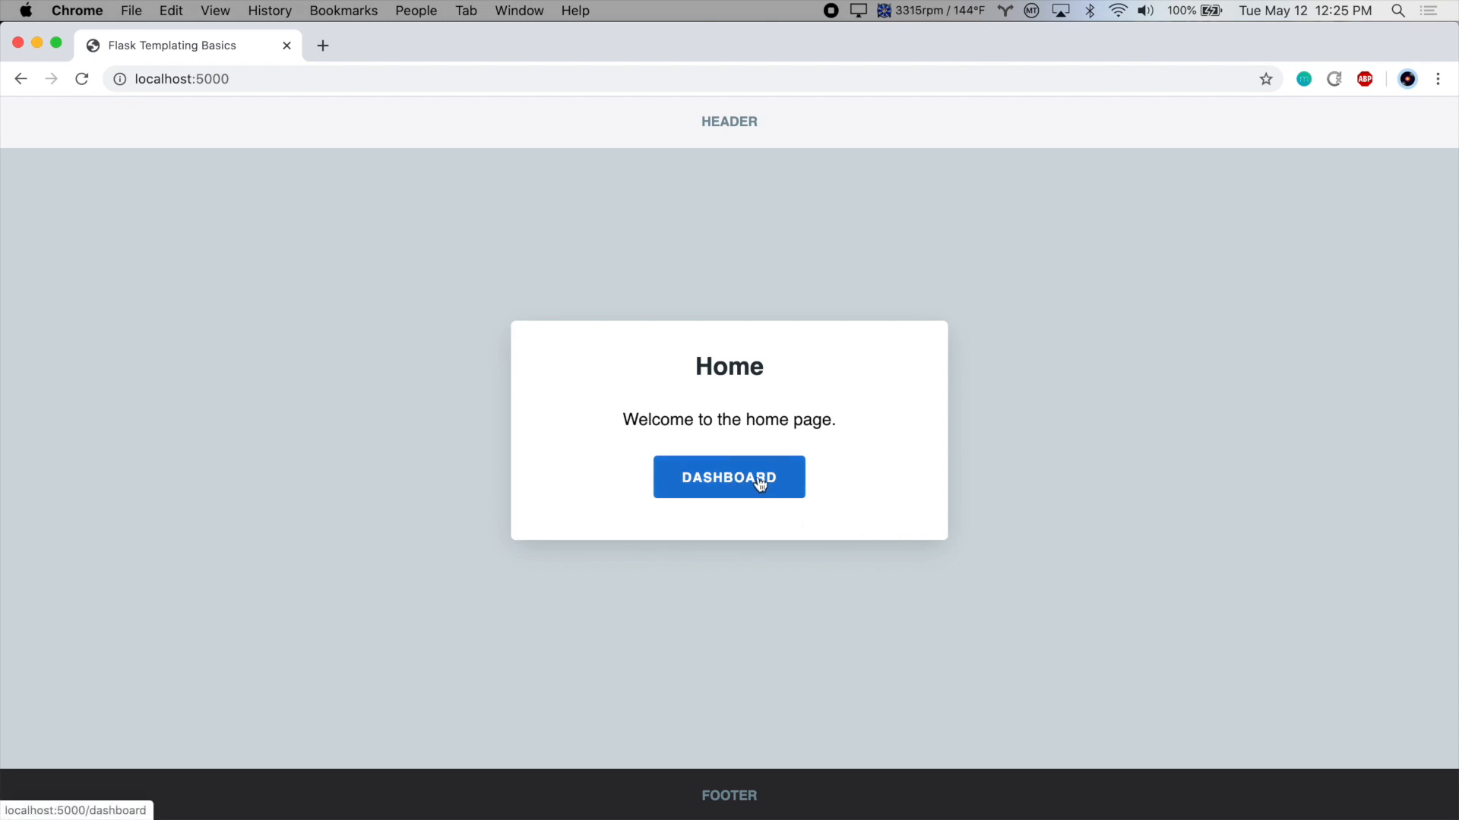
# Step: Review the site's Home and Dashboard links and the hardcoded paths in home.html and dashboard.html
pyautogui.click(728, 478)
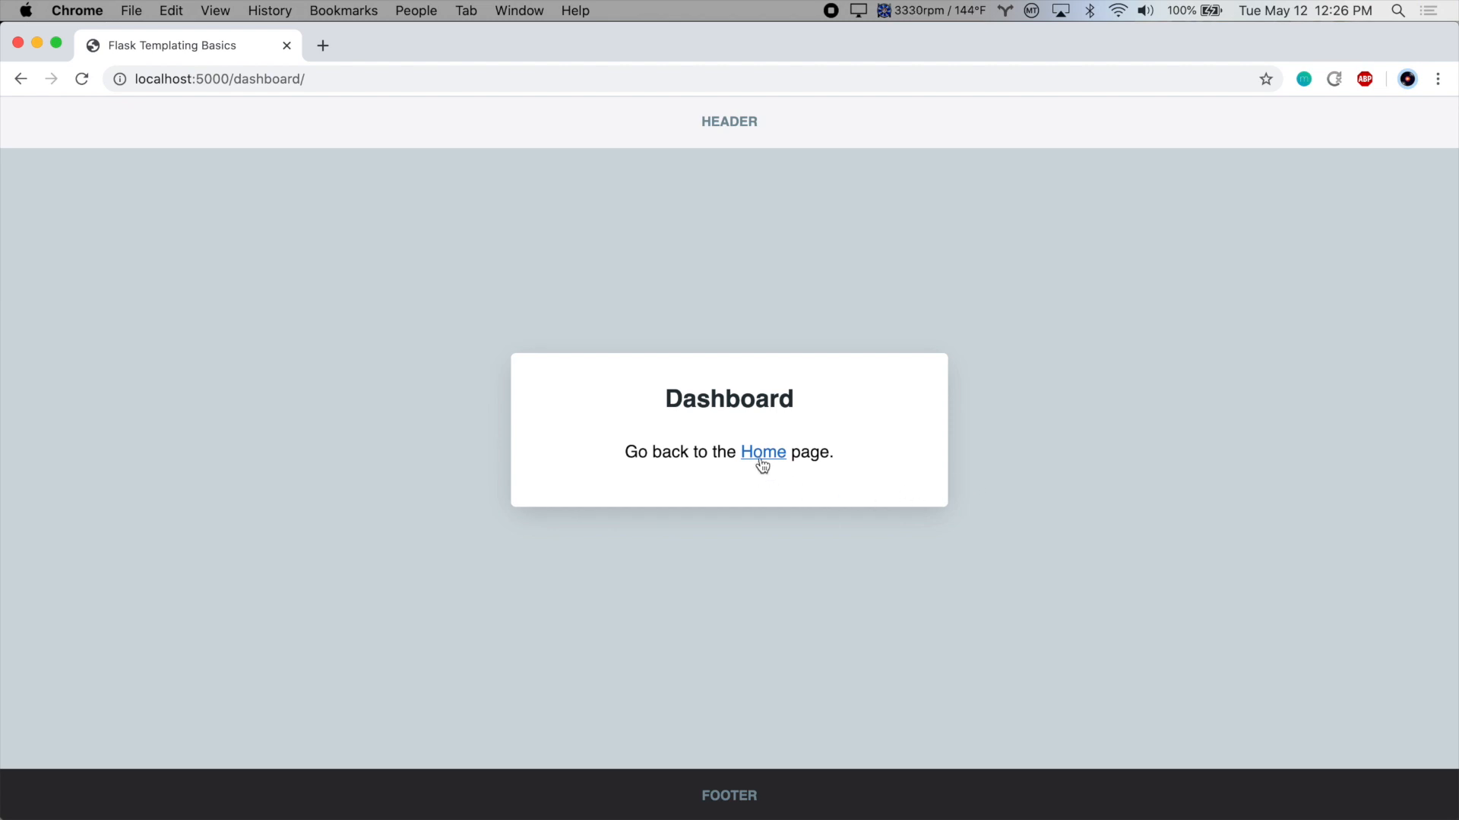
pyautogui.click(761, 453)
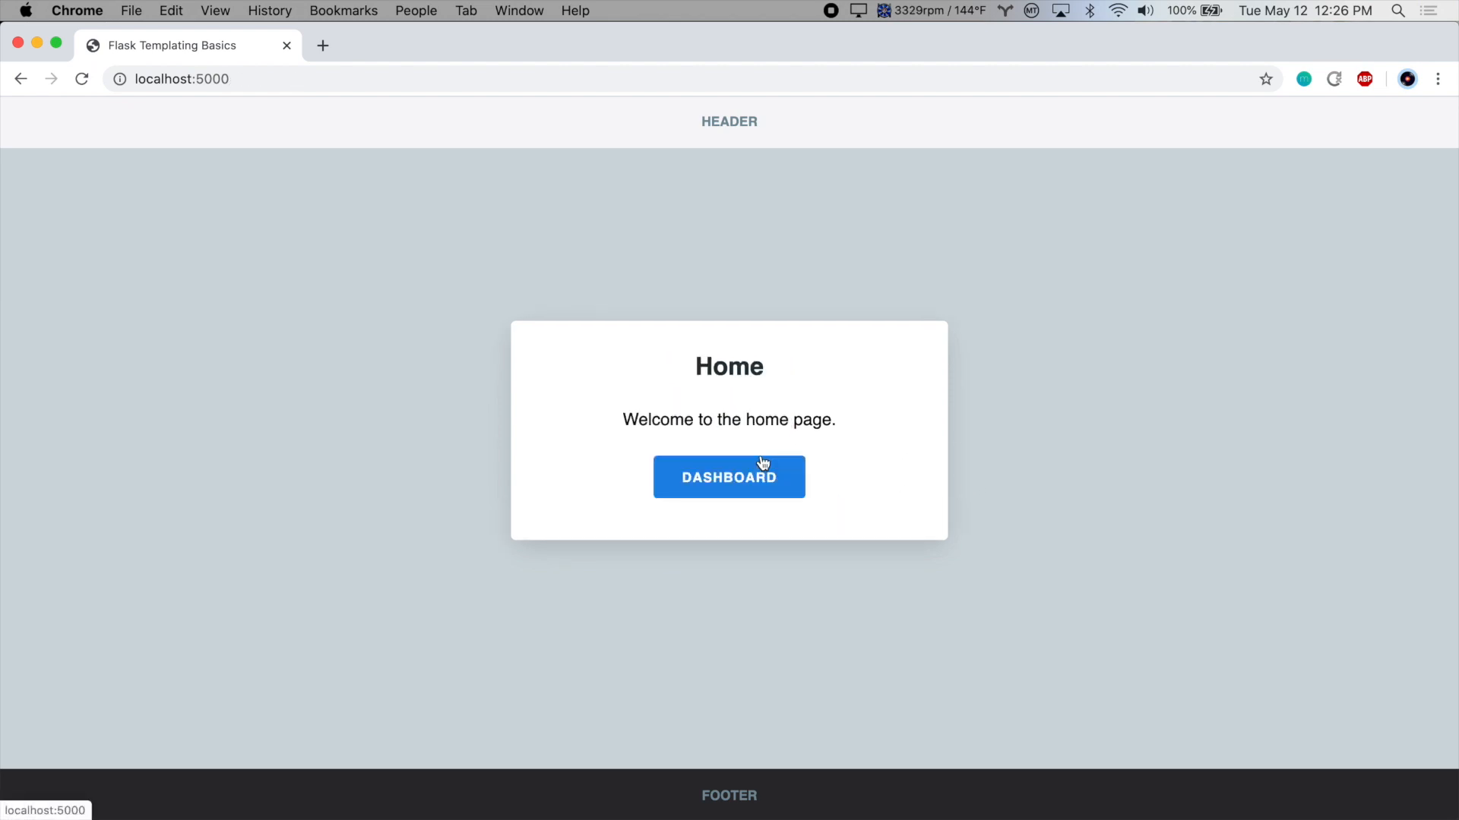
pyautogui.moveTo(815, 517)
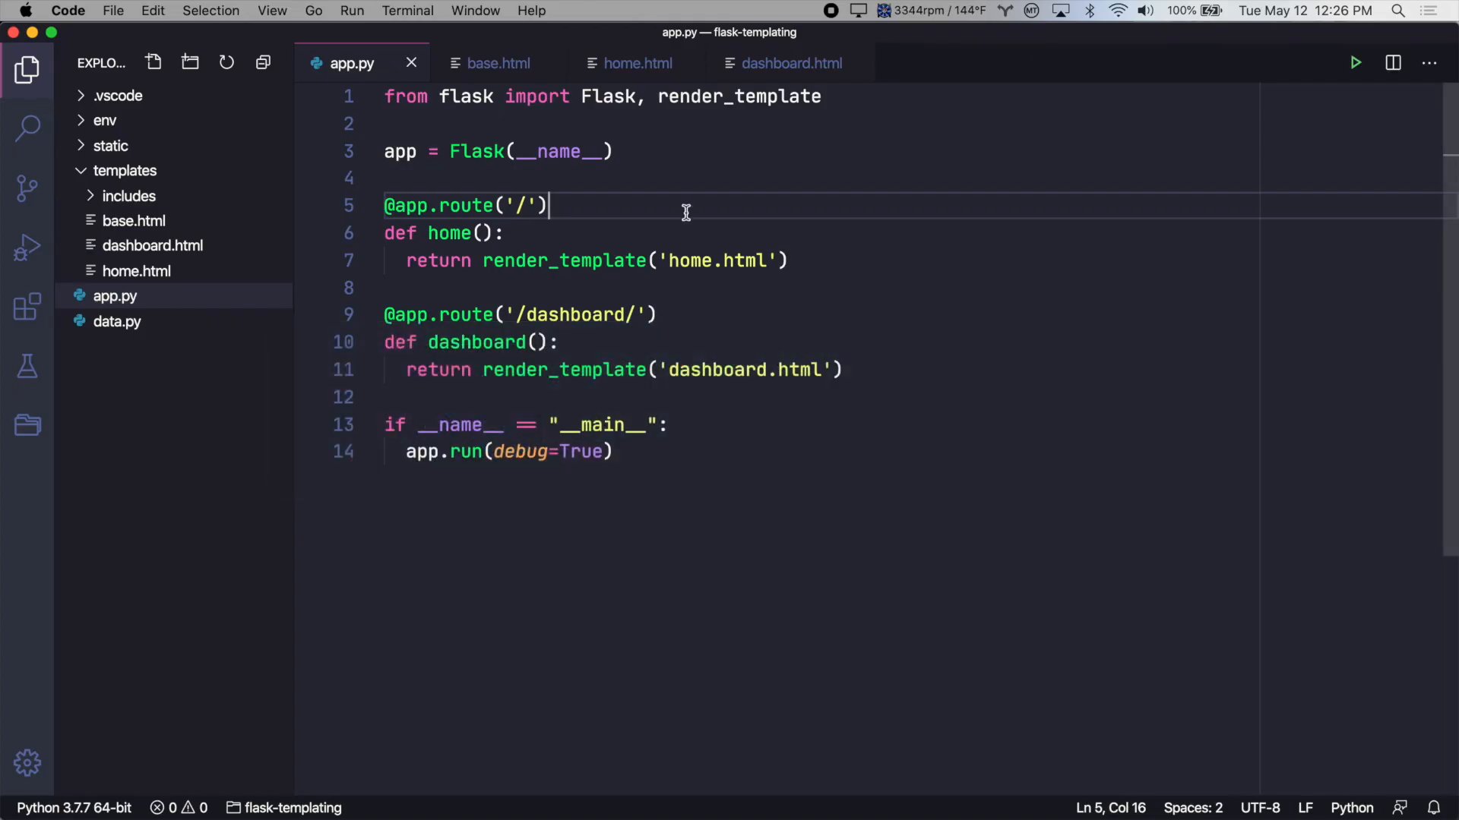
pyautogui.click(636, 62)
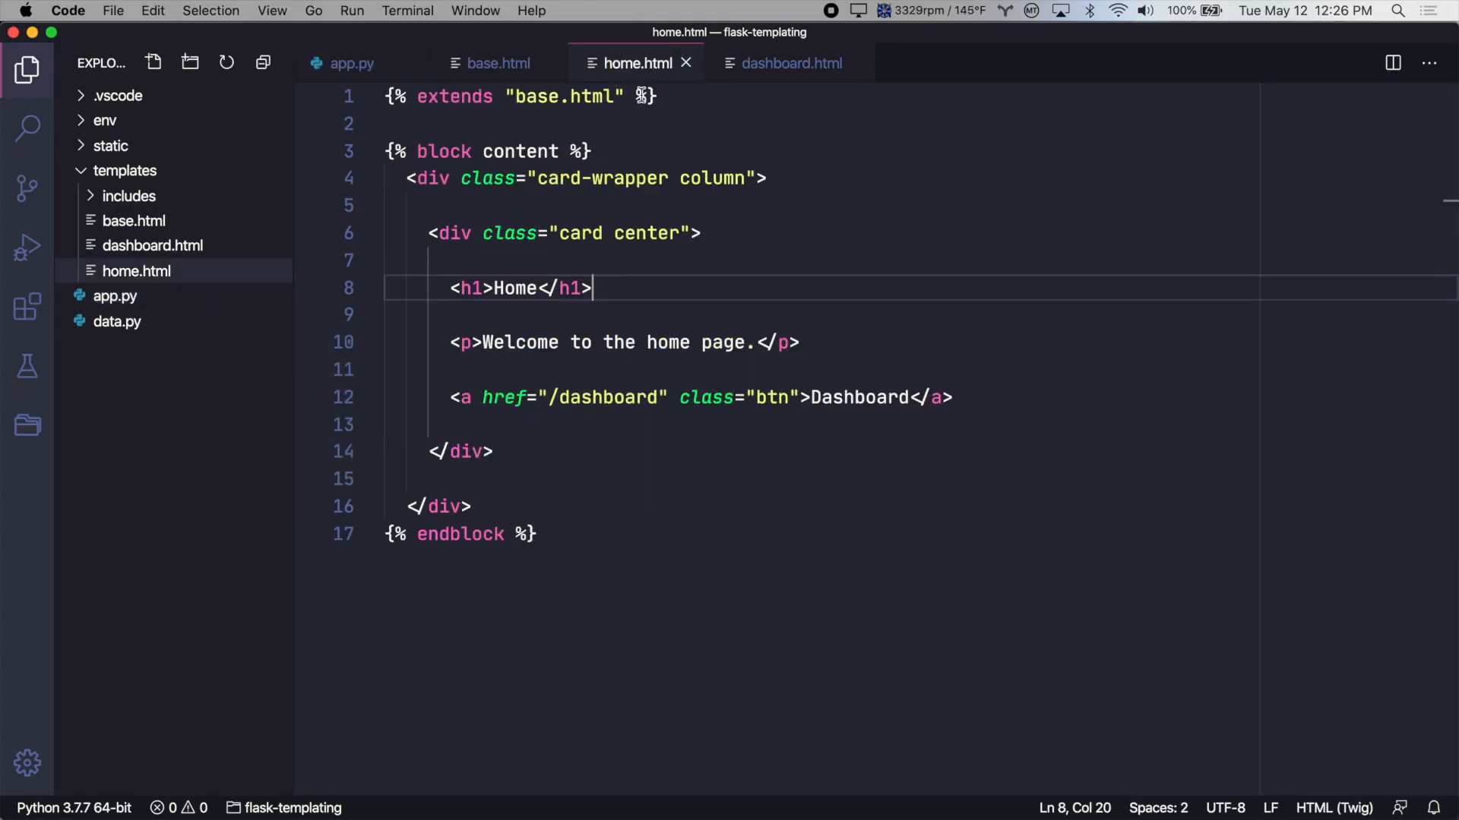
pyautogui.click(455, 396)
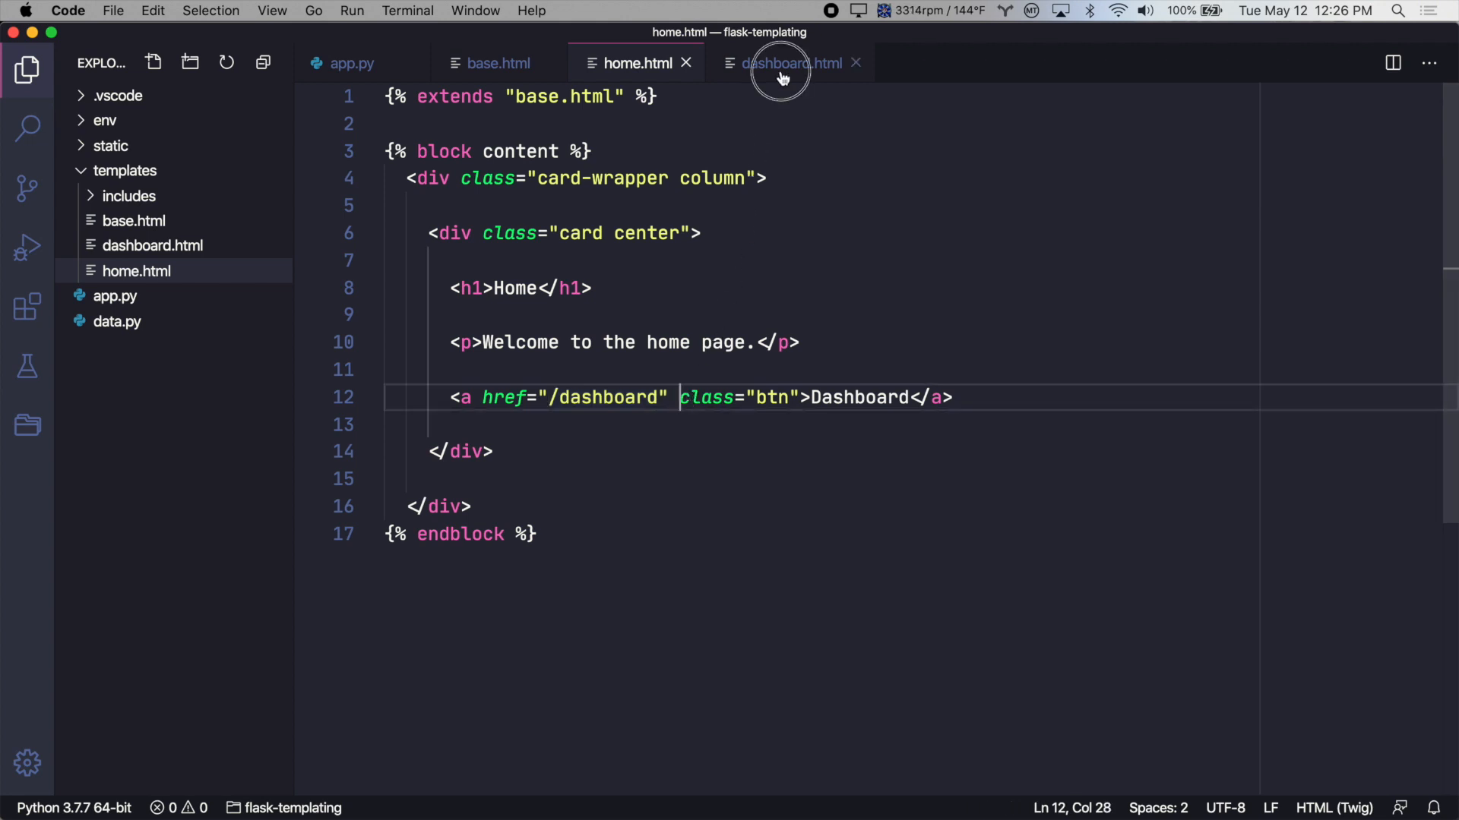
pyautogui.click(790, 62)
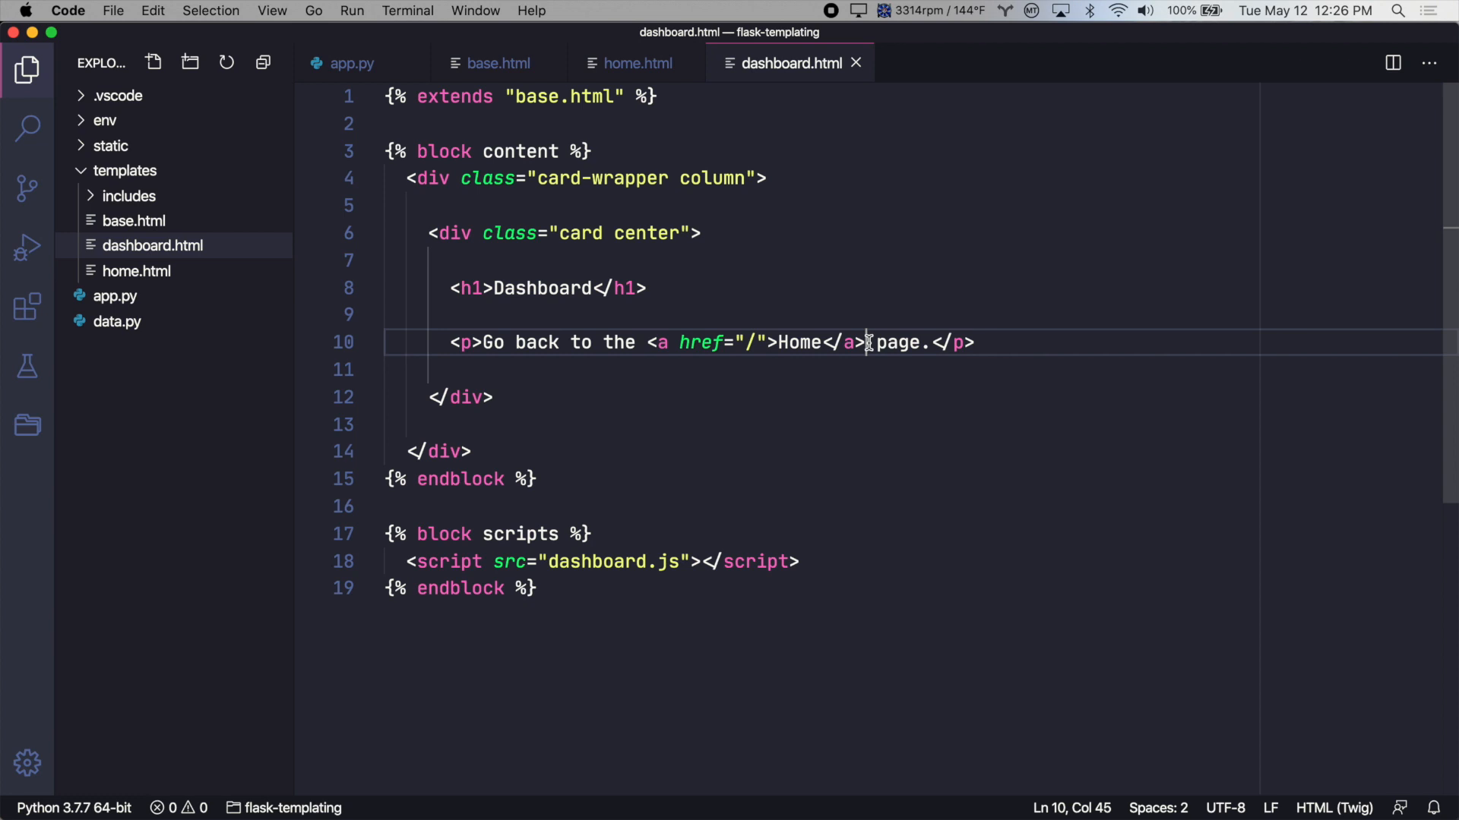
pyautogui.click(351, 64)
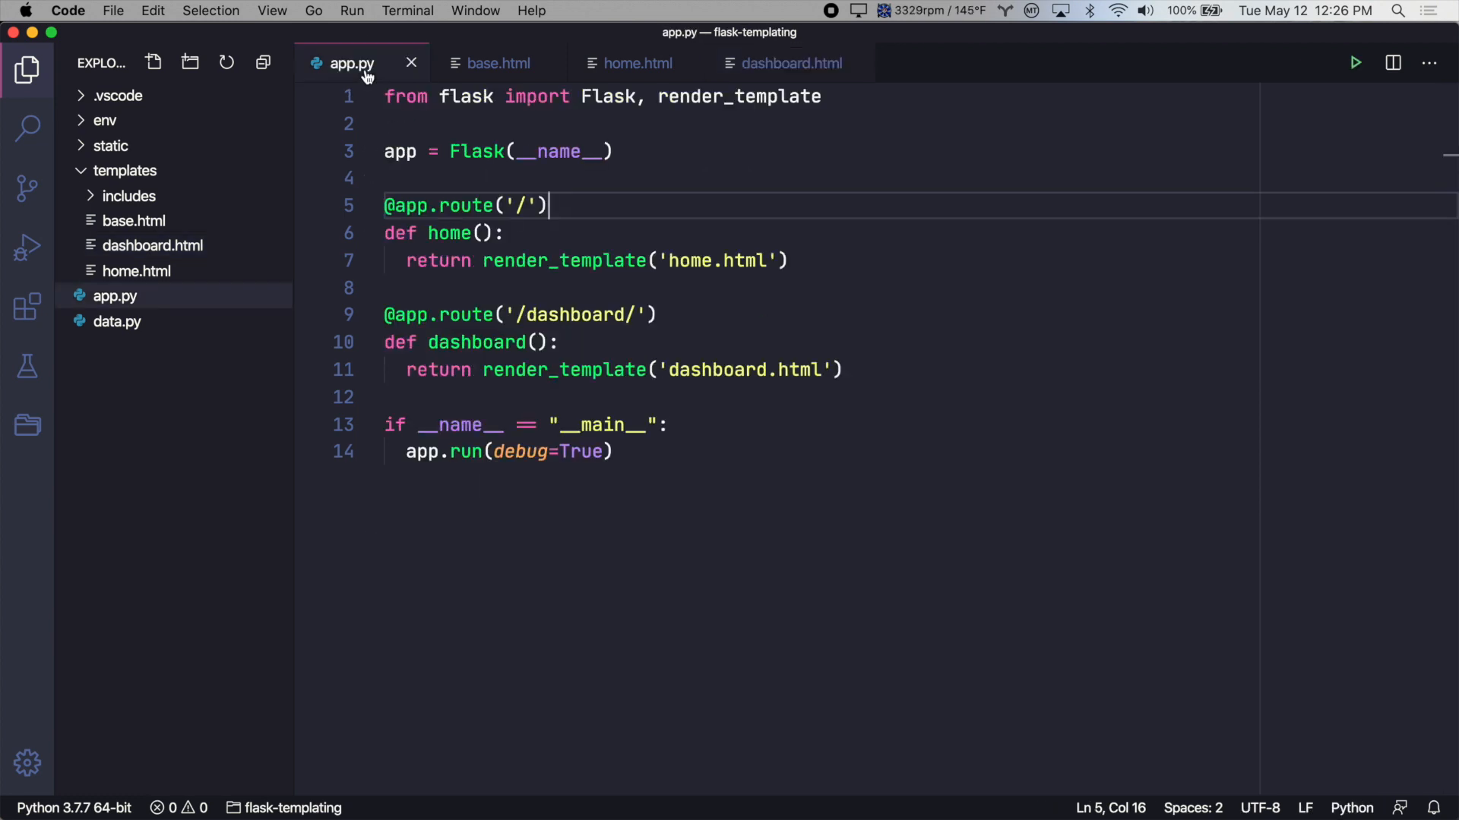
pyautogui.moveTo(453, 247)
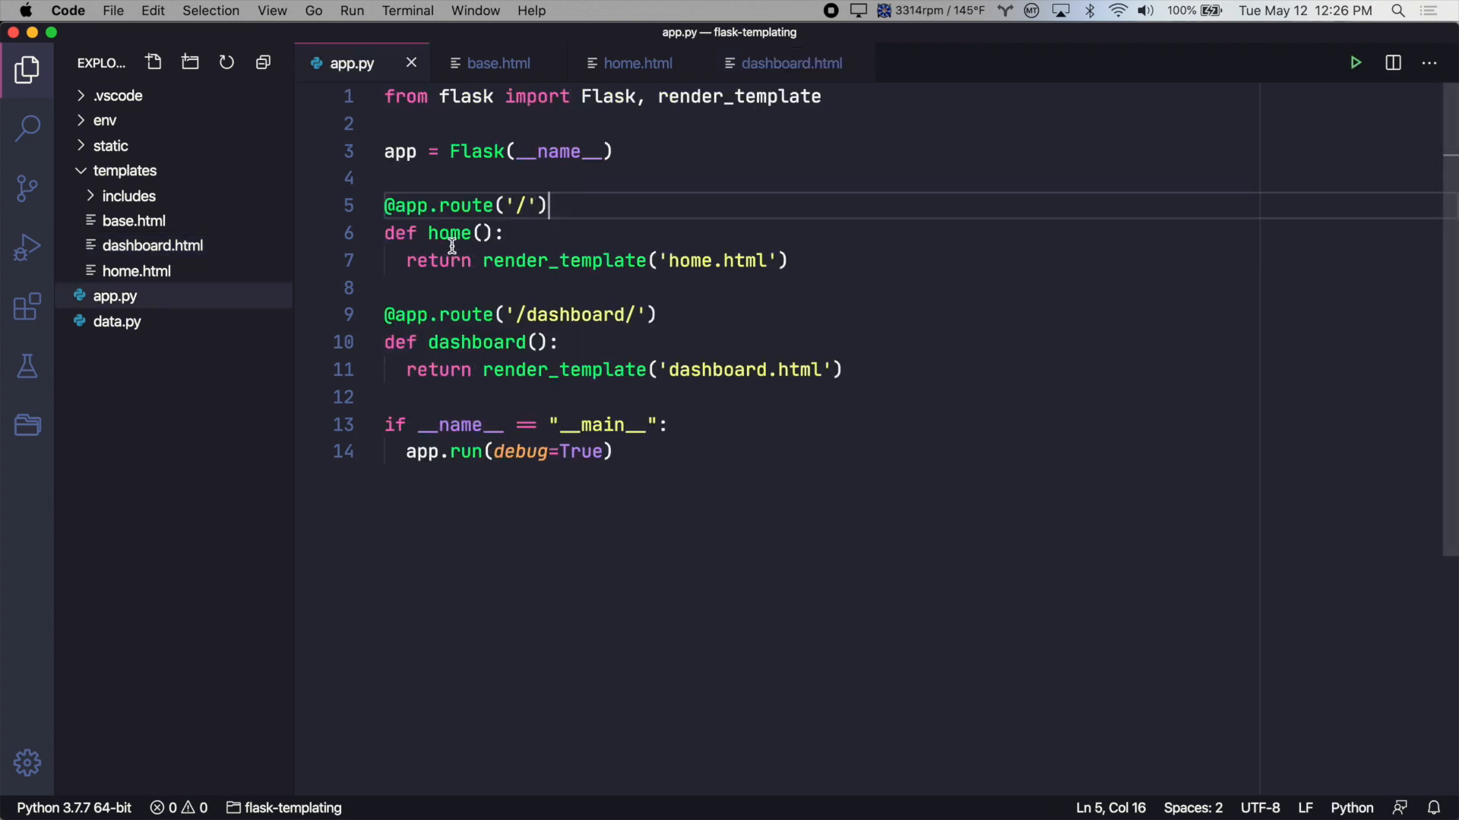
pyautogui.moveTo(509, 382)
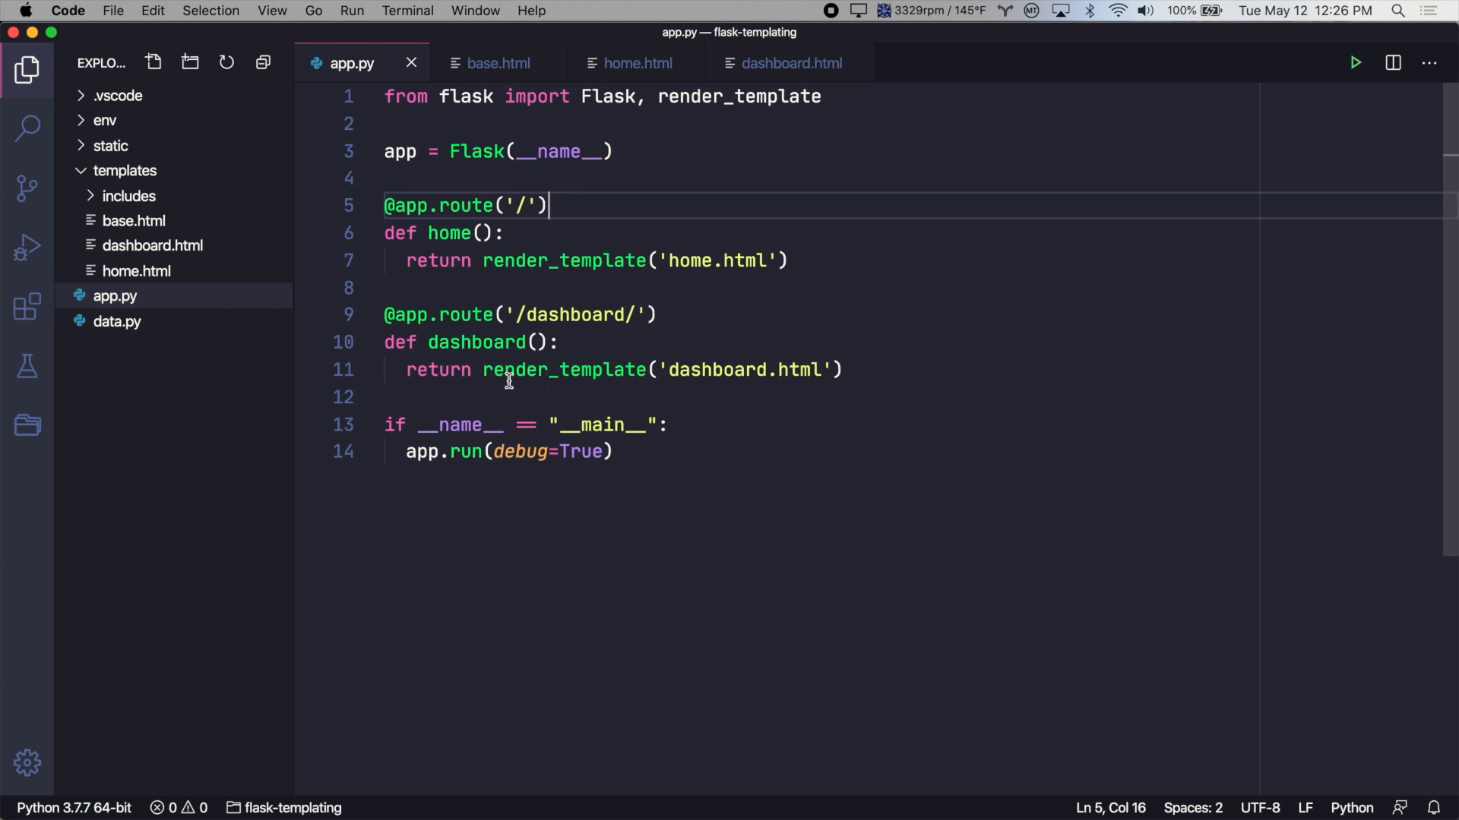
# Step: Rename the dashboard route in app.py from '/dashboard/' to '/user-dashboard/'
pyautogui.doubleClick(523, 205)
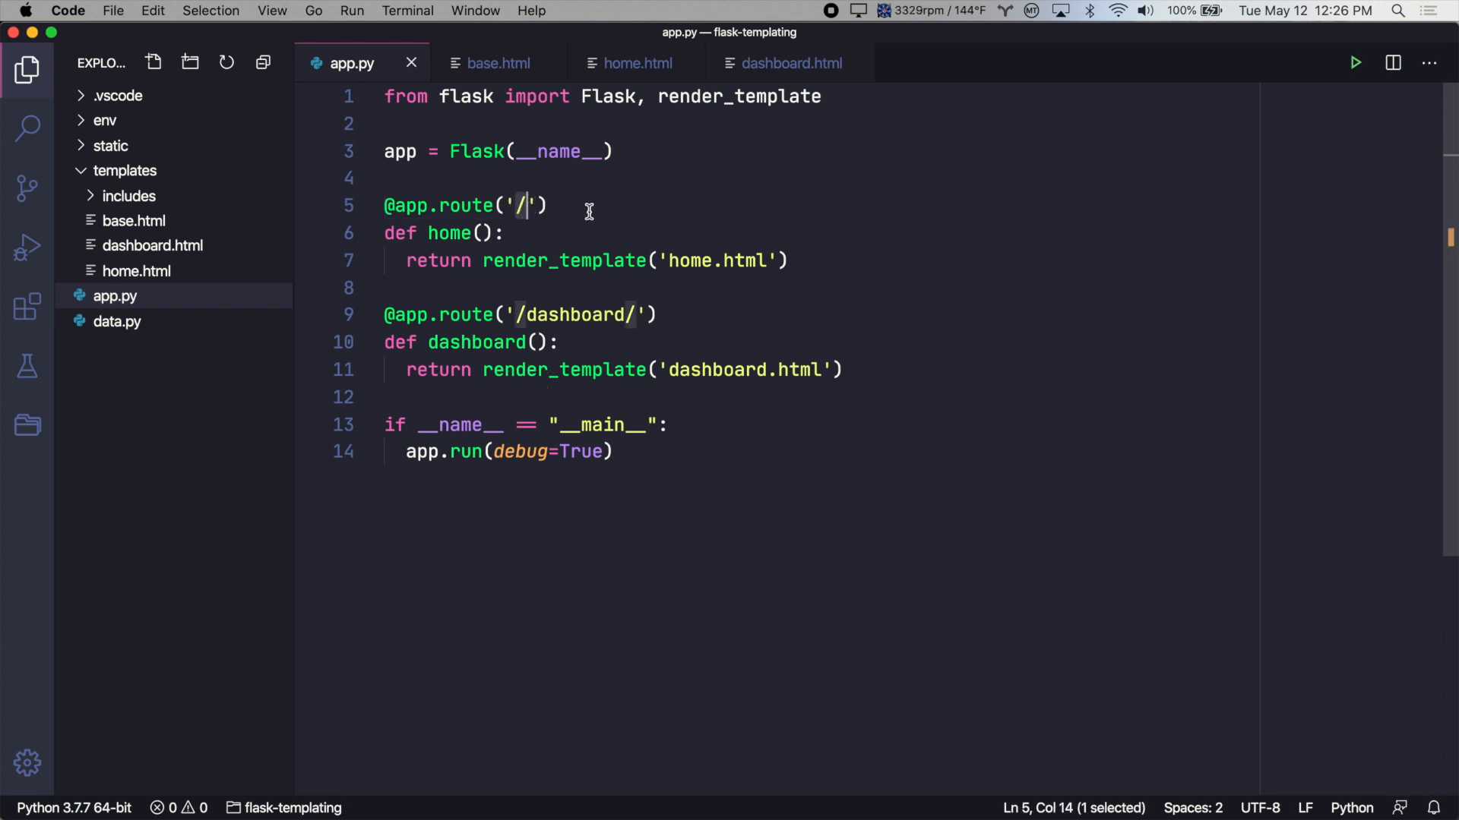
pyautogui.click(509, 314)
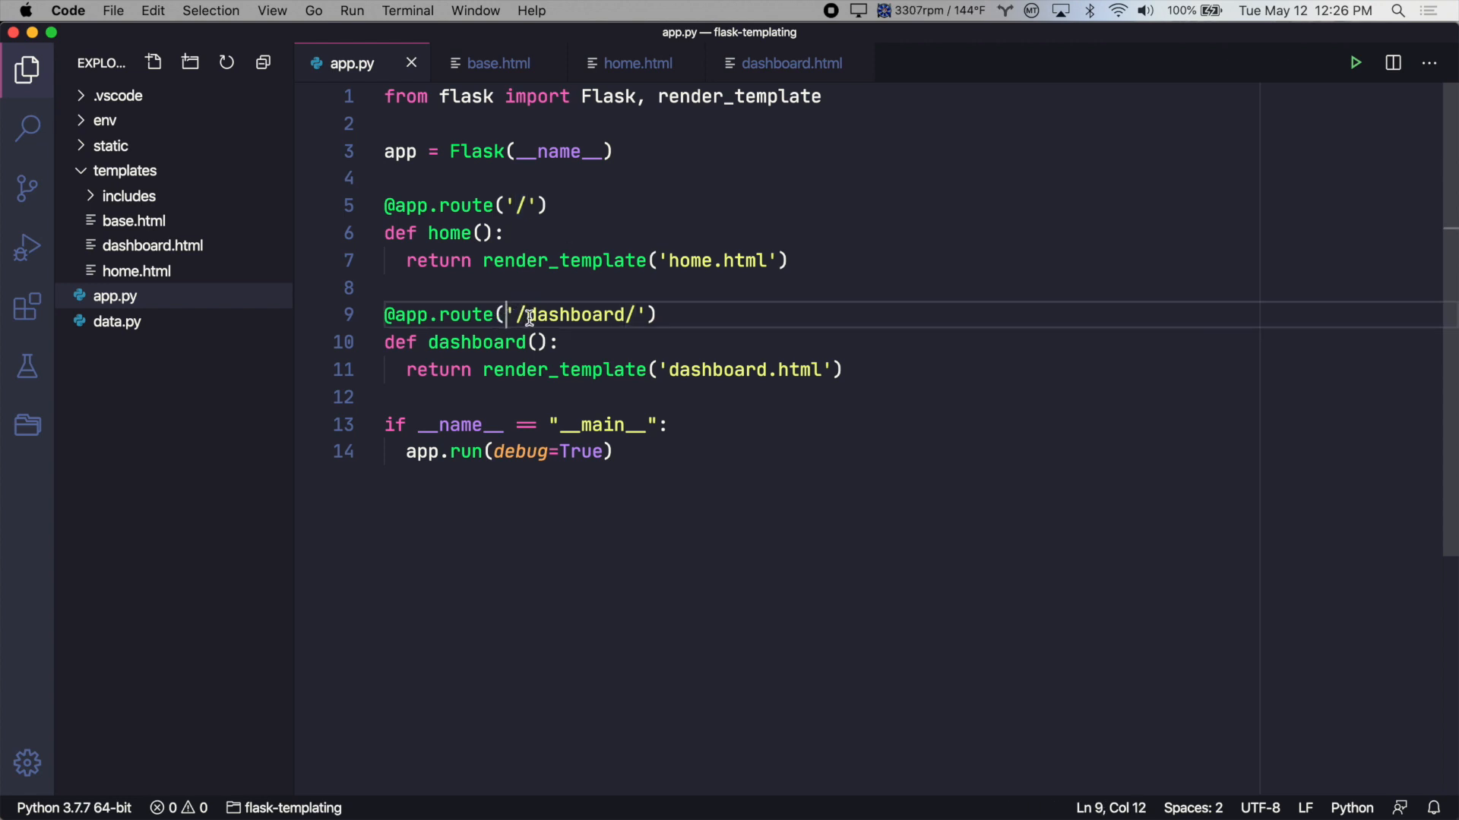
pyautogui.moveTo(698, 350)
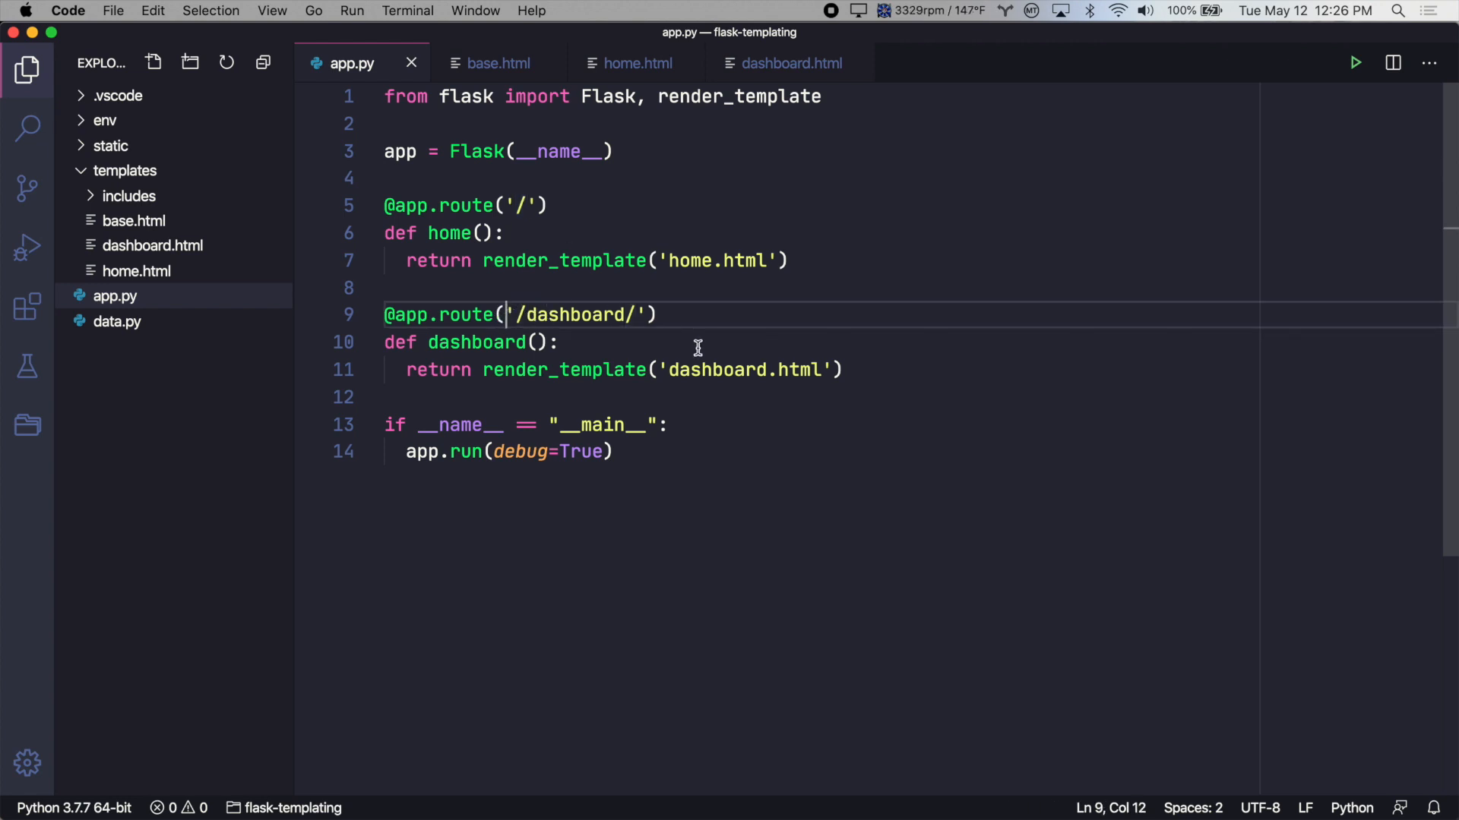
pyautogui.moveTo(583, 357)
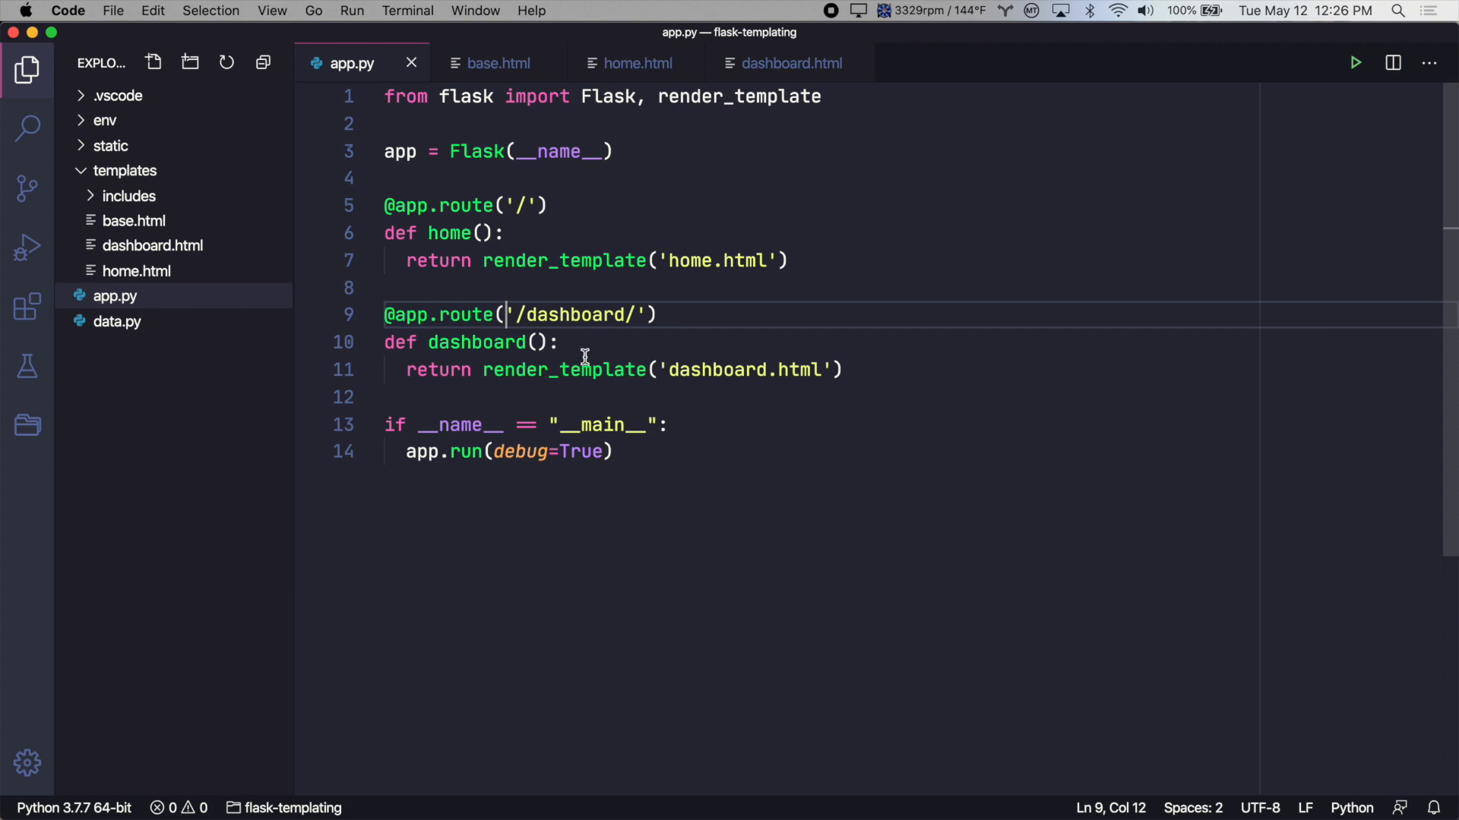
pyautogui.write('user')
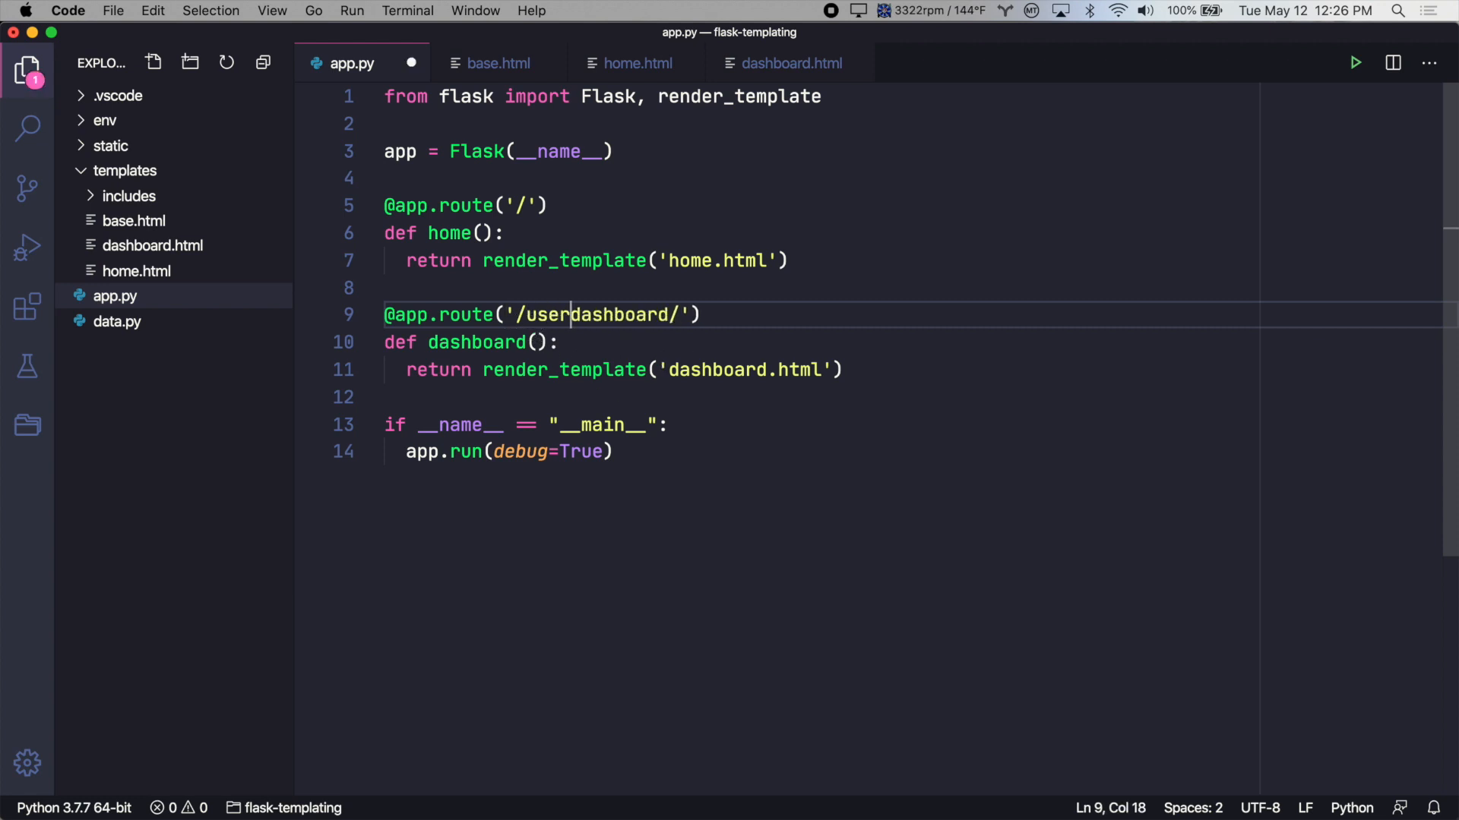
pyautogui.write('-')
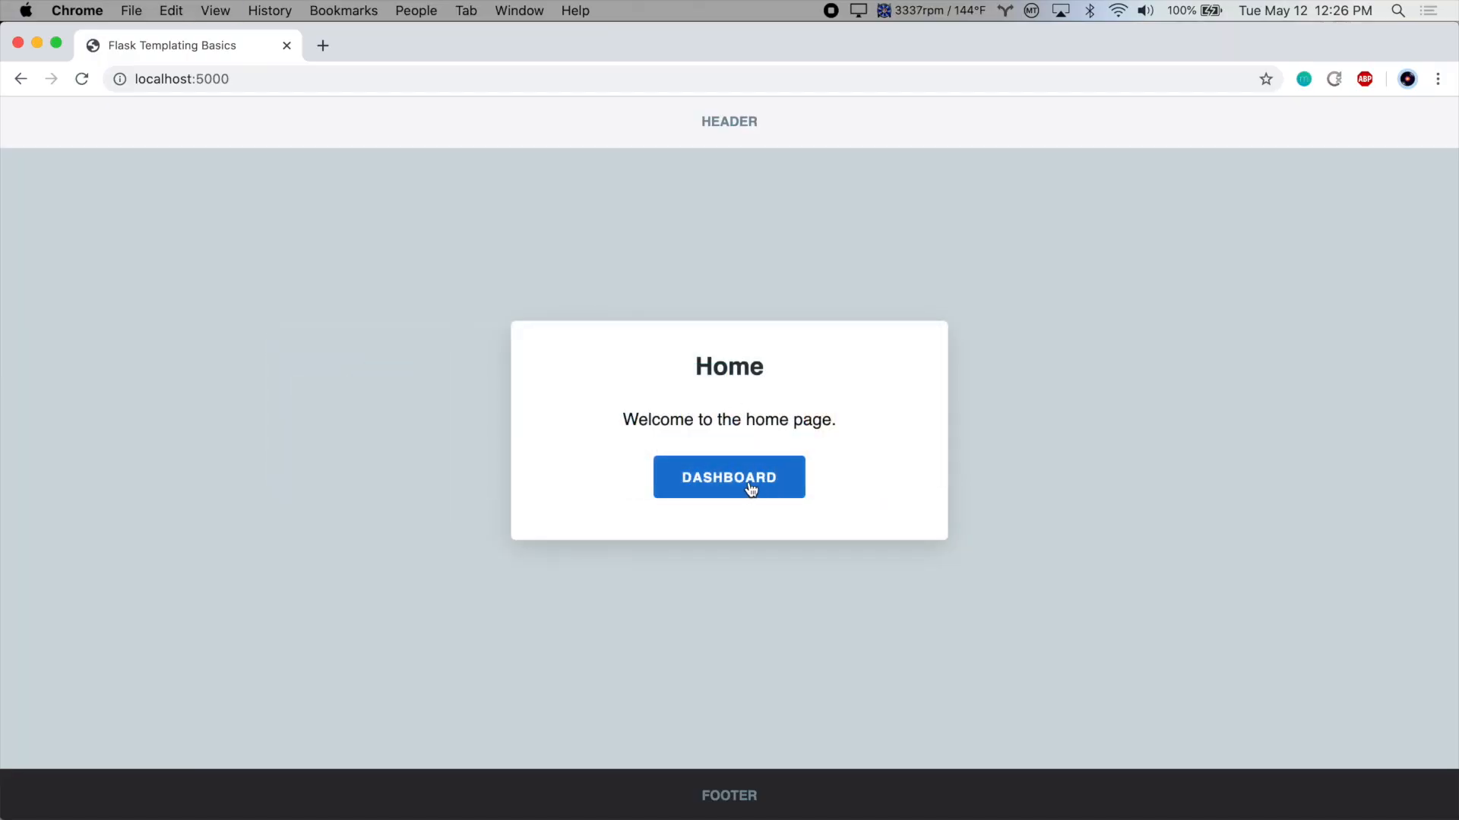
# Step: Follow the home page's Dashboard link, which now ends on a 404 Not Found page
pyautogui.click(728, 477)
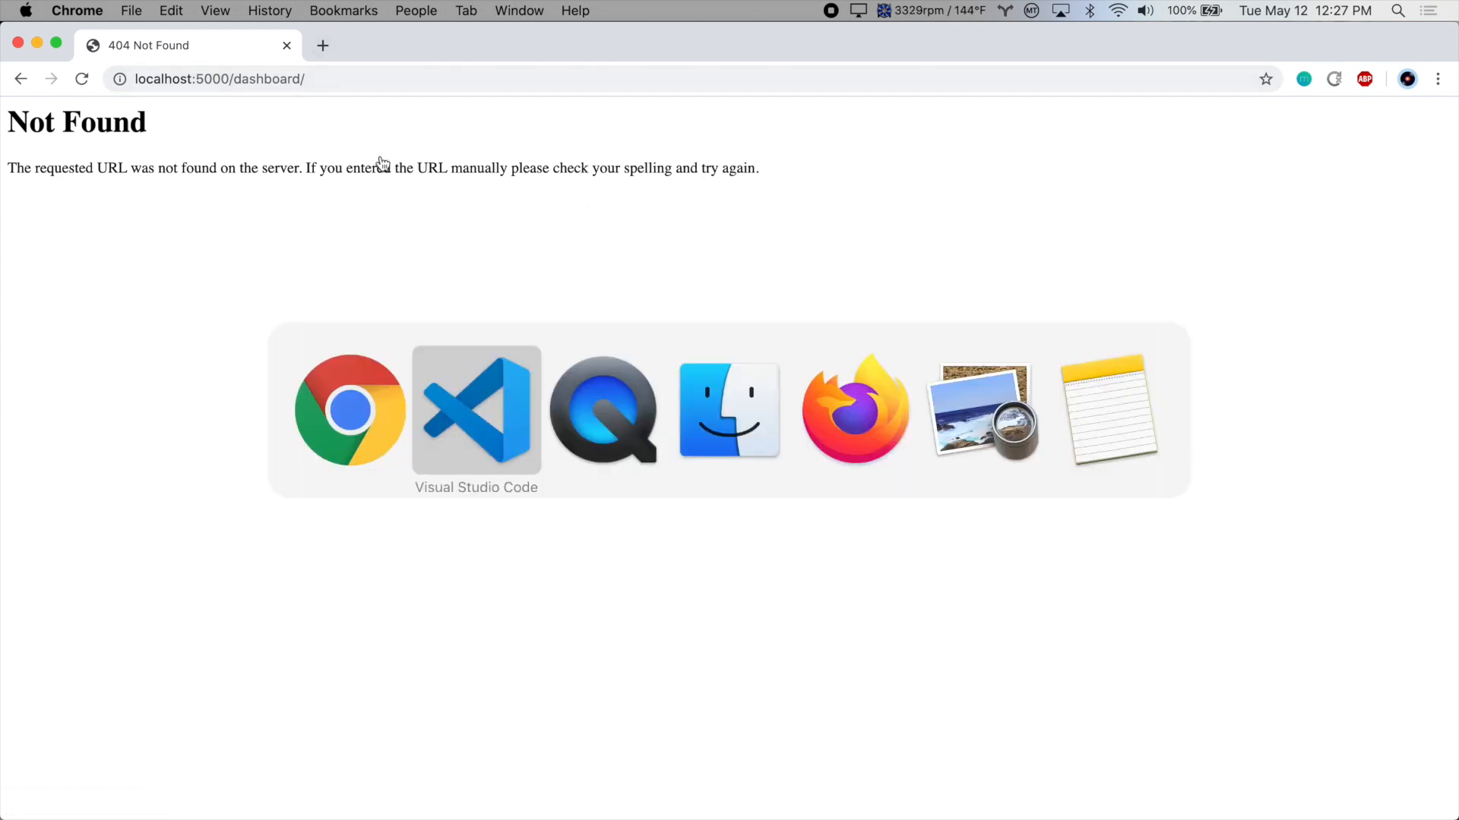
# Step: Replace home.html's hardcoded Dashboard href with {{ url_for('dashboard') }}
pyautogui.click(476, 410)
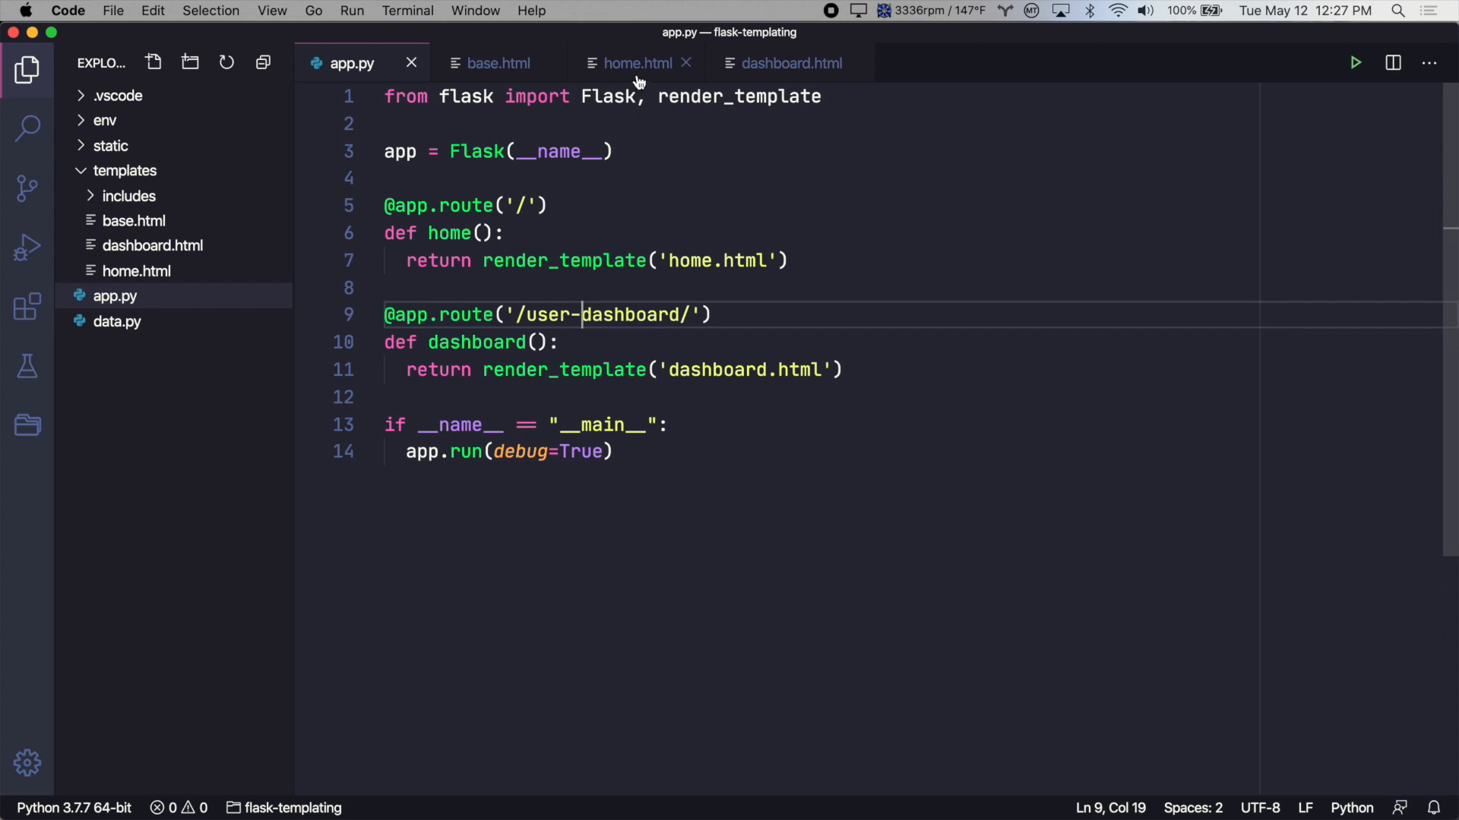
pyautogui.click(636, 62)
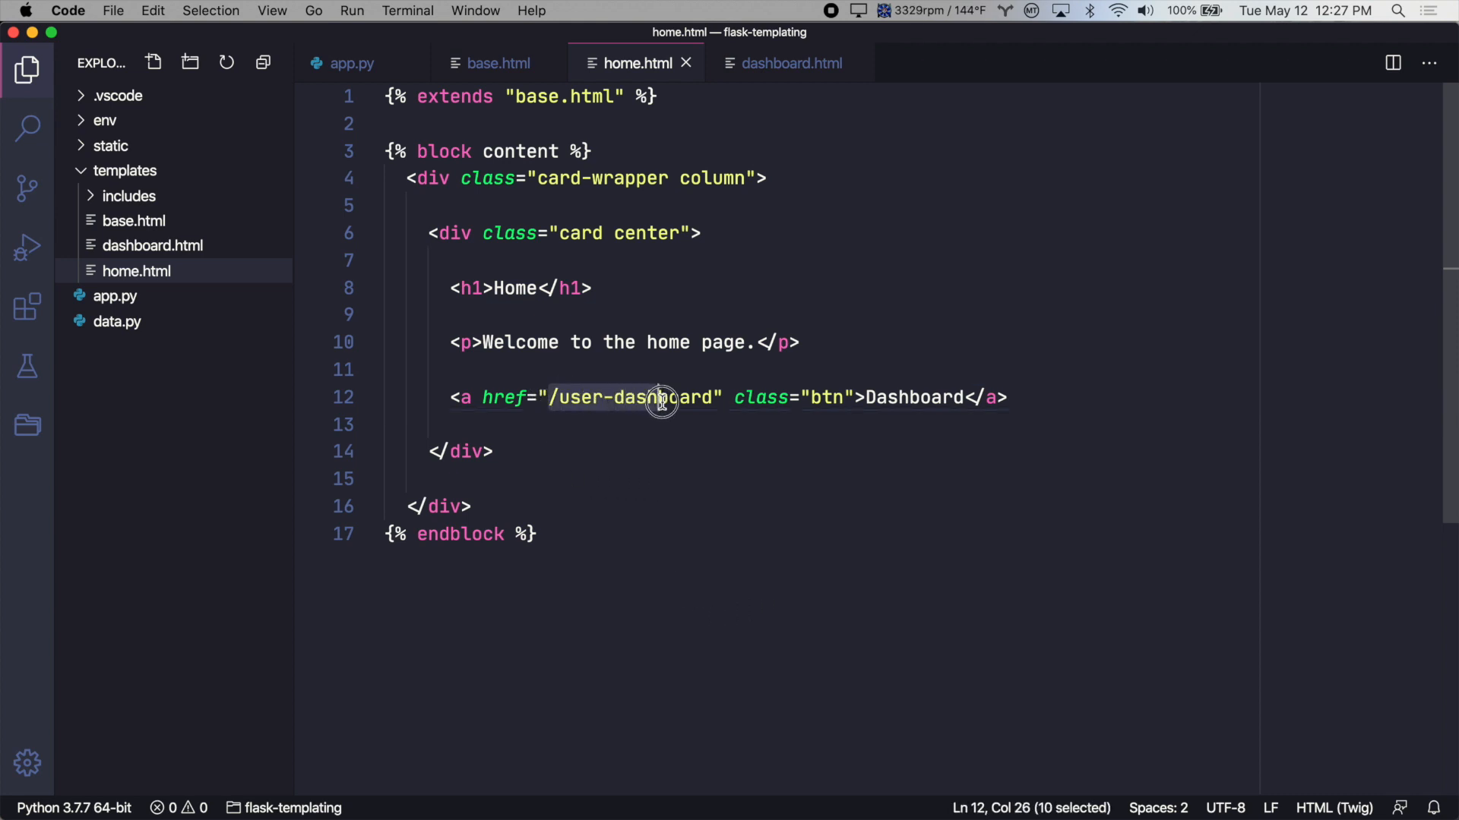
pyautogui.moveTo(658, 396); pyautogui.dragTo(714, 397)
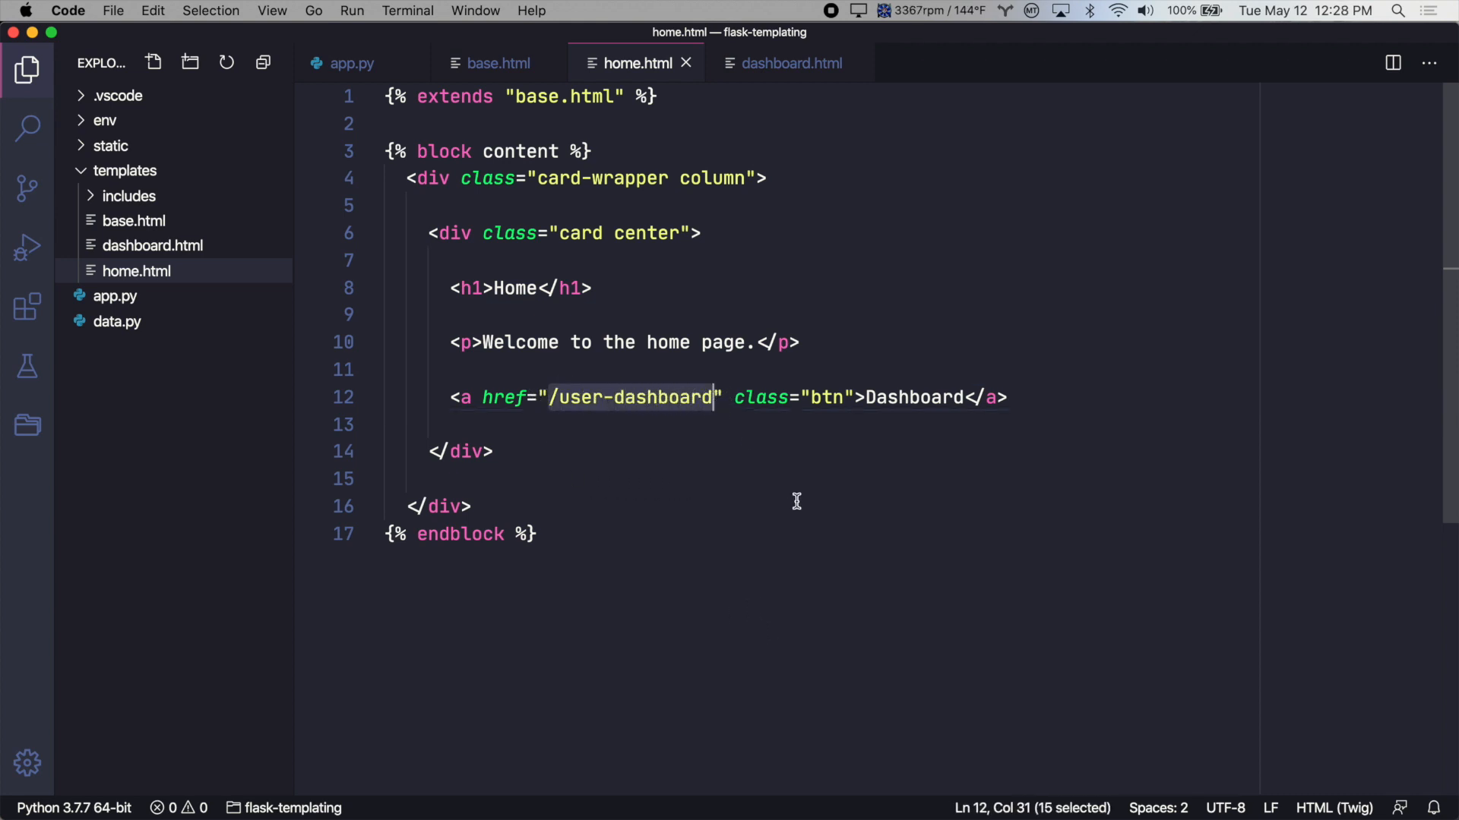
pyautogui.write('{{ }}')
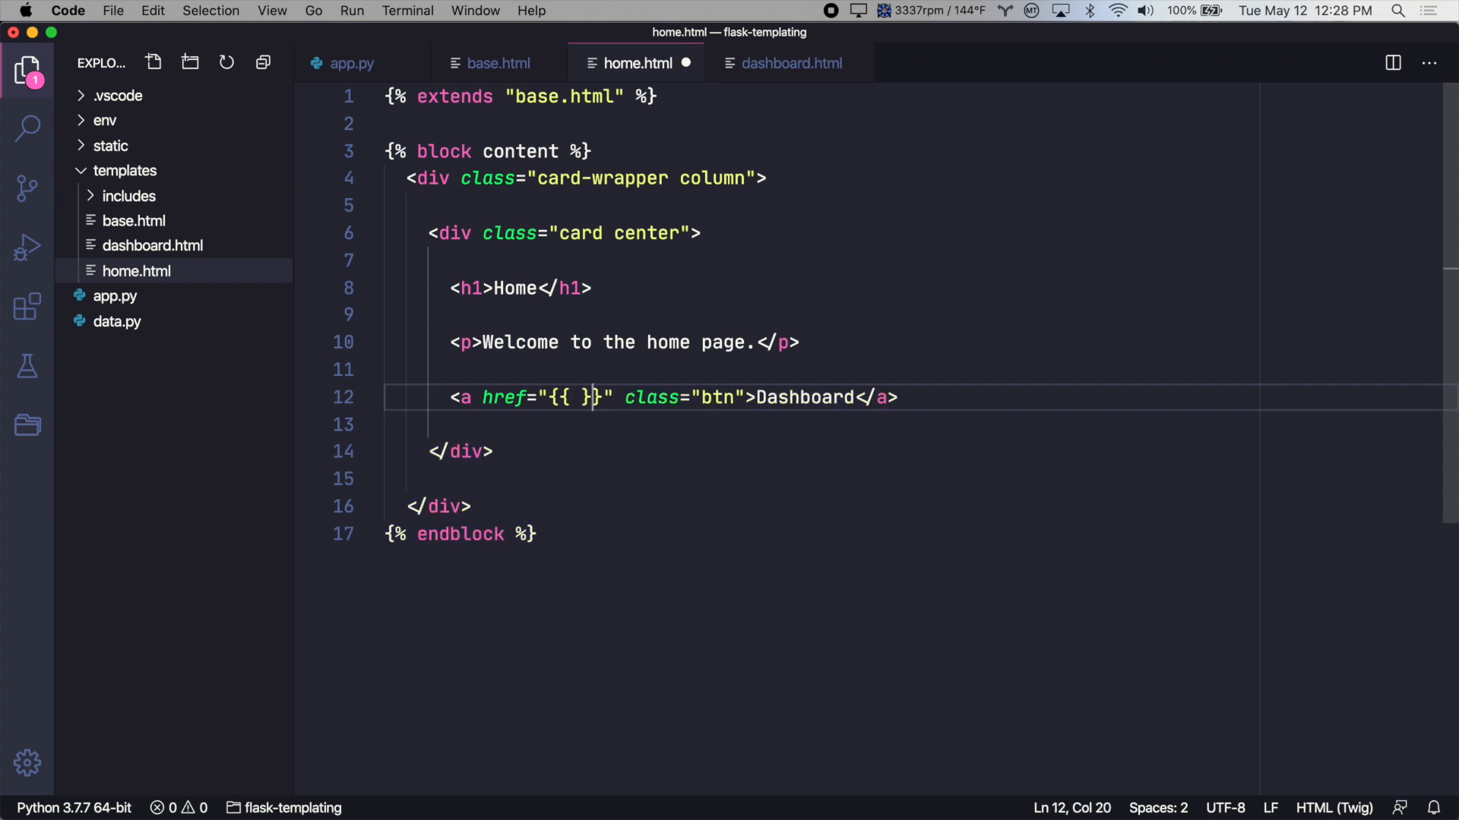
pyautogui.write('url_for')
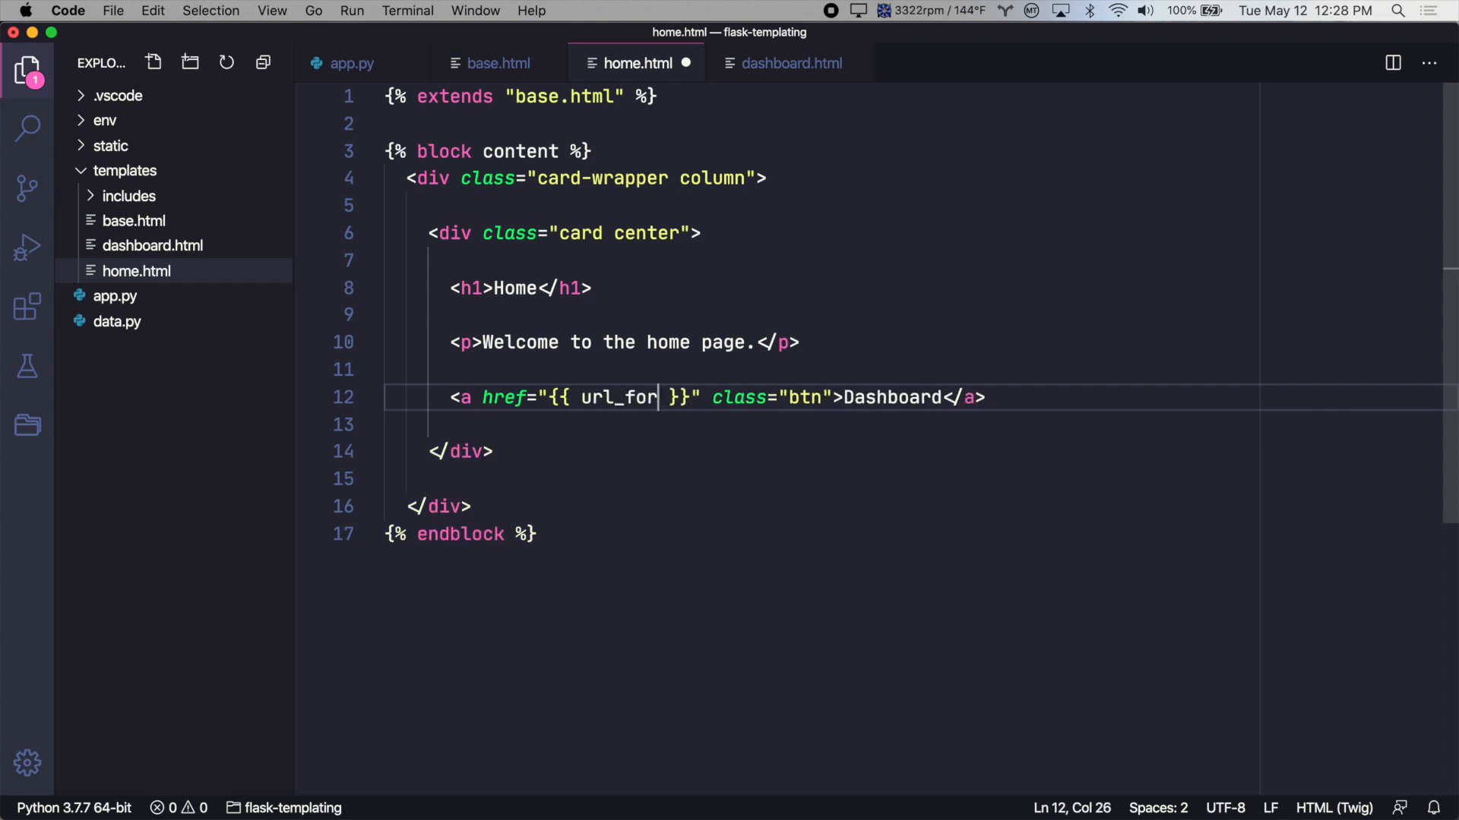
pyautogui.write('()')
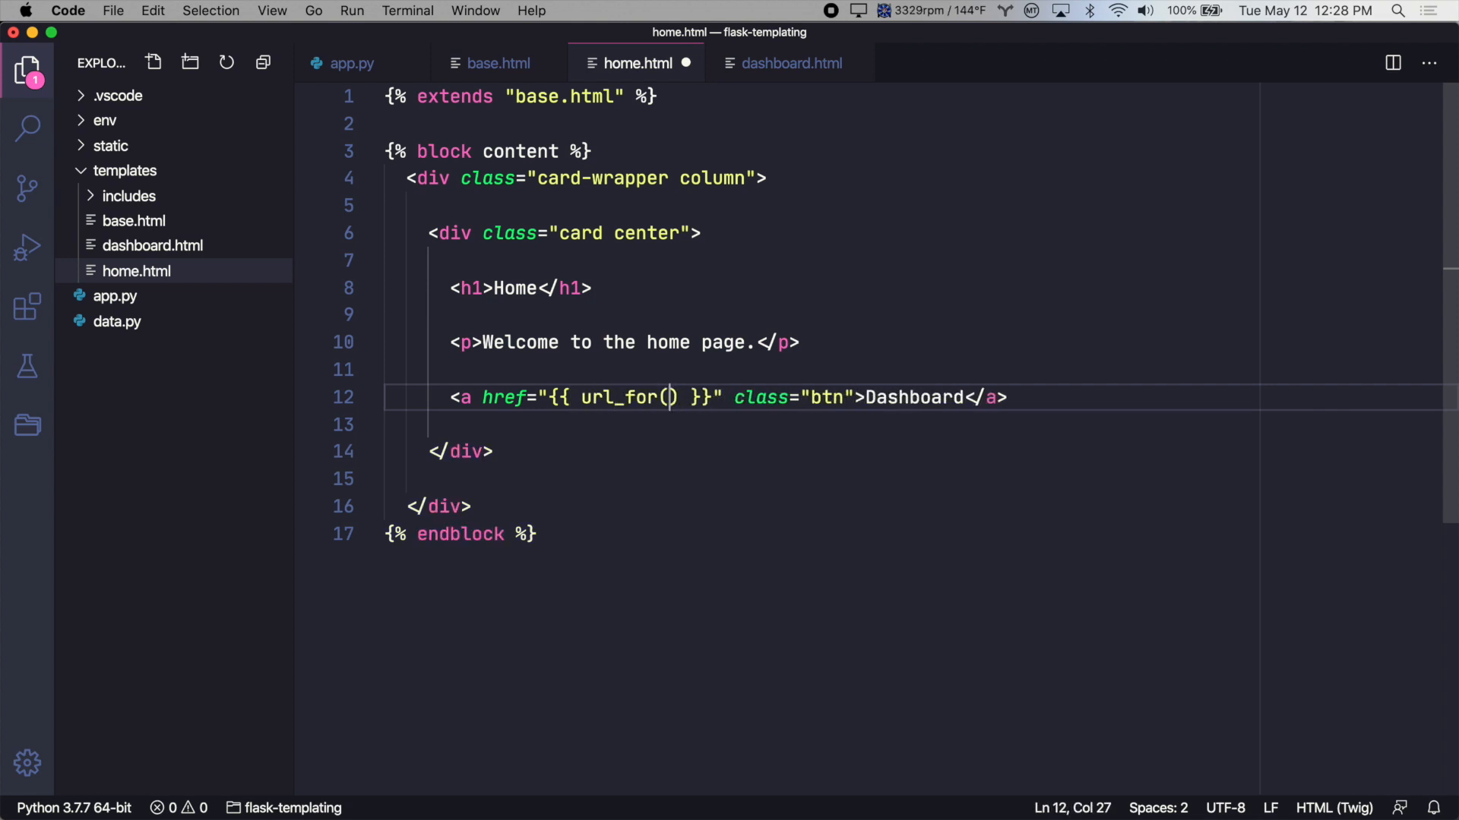
pyautogui.write("'")
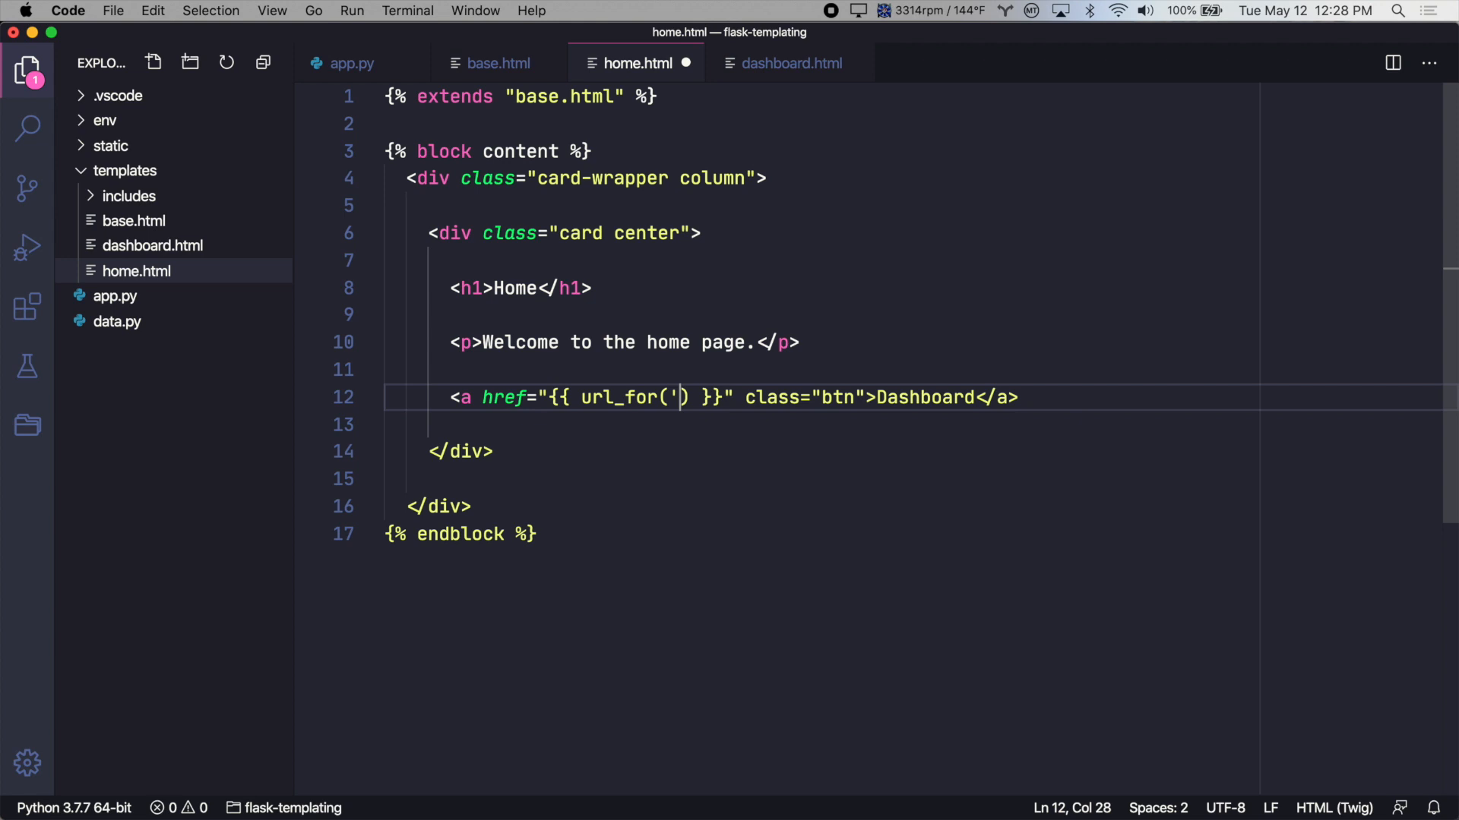
pyautogui.write('dashb')
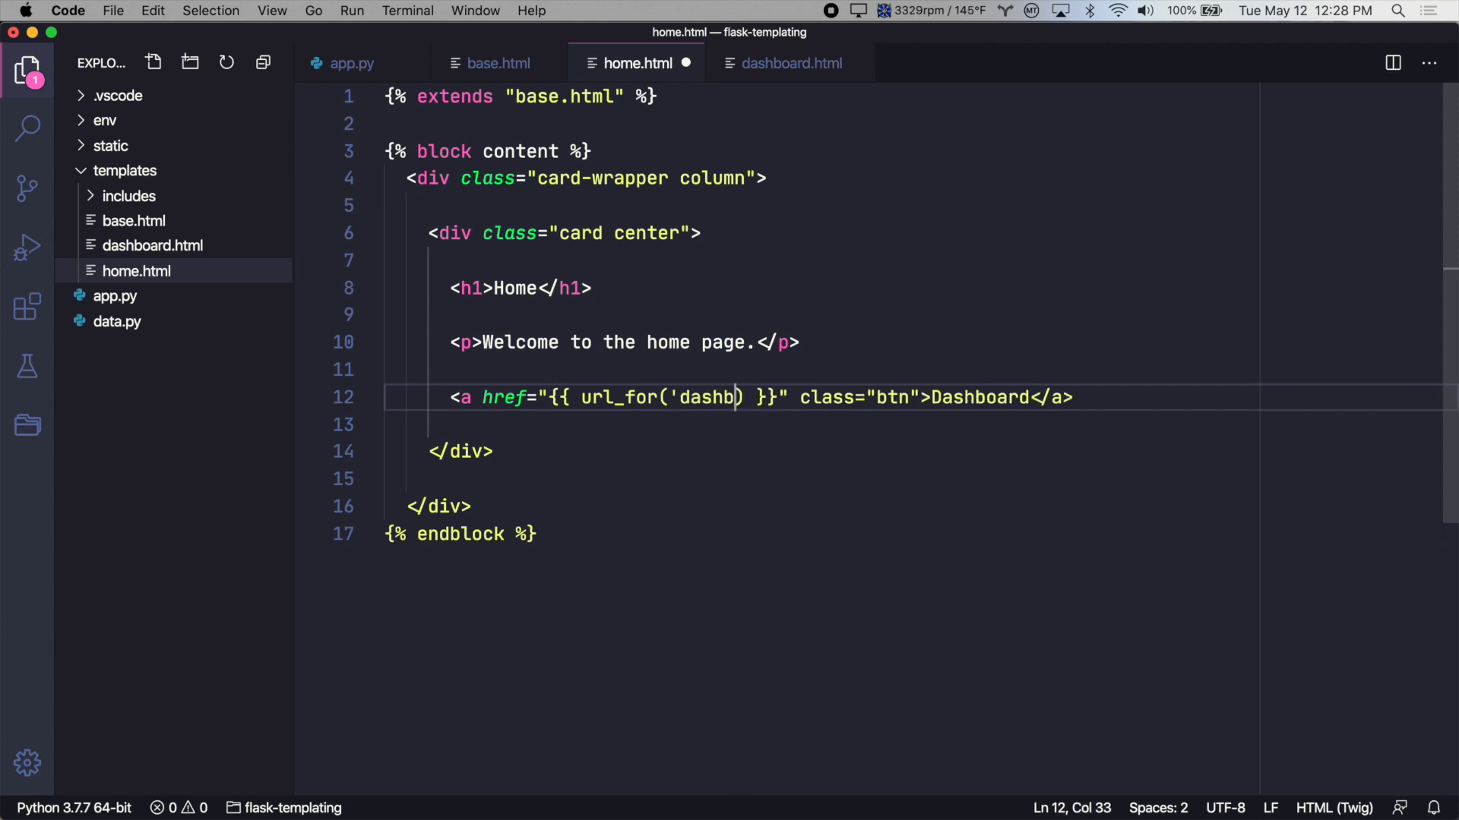
pyautogui.write('oard')
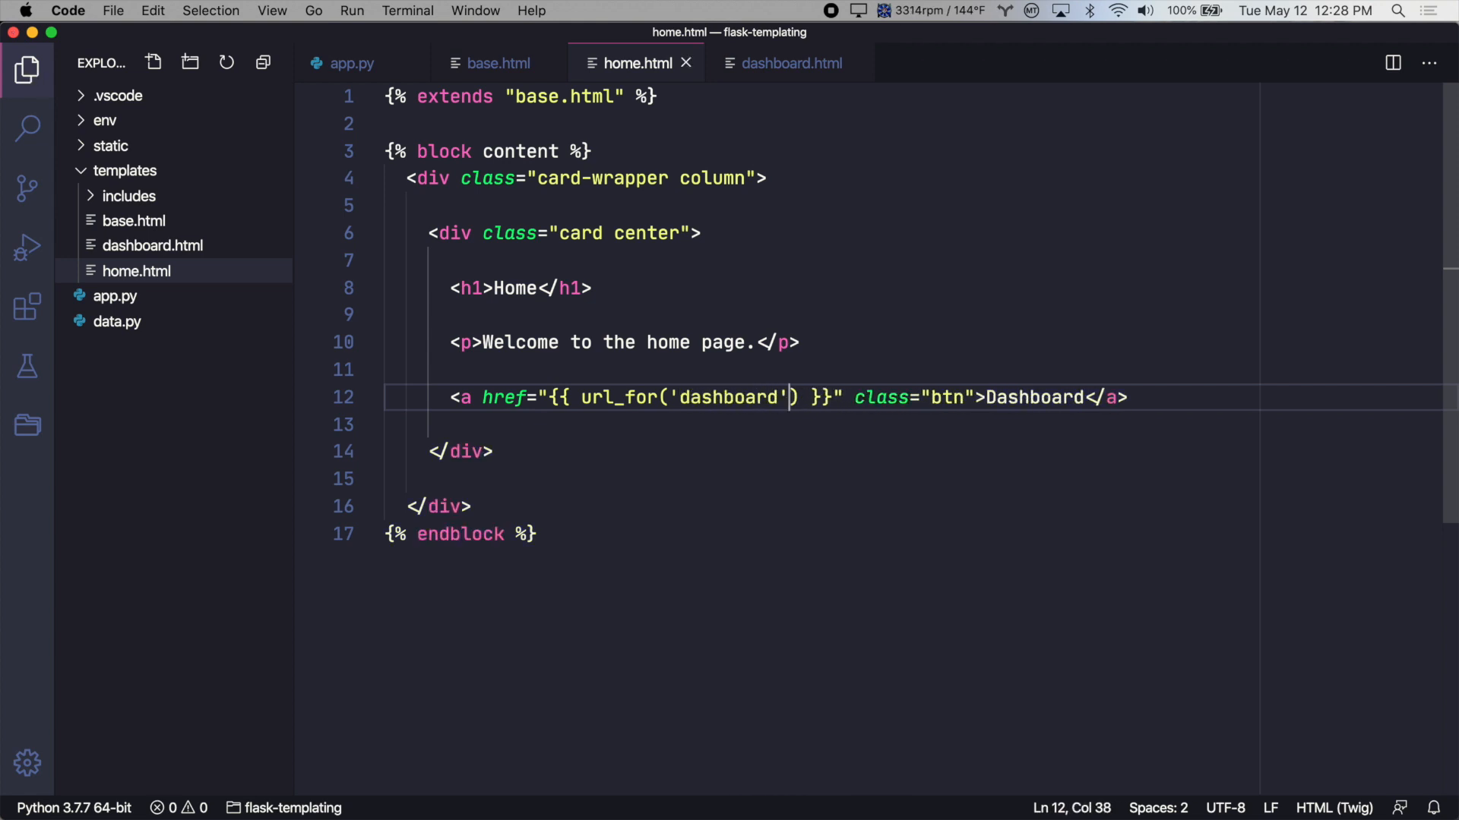
# Step: Check that the dashboard view function name in app.py matches the url_for argument
pyautogui.doubleClick(728, 396)
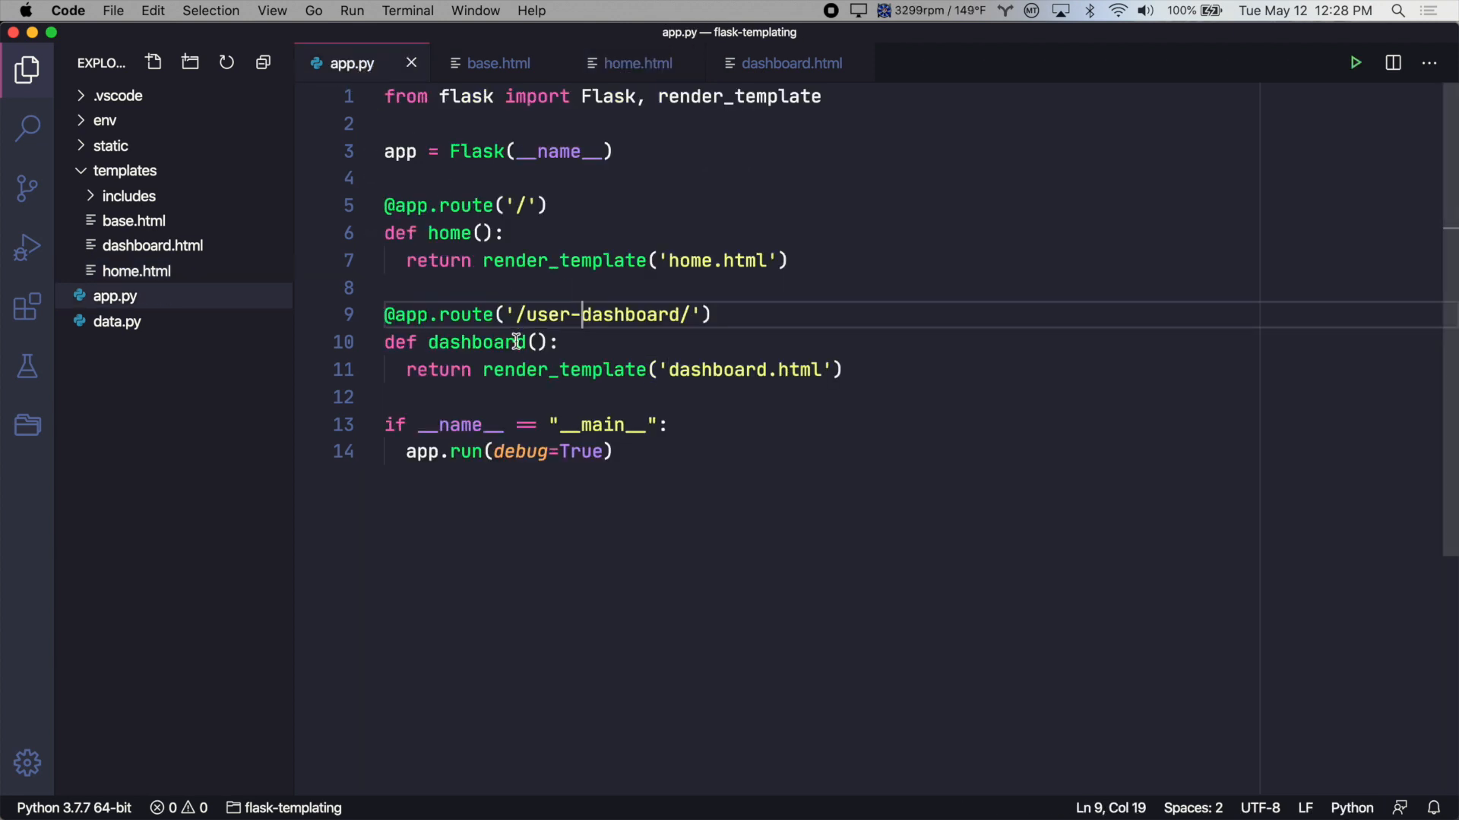
pyautogui.doubleClick(476, 342)
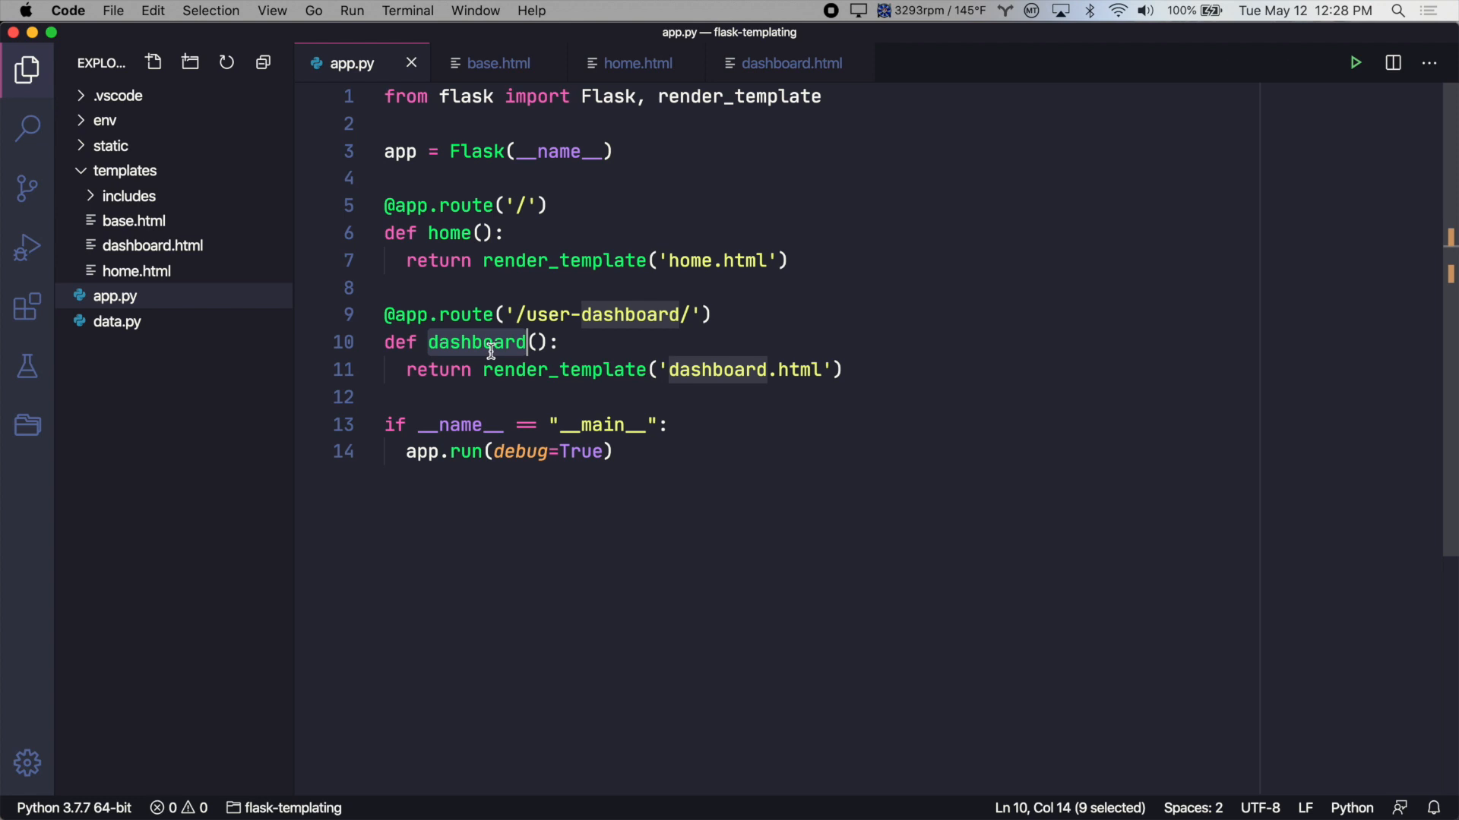
pyautogui.click(637, 64)
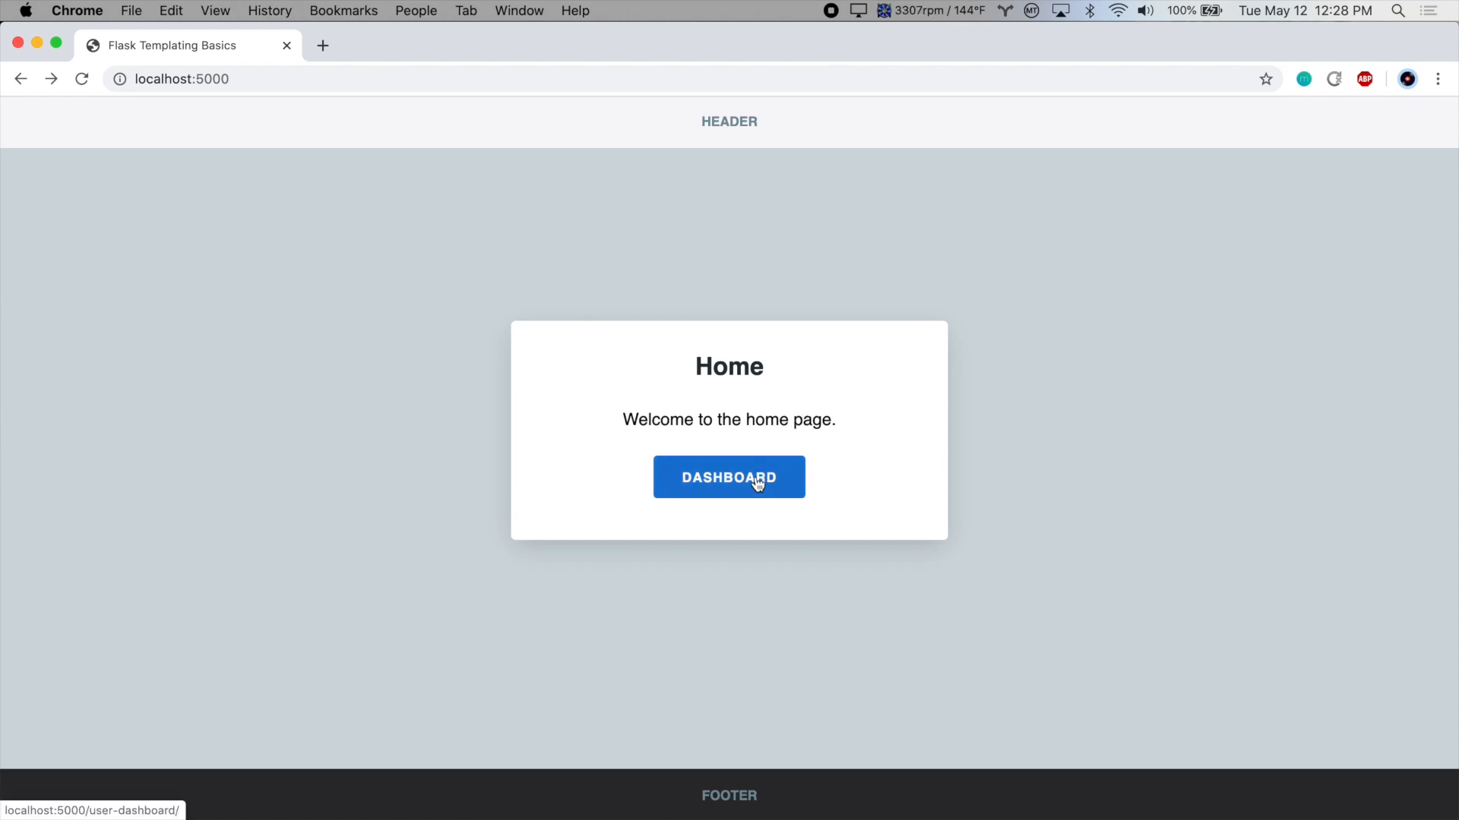
# Step: Confirm the Dashboard link now reaches /user-dashboard/ and return to the home page
pyautogui.click(728, 477)
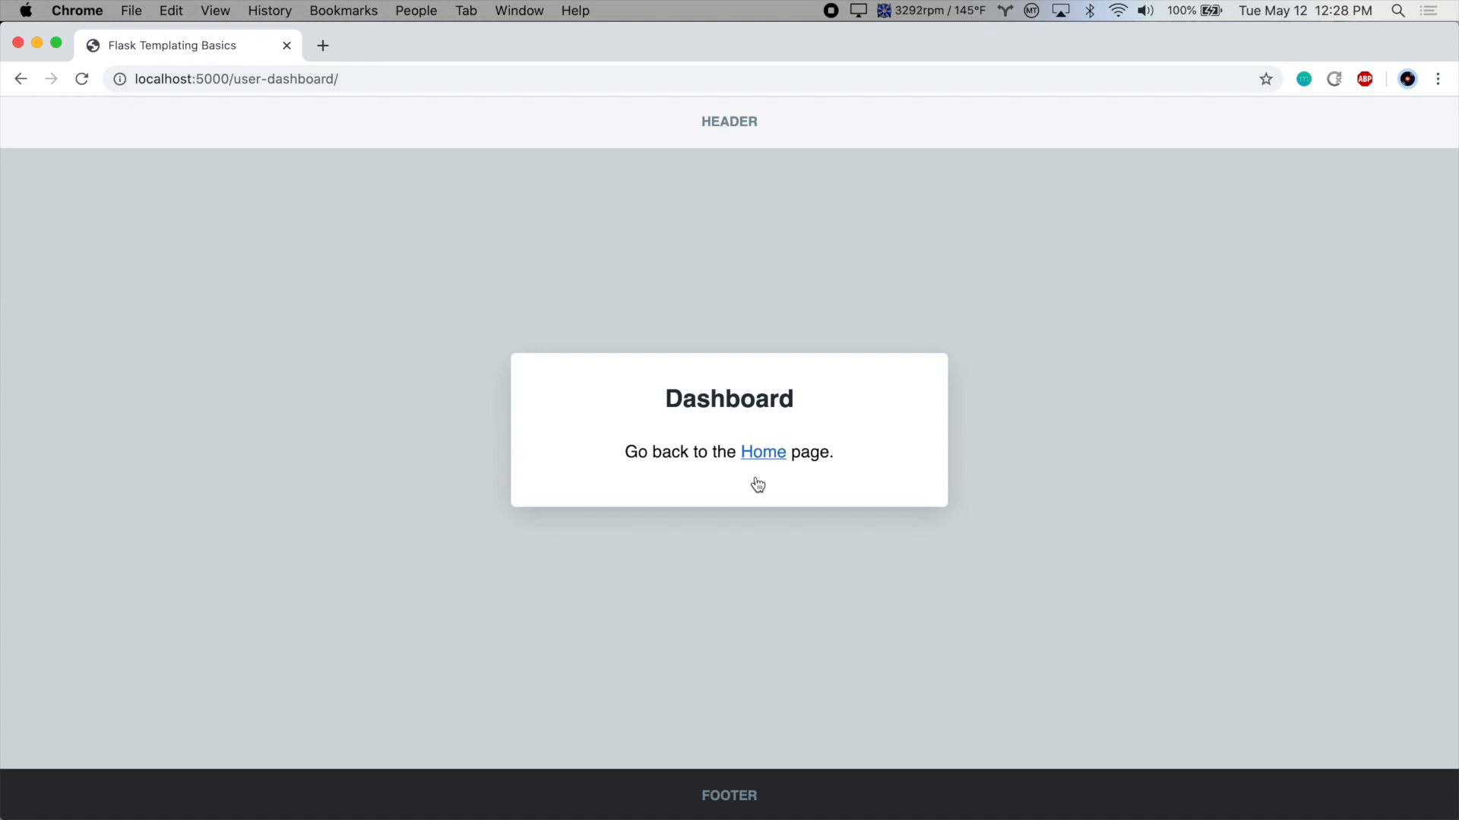
pyautogui.click(761, 452)
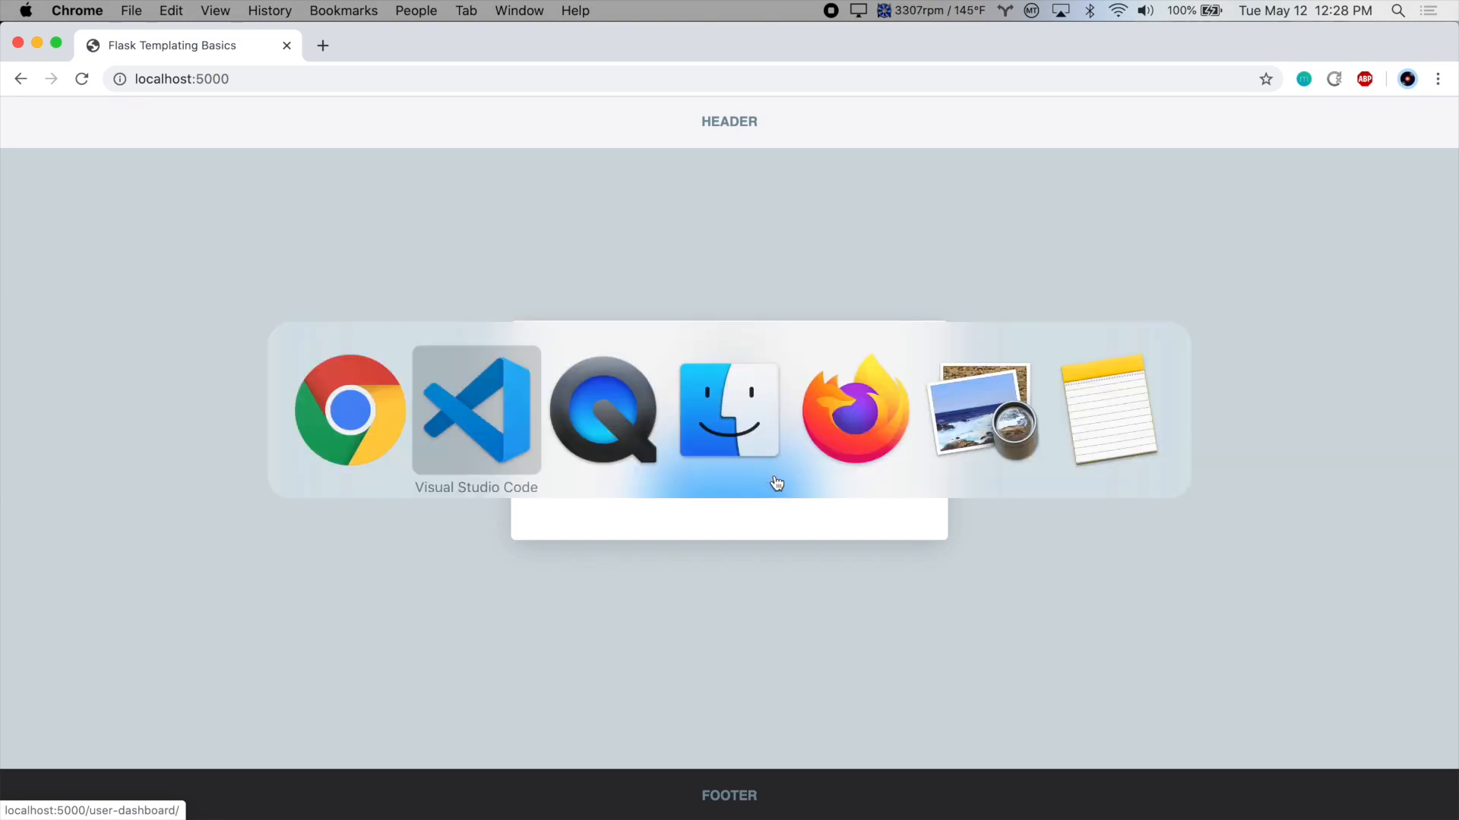
# Step: Switch dashboard.html's Home href to url_for('home') and check the home view name in app.py
pyautogui.click(475, 410)
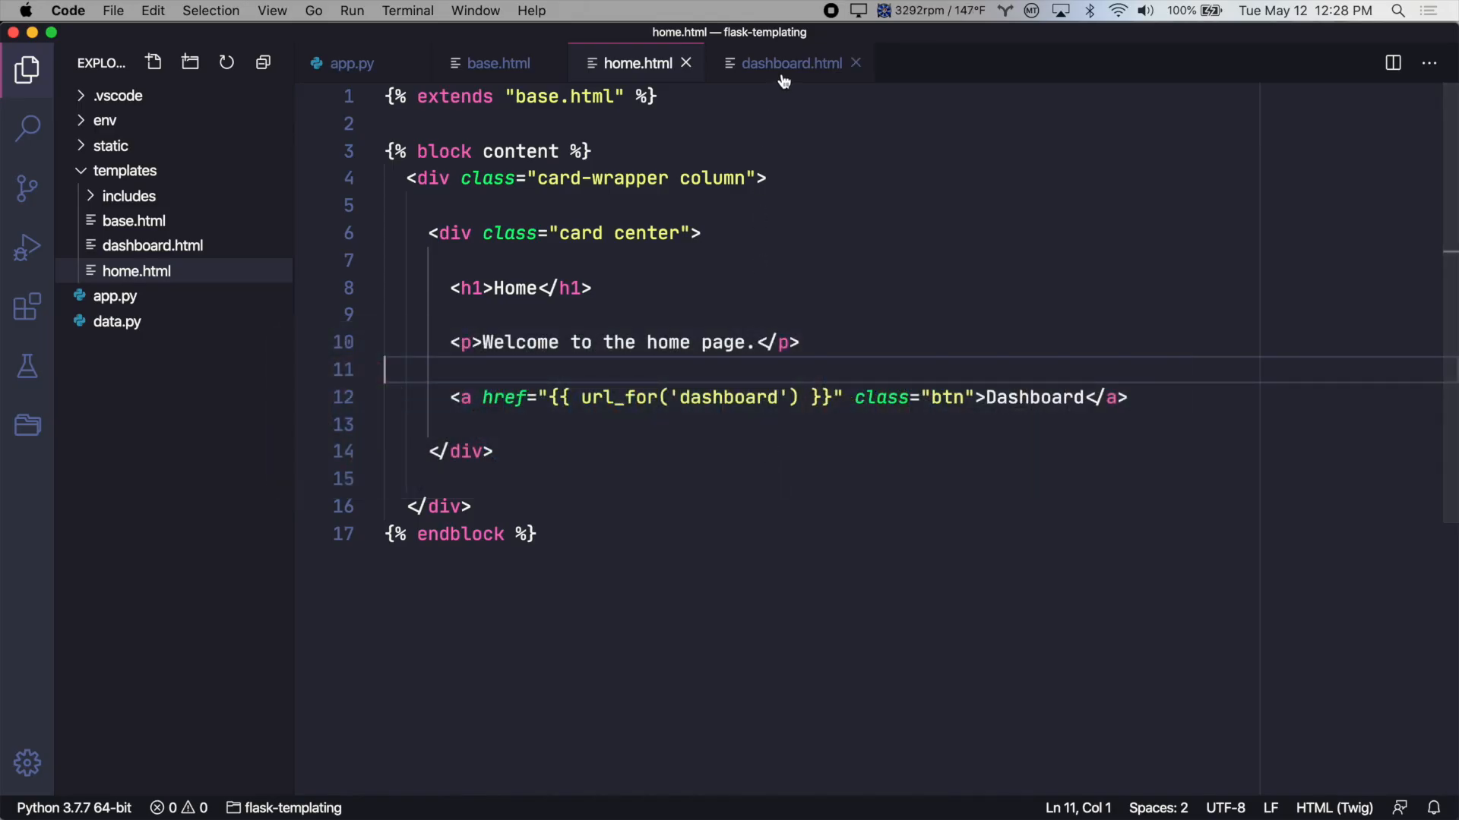
pyautogui.click(790, 62)
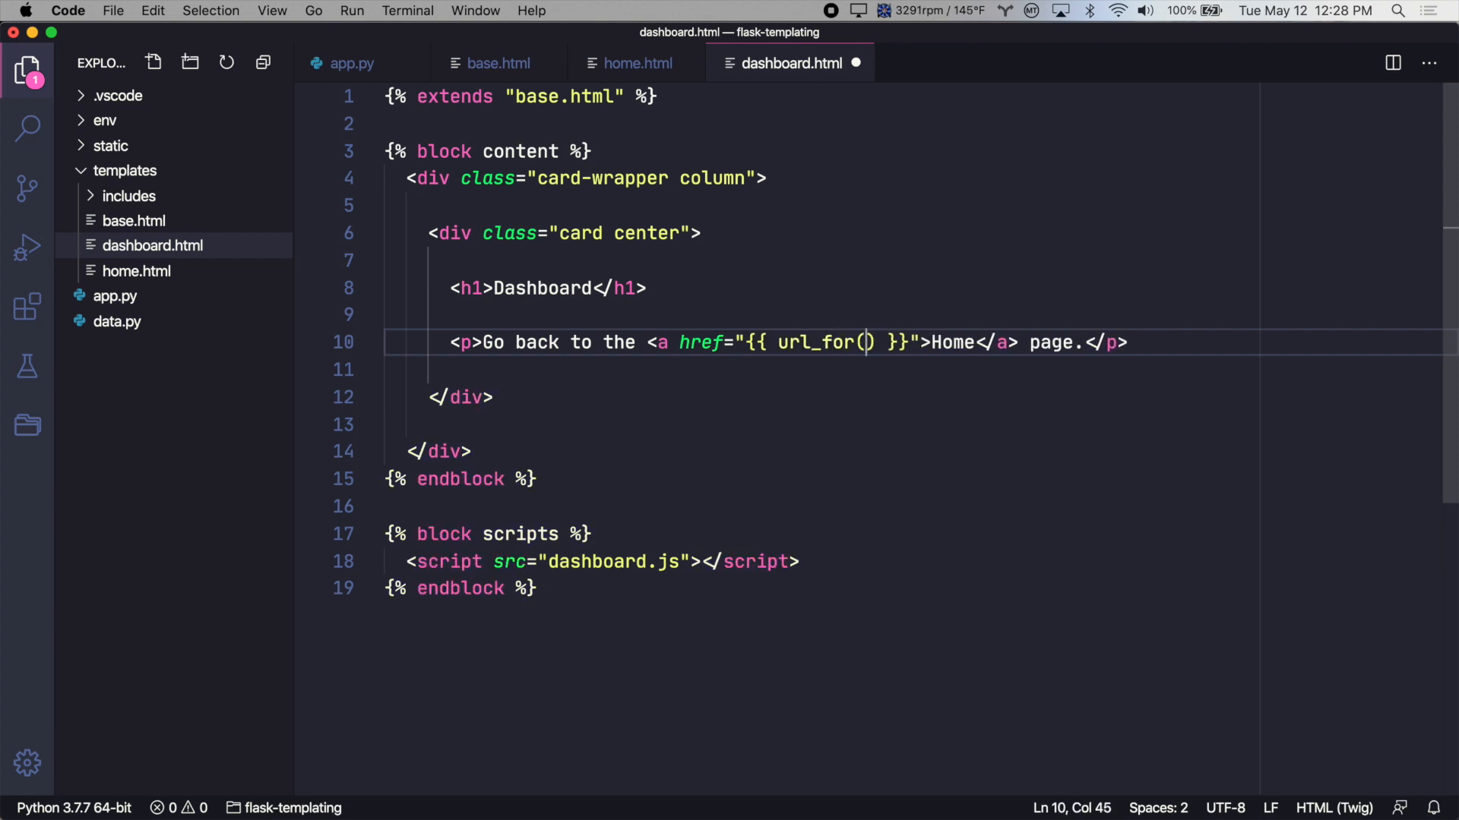
pyautogui.write("'h")
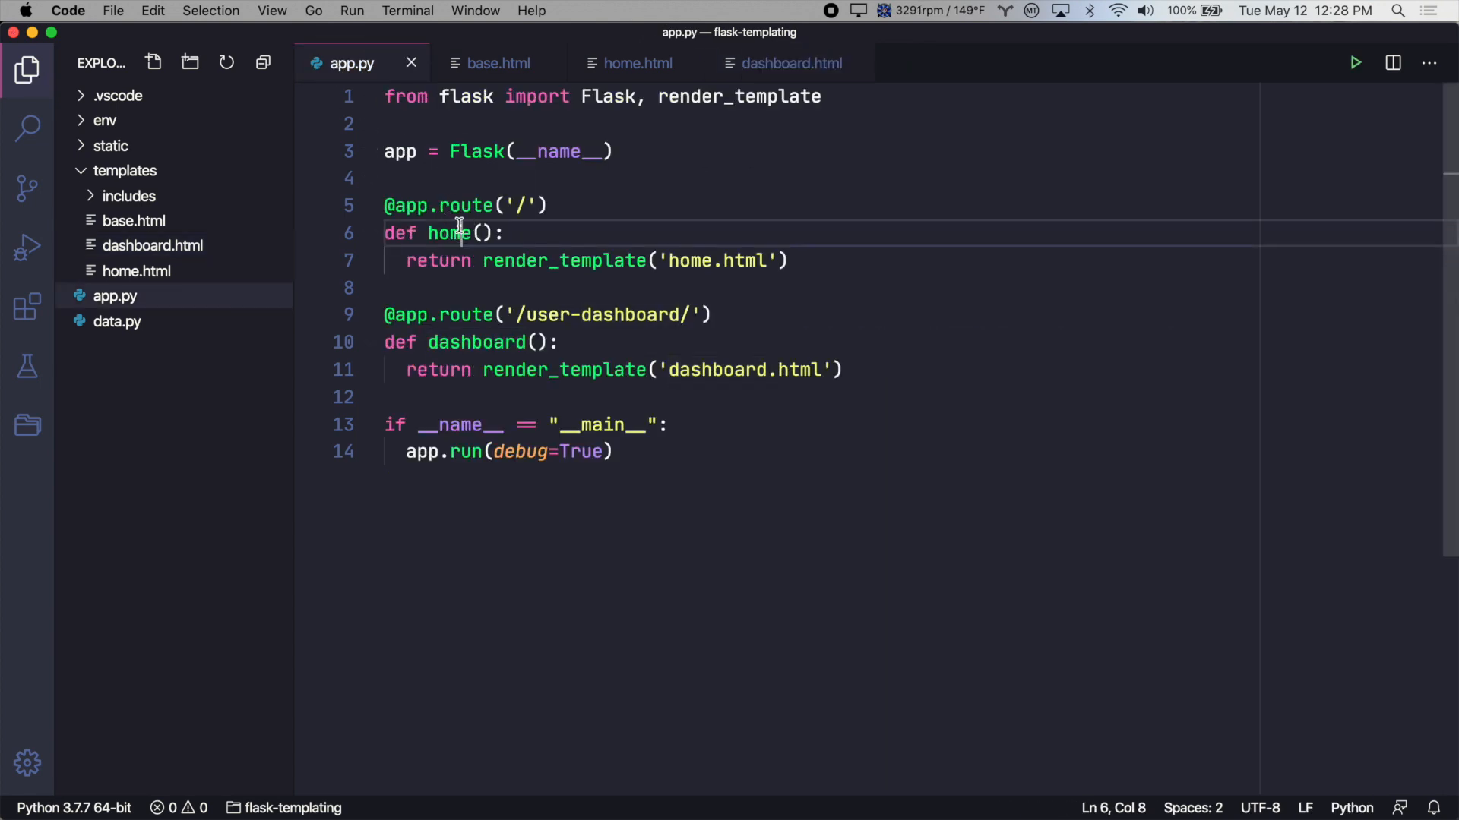
pyautogui.doubleClick(449, 232)
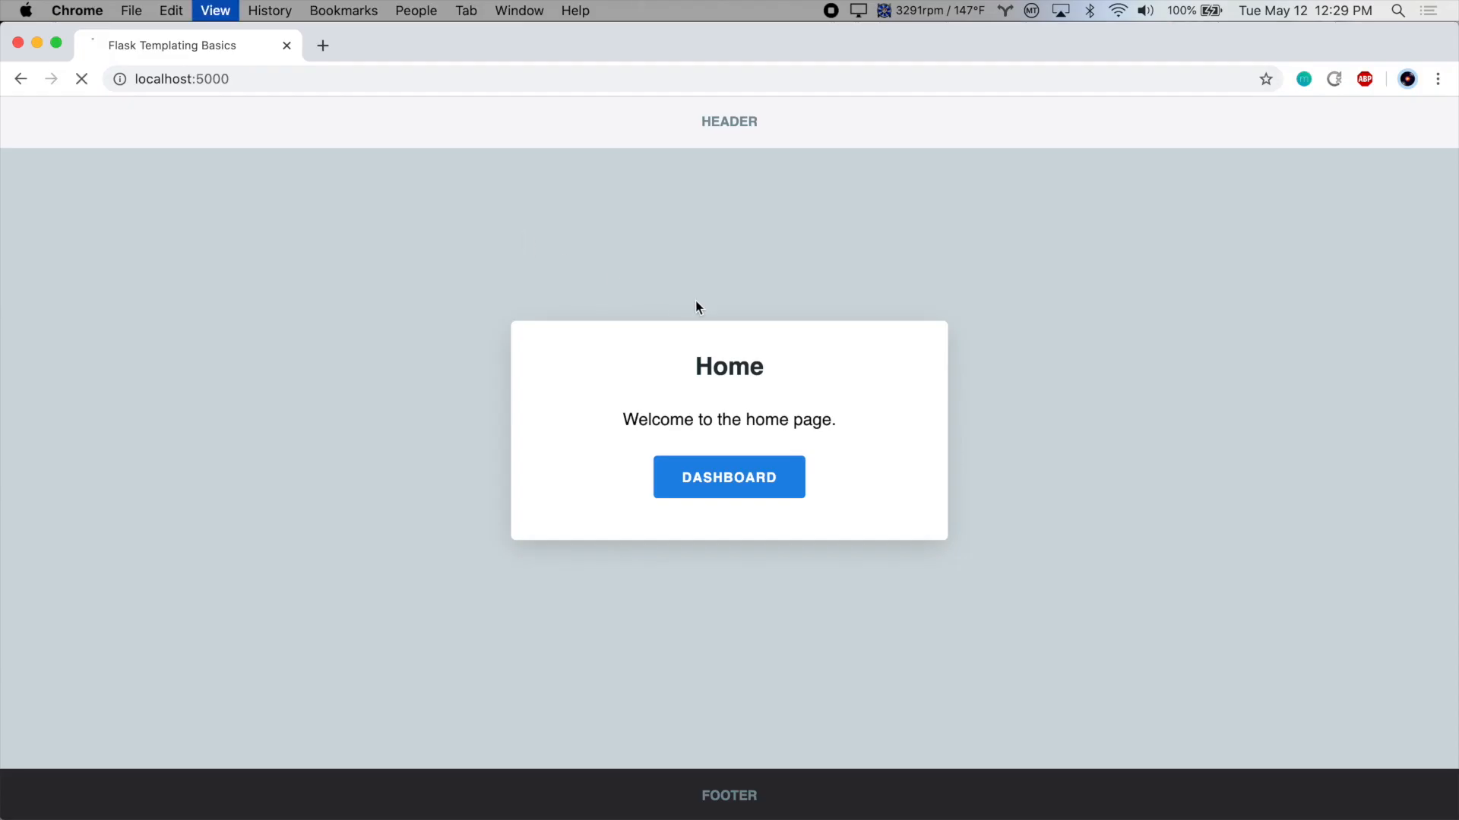
# Step: Verify the Dashboard and Home links both work in the browser
pyautogui.click(728, 477)
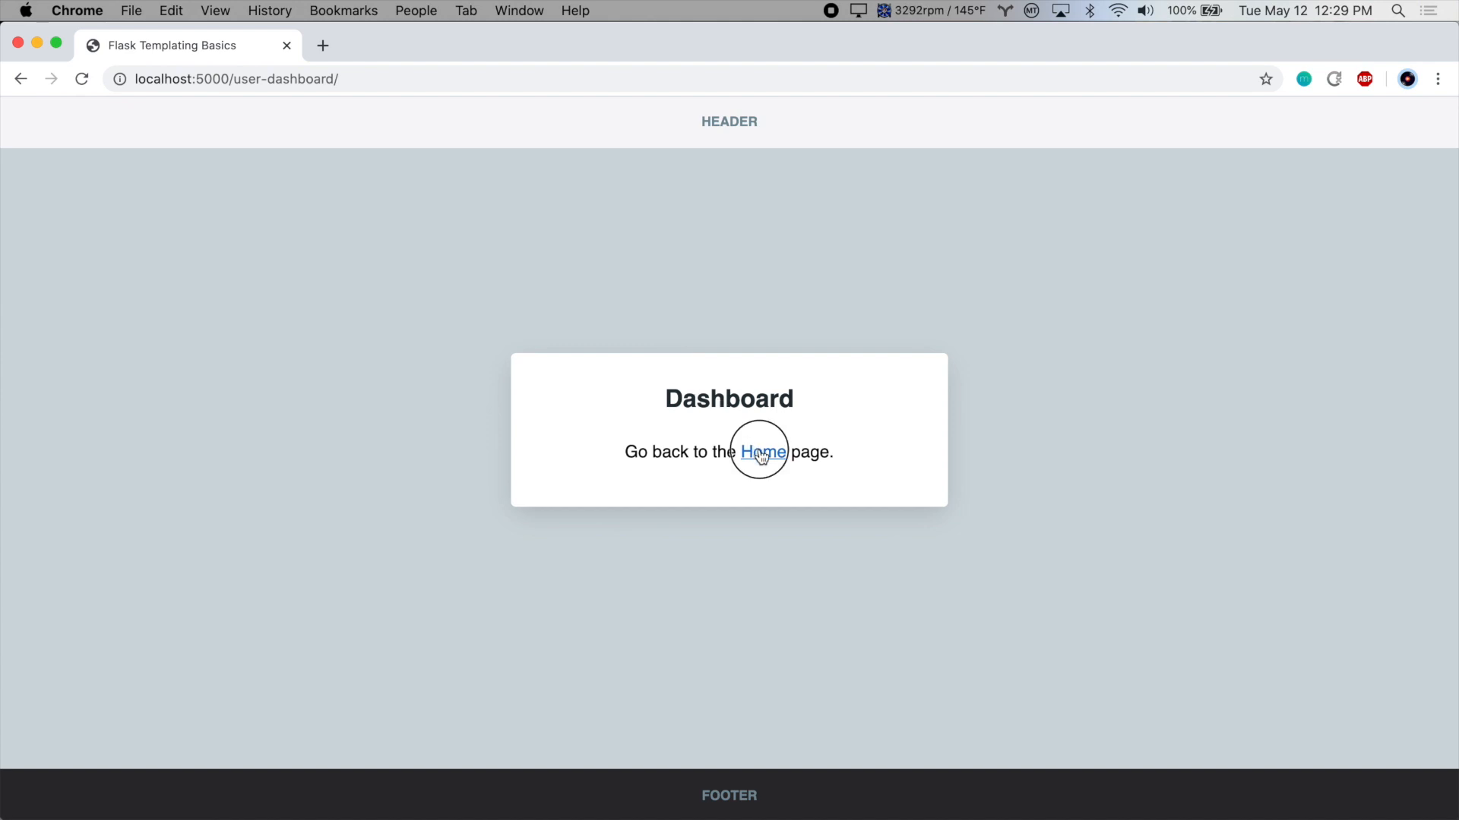
pyautogui.click(762, 451)
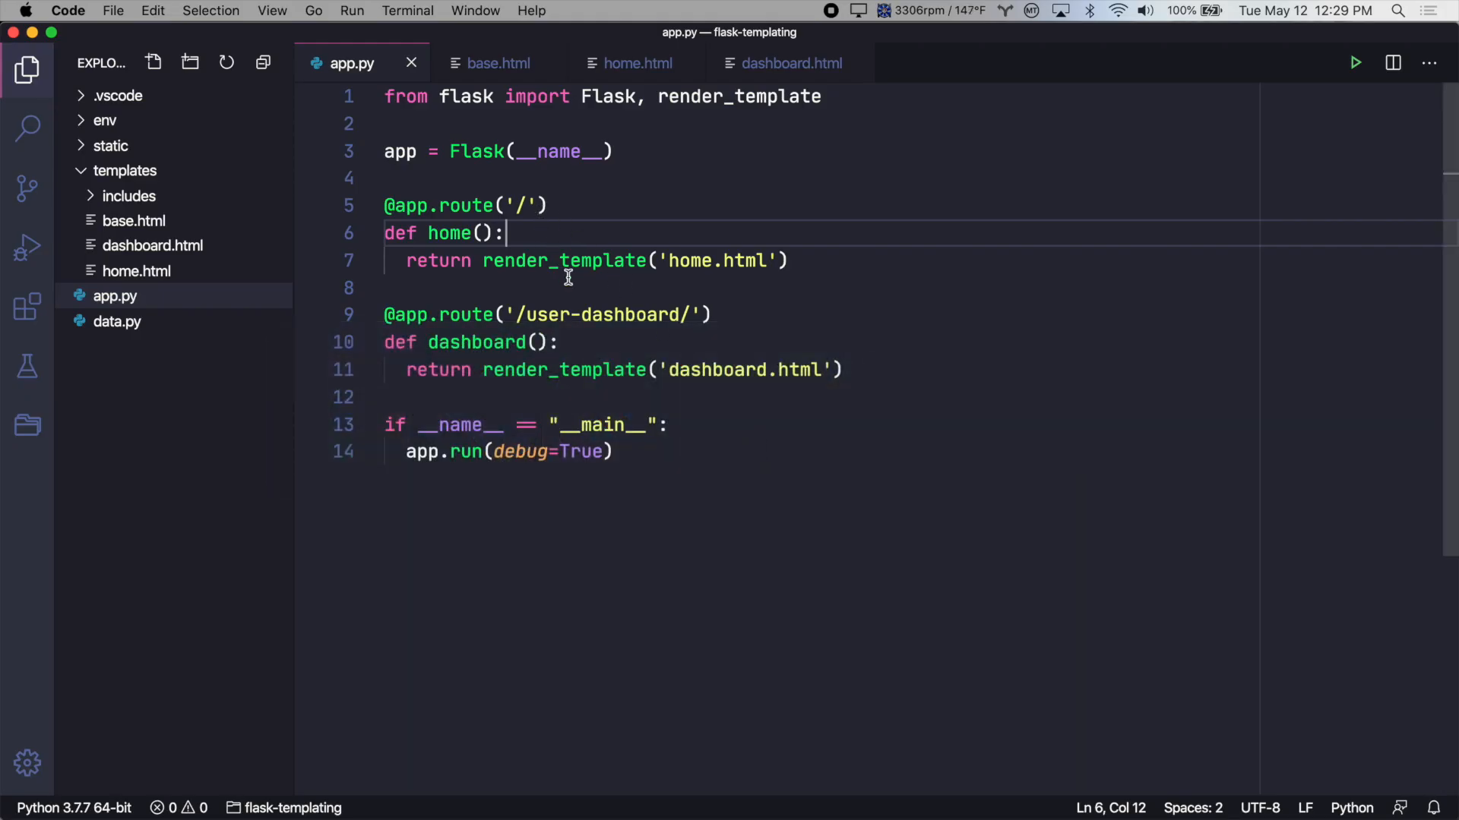
# Step: Change the dashboard route in app.py to '/something-else-entirely/'
pyautogui.write('so')
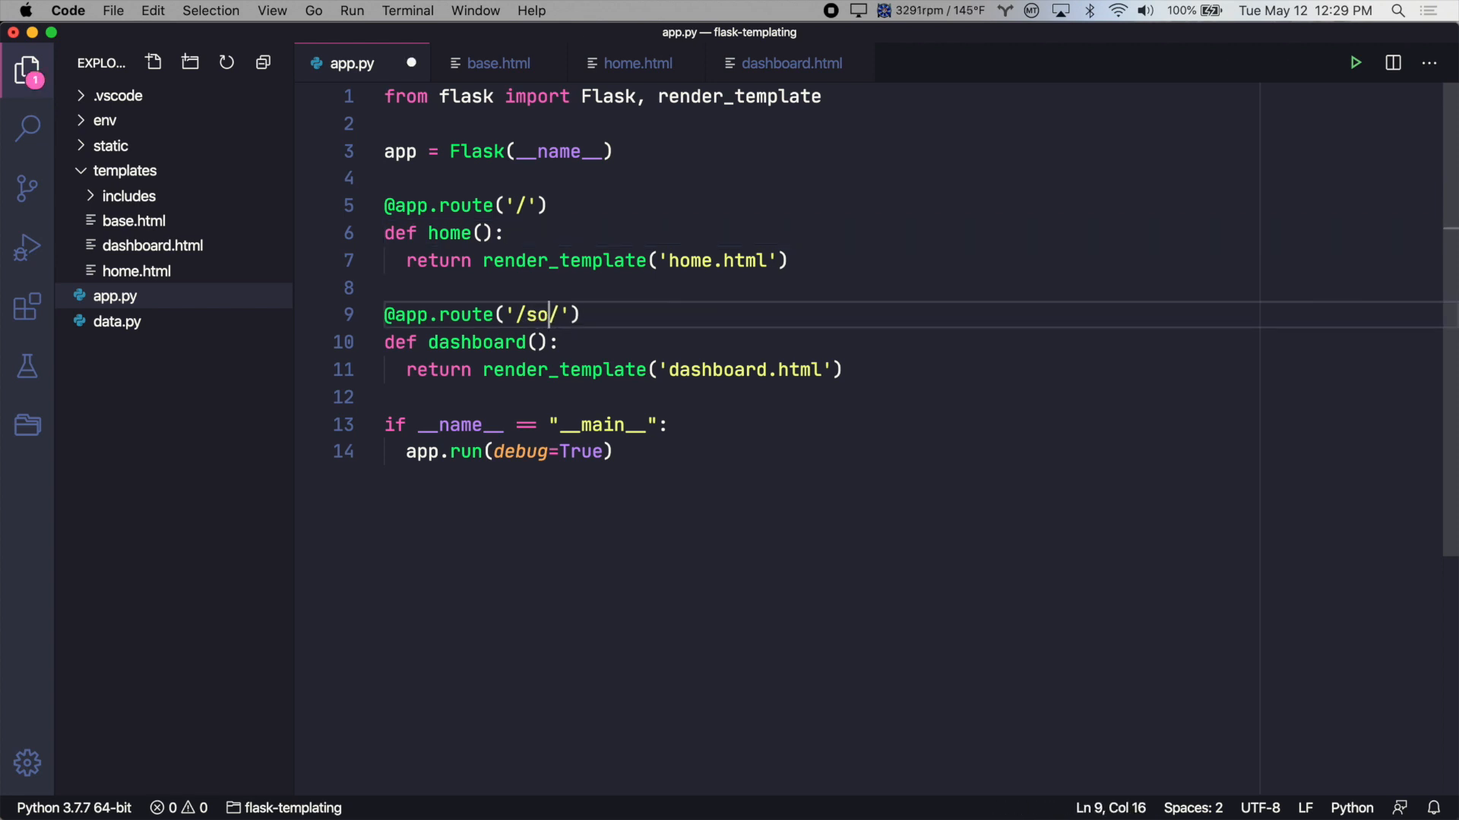
pyautogui.write('mething-else-e')
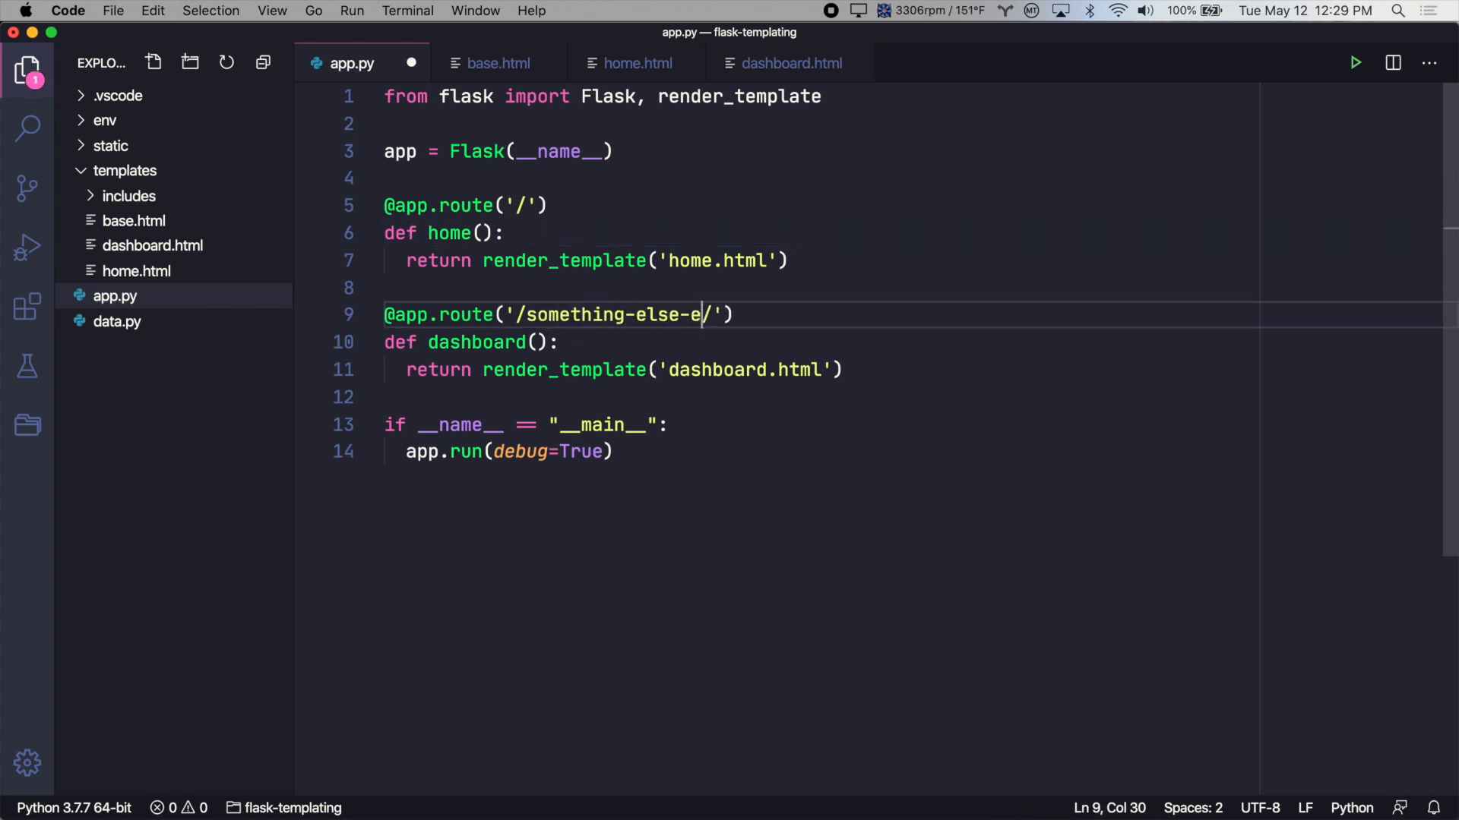
pyautogui.write('ntirely')
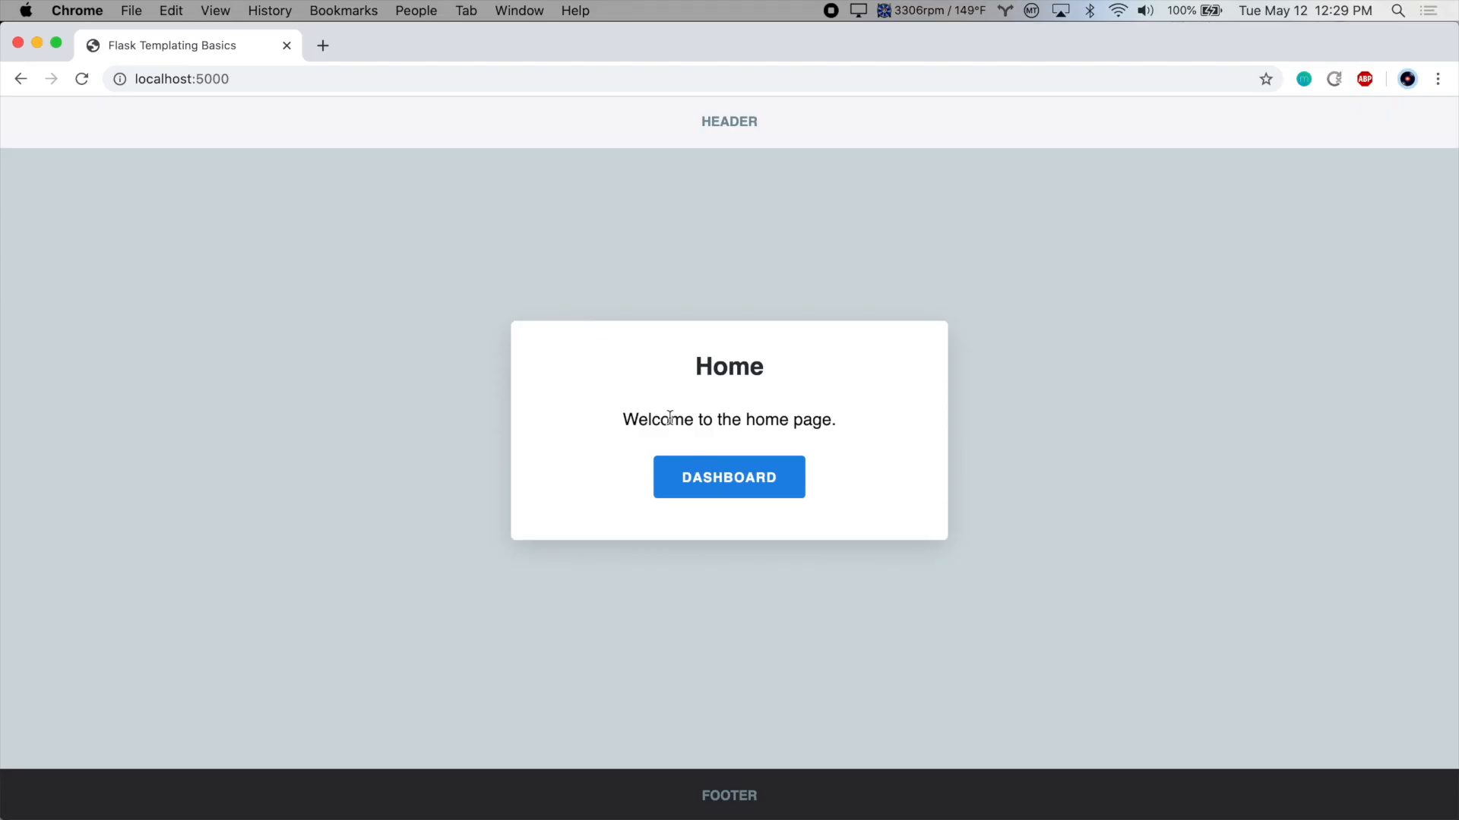
# Step: Follow the Dashboard link, which now opens /something-else-entirely/
pyautogui.click(728, 477)
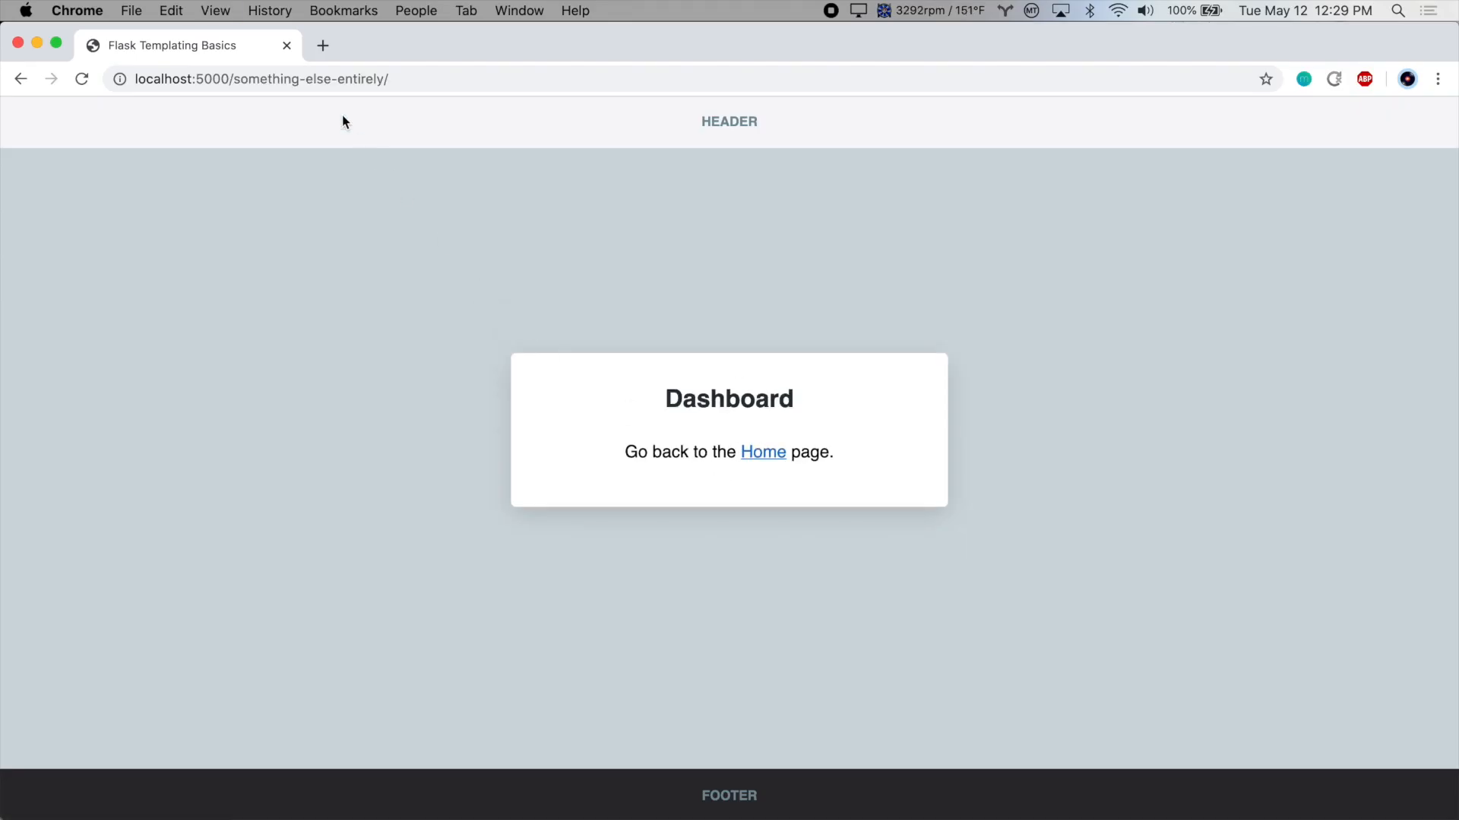
pyautogui.moveTo(761, 452)
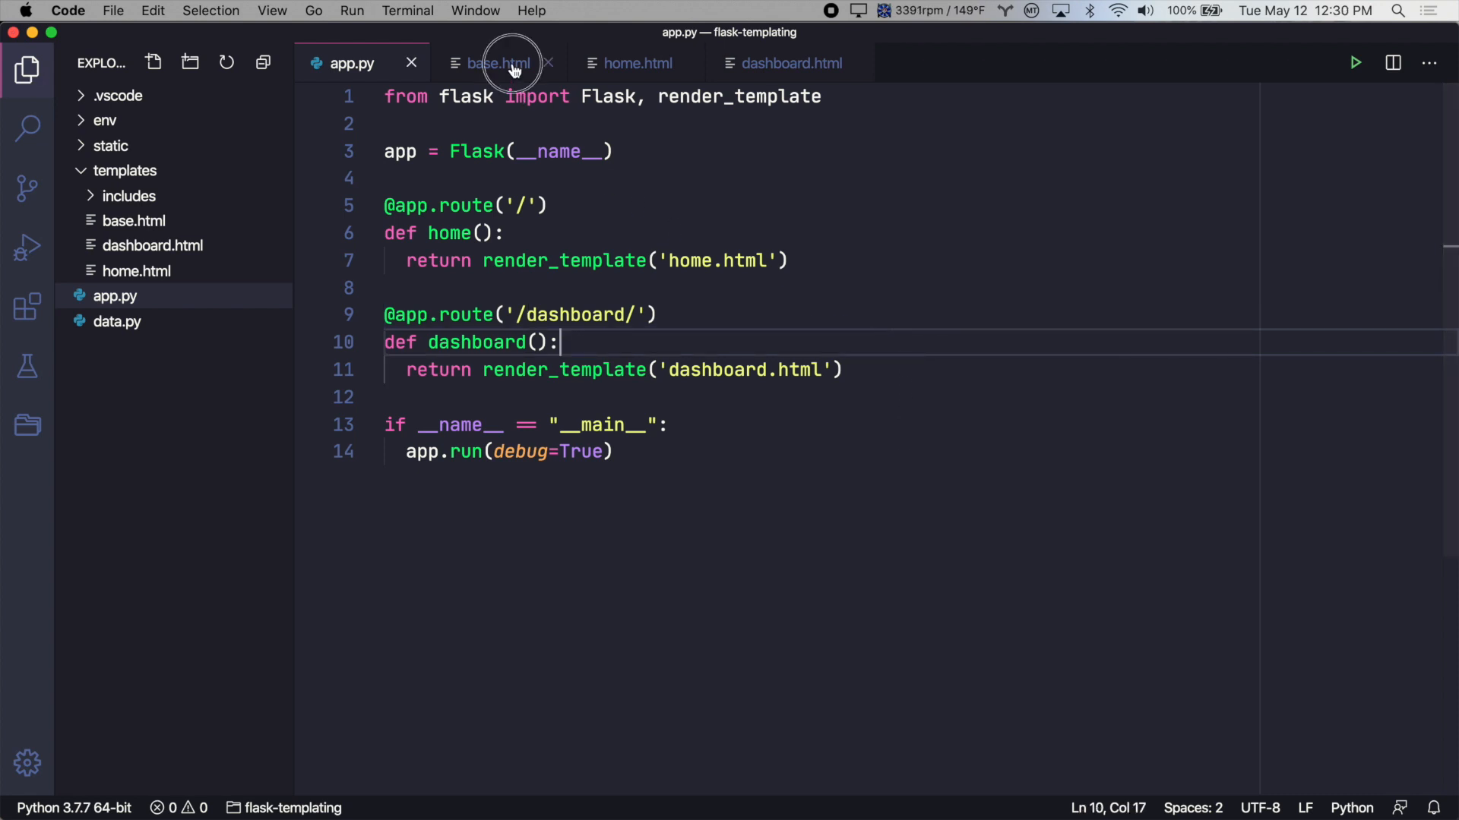
# Step: Open base.html and place the cursor in the hardcoded normalize.css stylesheet link
pyautogui.click(499, 64)
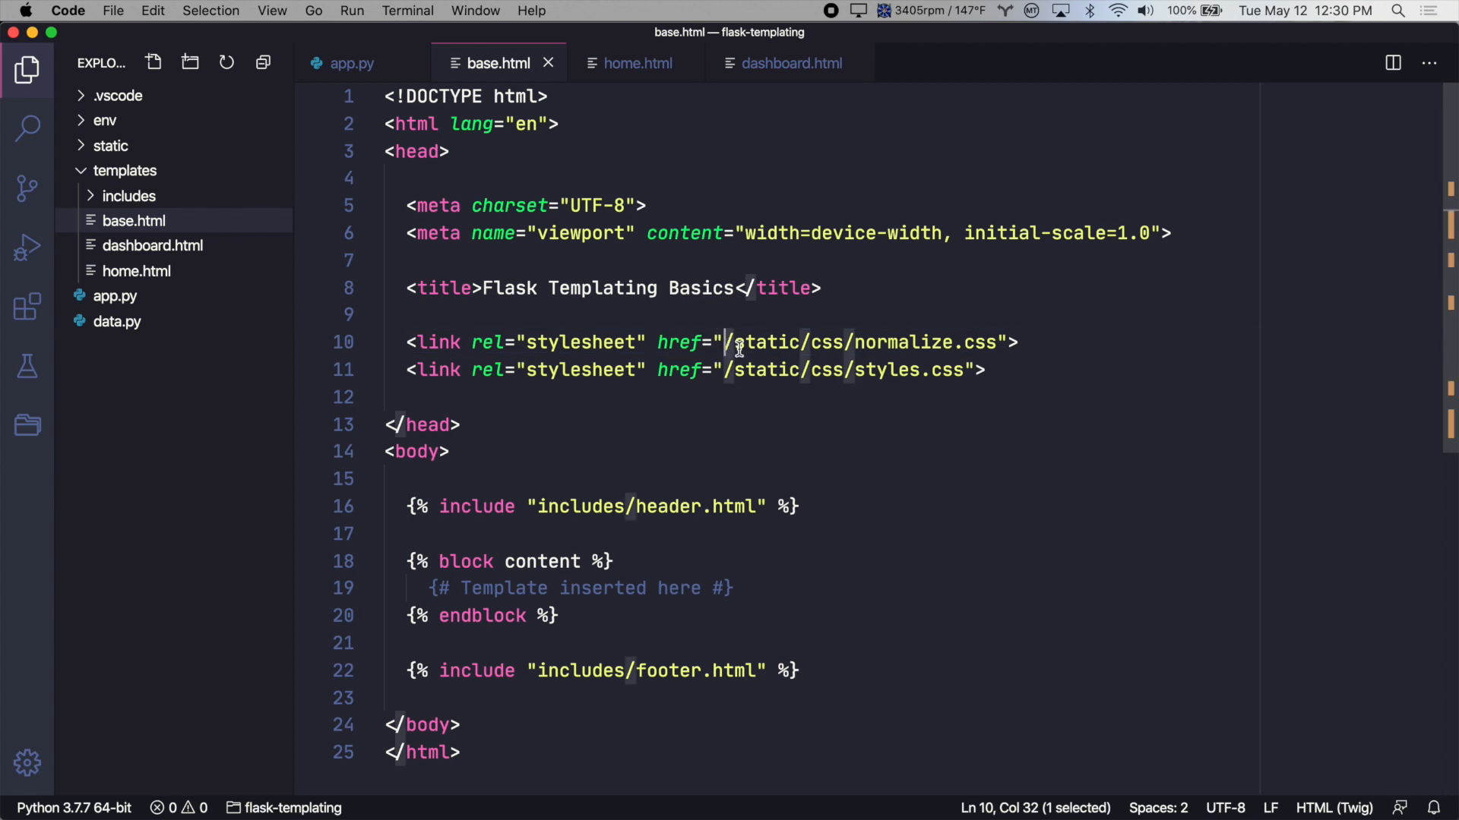
pyautogui.click(997, 342)
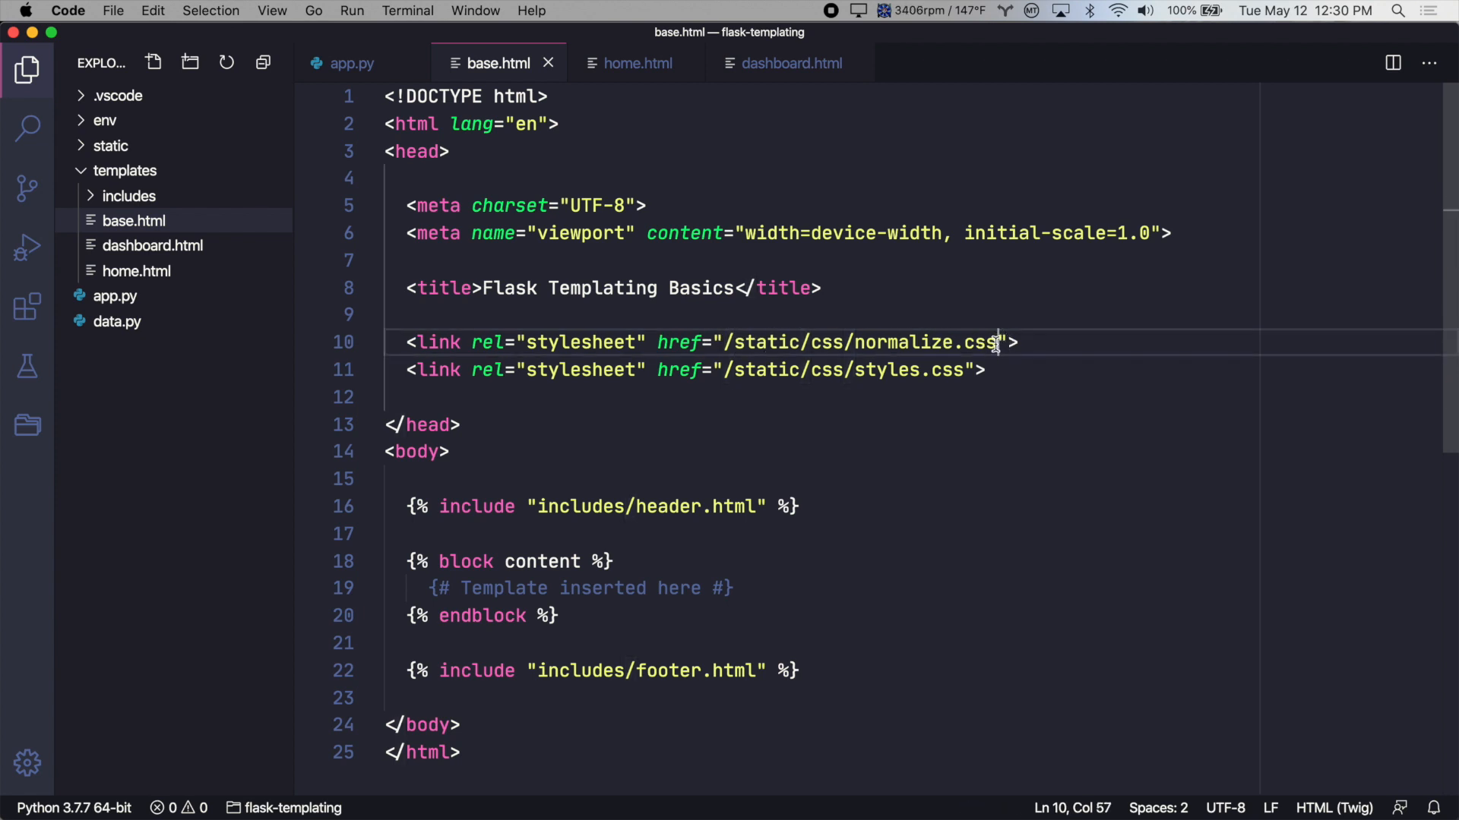
pyautogui.moveTo(1009, 371)
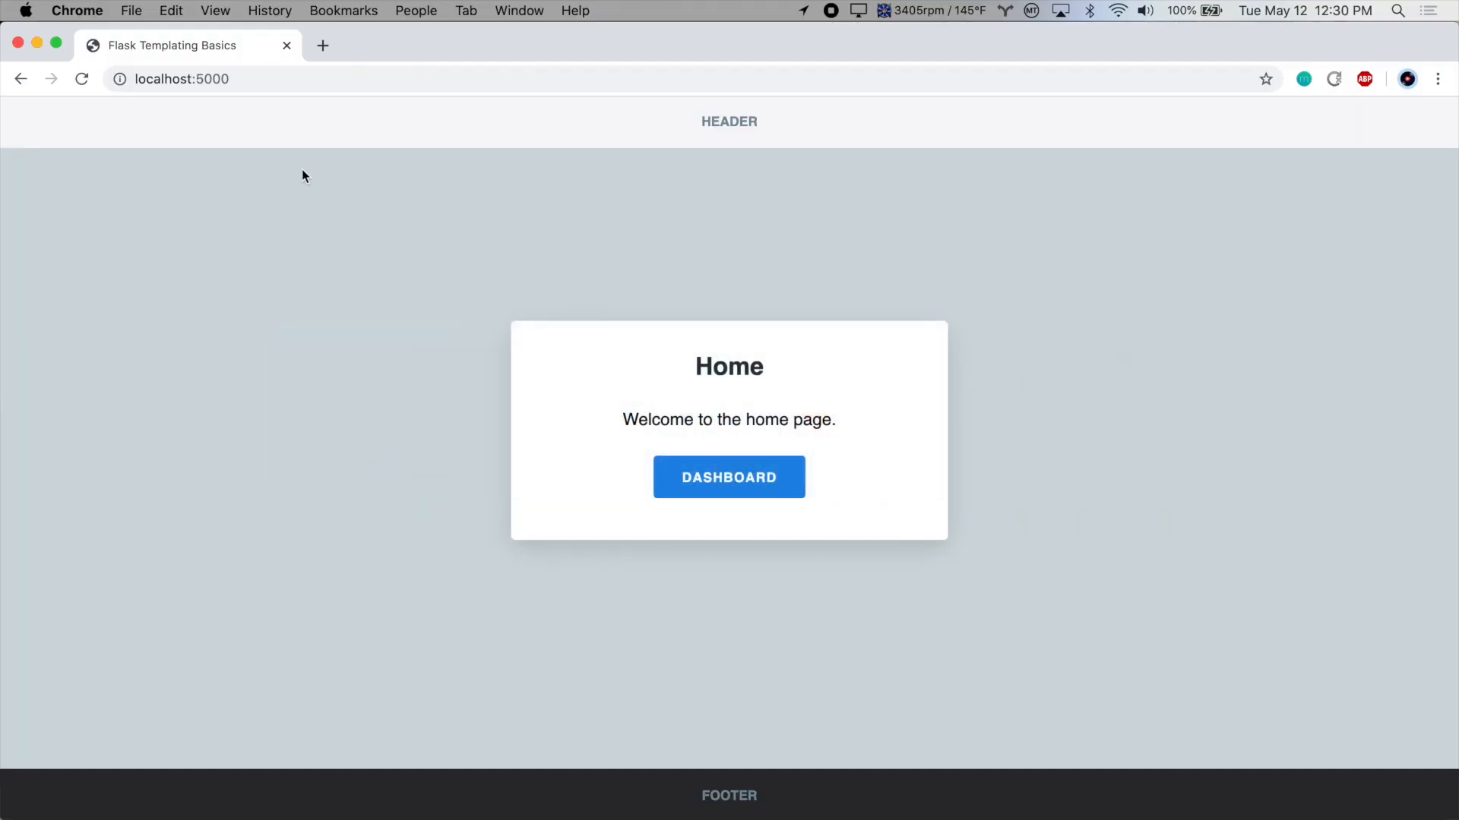
pyautogui.moveTo(223, 151)
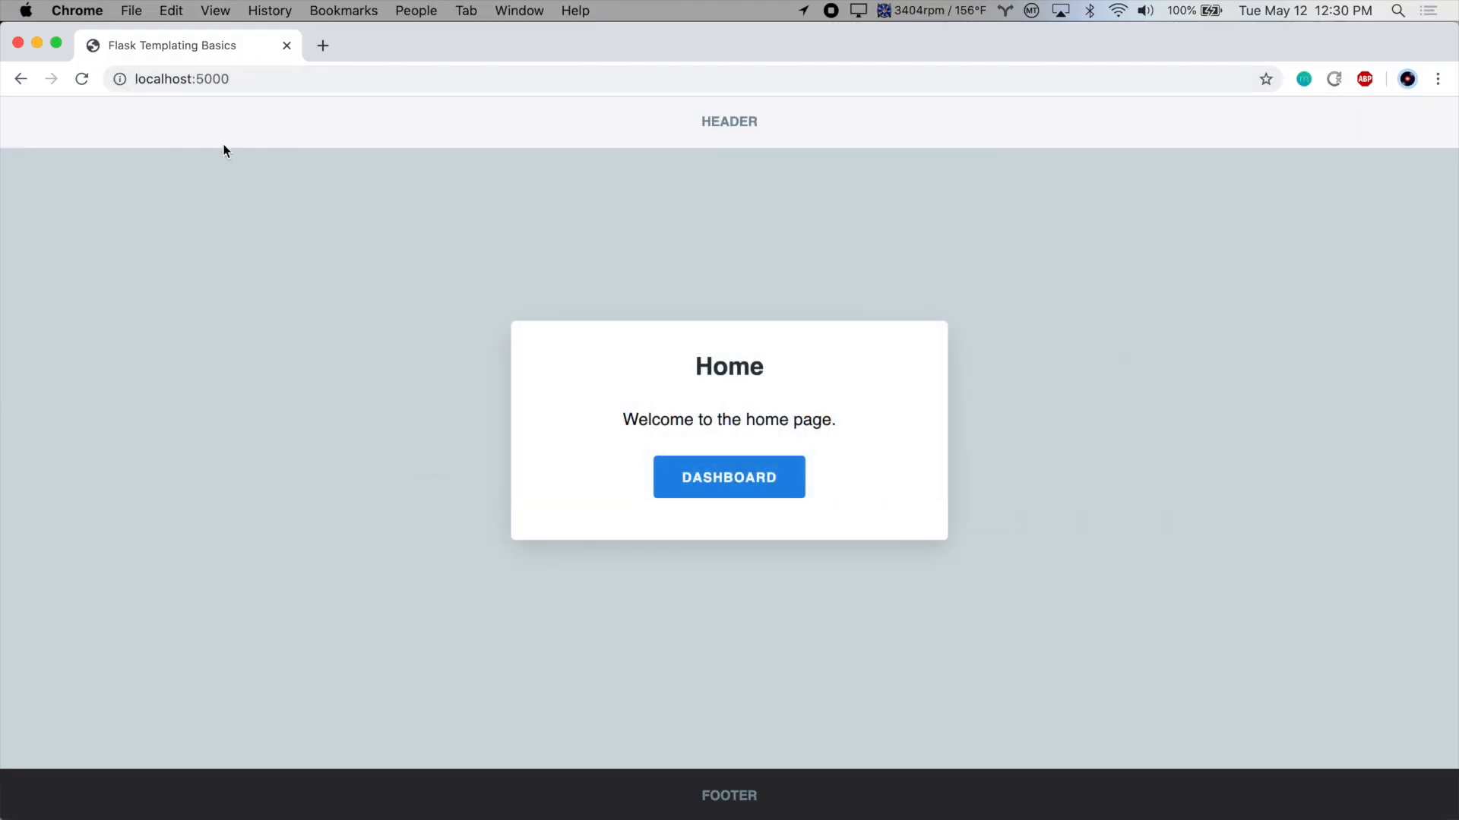
pyautogui.write('/f')
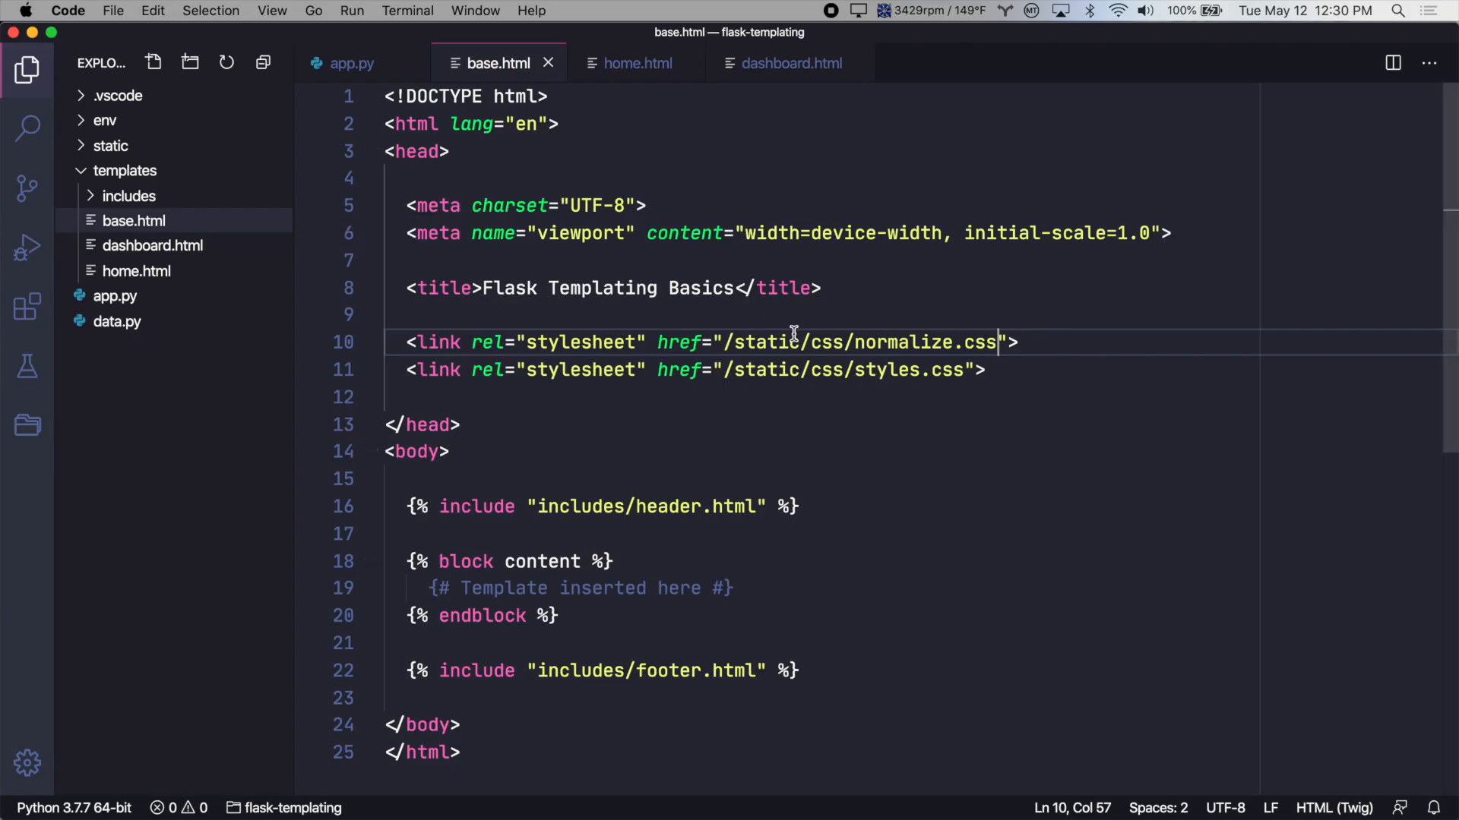
# Step: Rewrite the normalize stylesheet href as {{ url_for('static', filename='css/normalize.css') }}
pyautogui.click(737, 342)
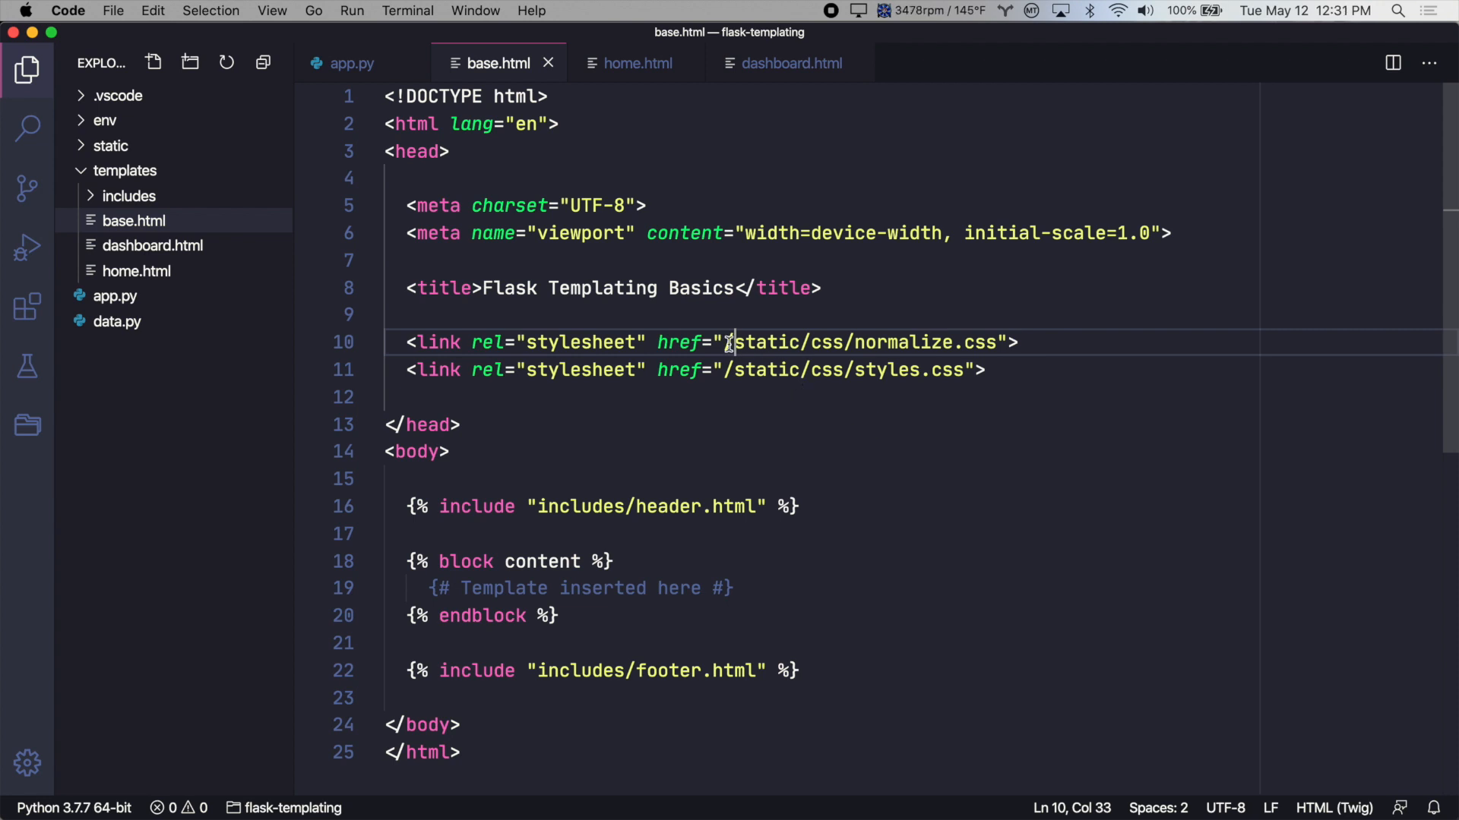
pyautogui.write('{{}')
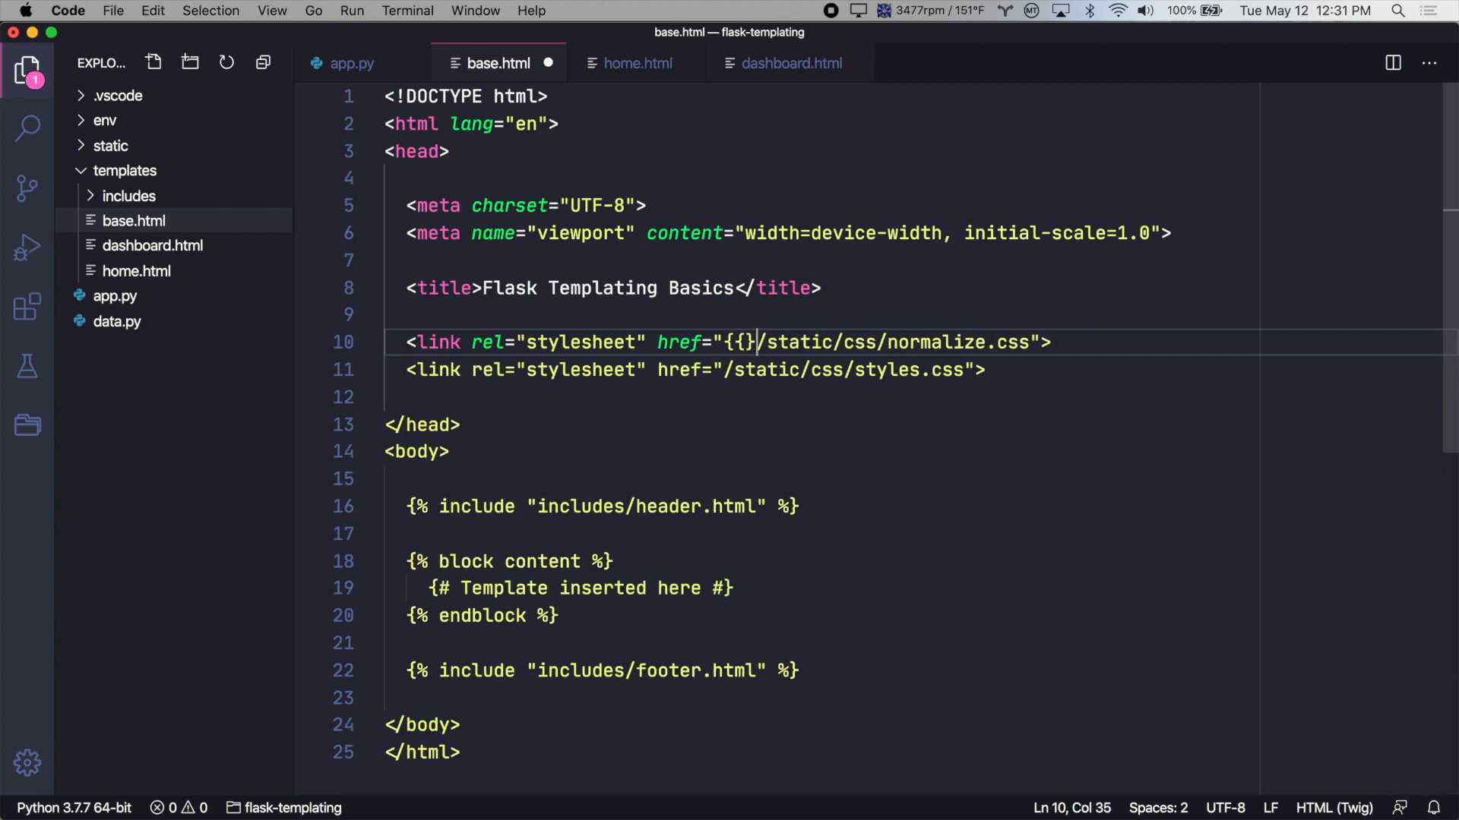
pyautogui.write('url_')
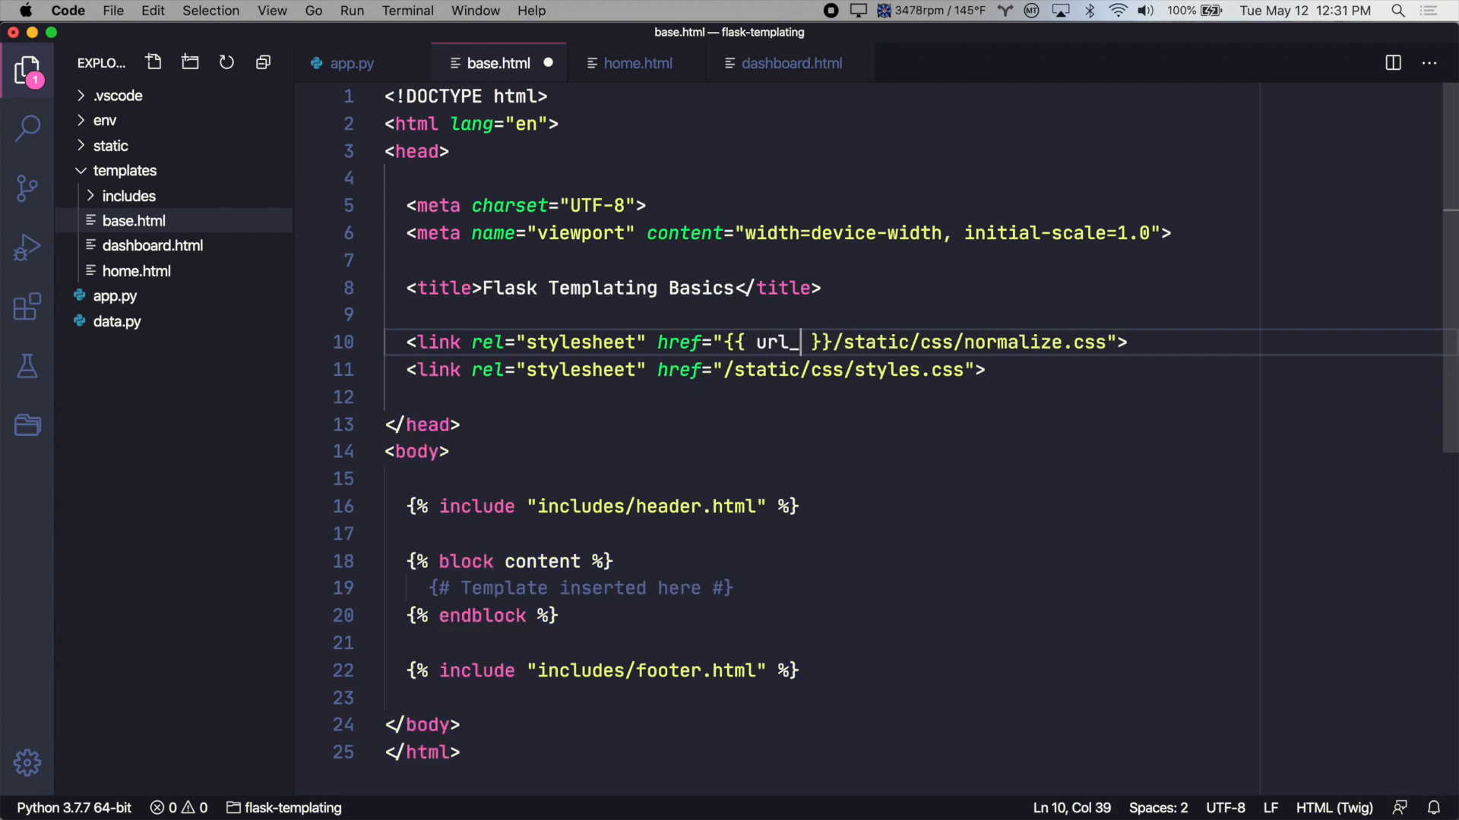
pyautogui.write('for()')
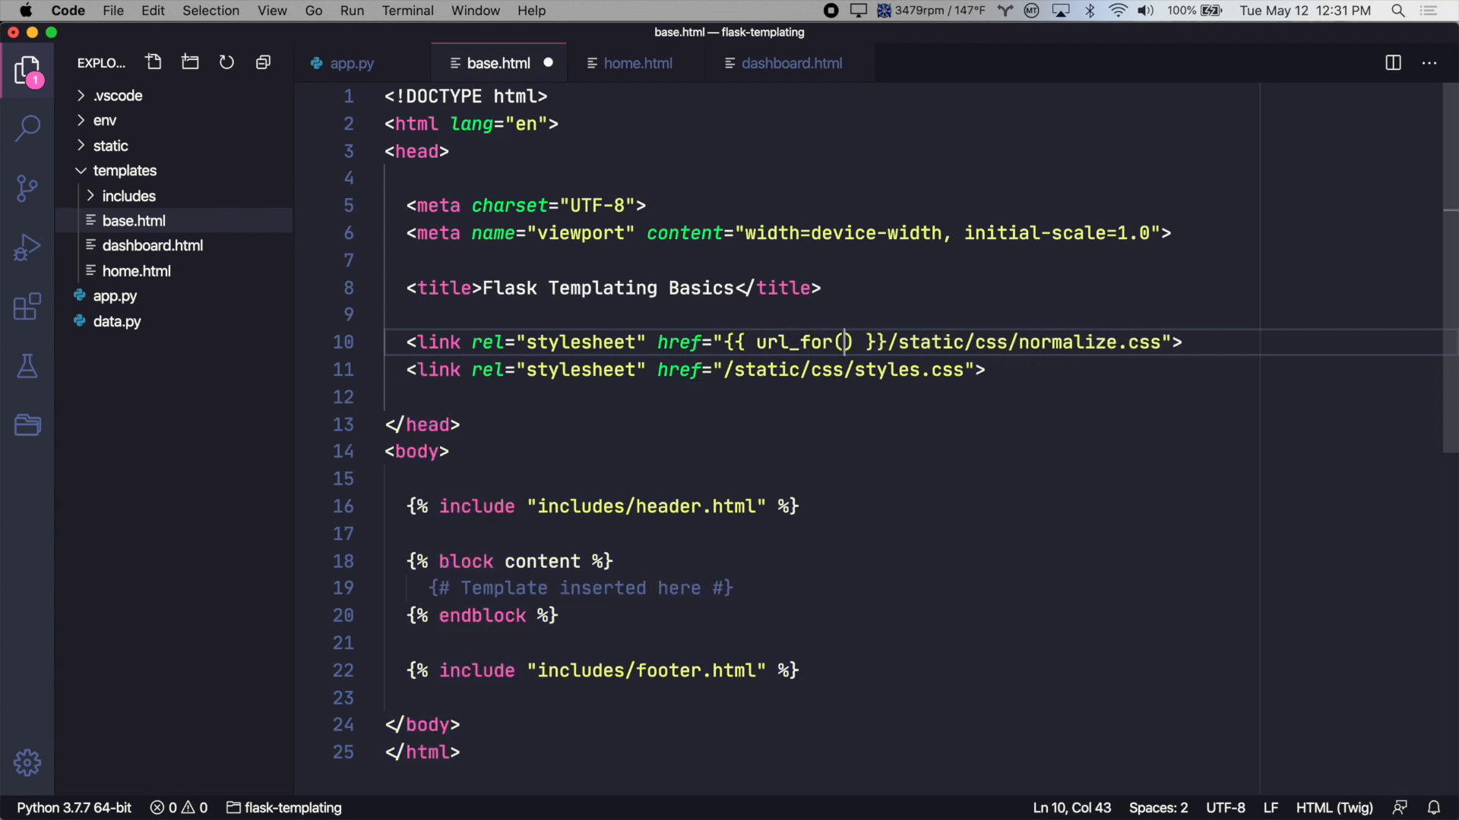
pyautogui.write("'")
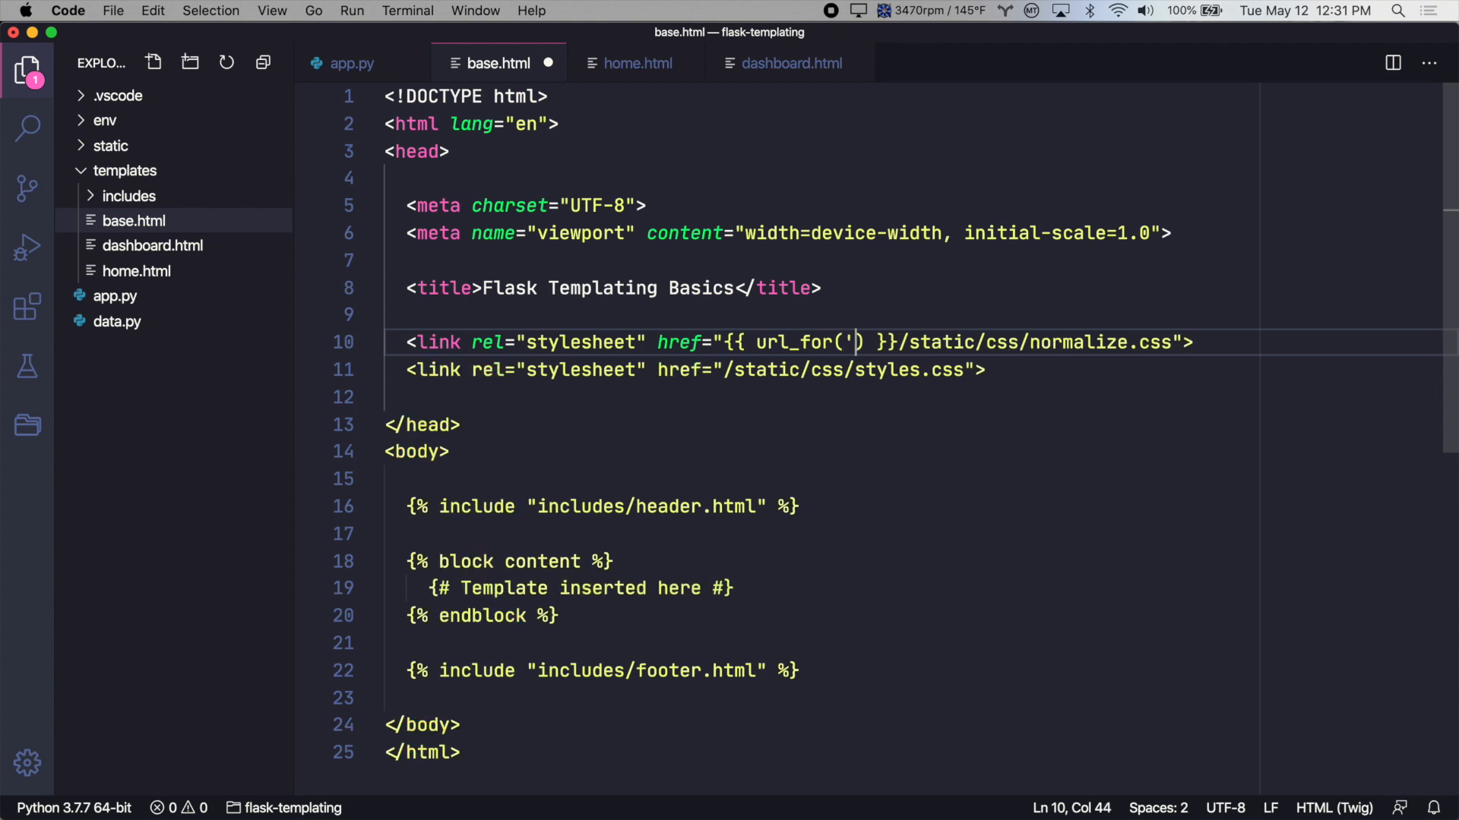
pyautogui.write("static',")
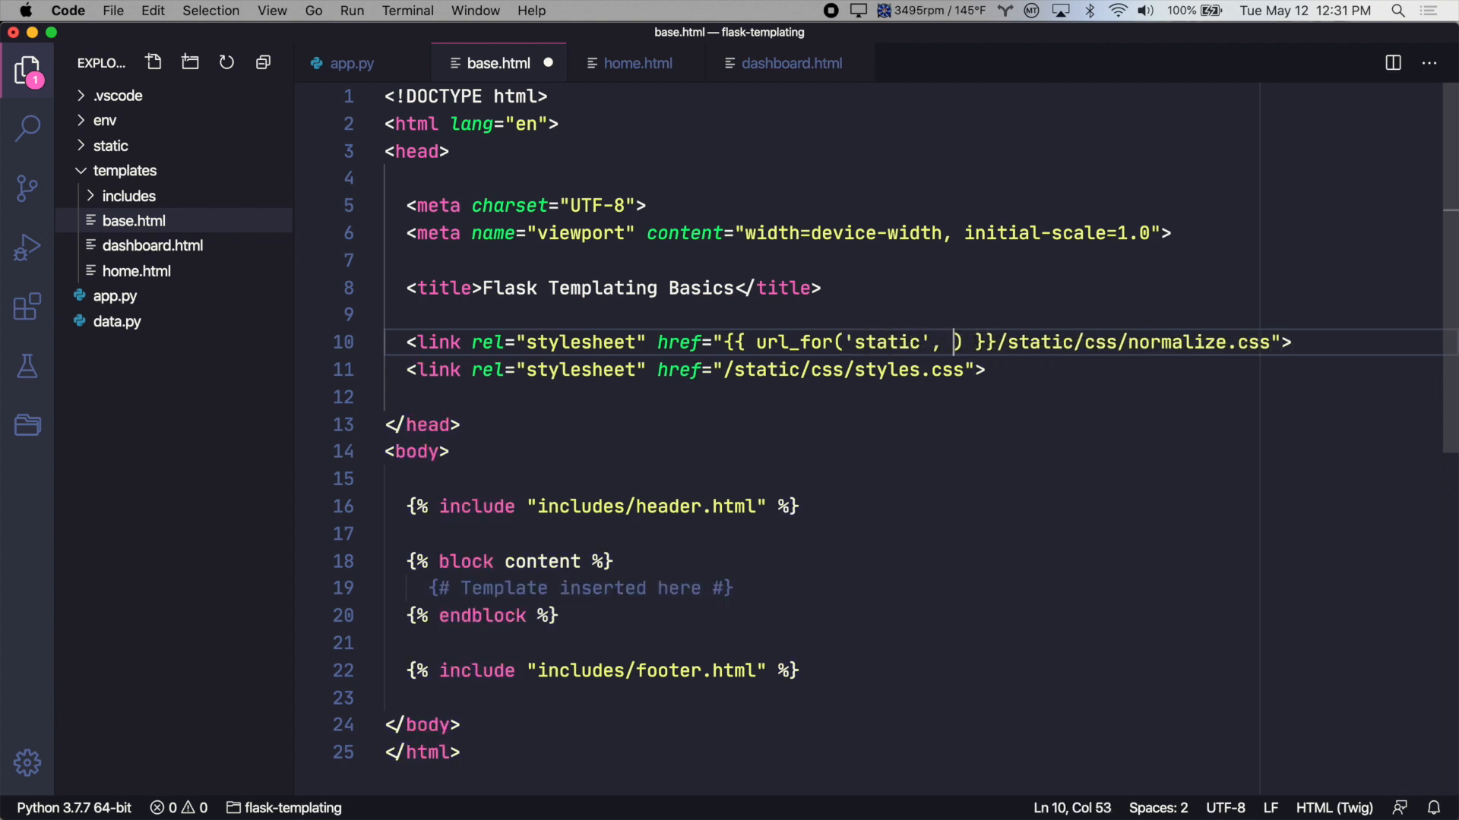
pyautogui.write('filename=')
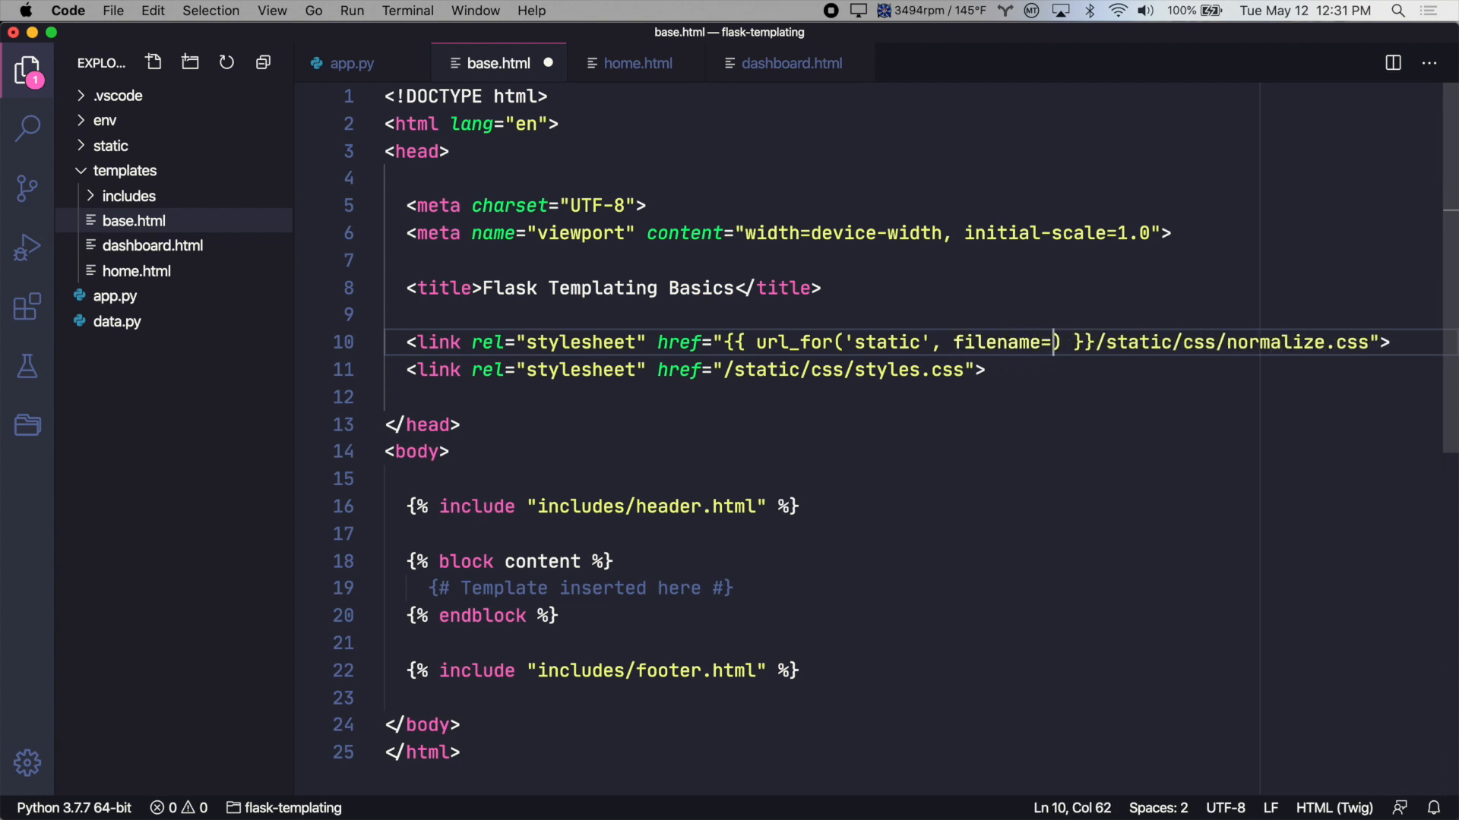
pyautogui.moveTo(1182, 341); pyautogui.dragTo(1331, 342)
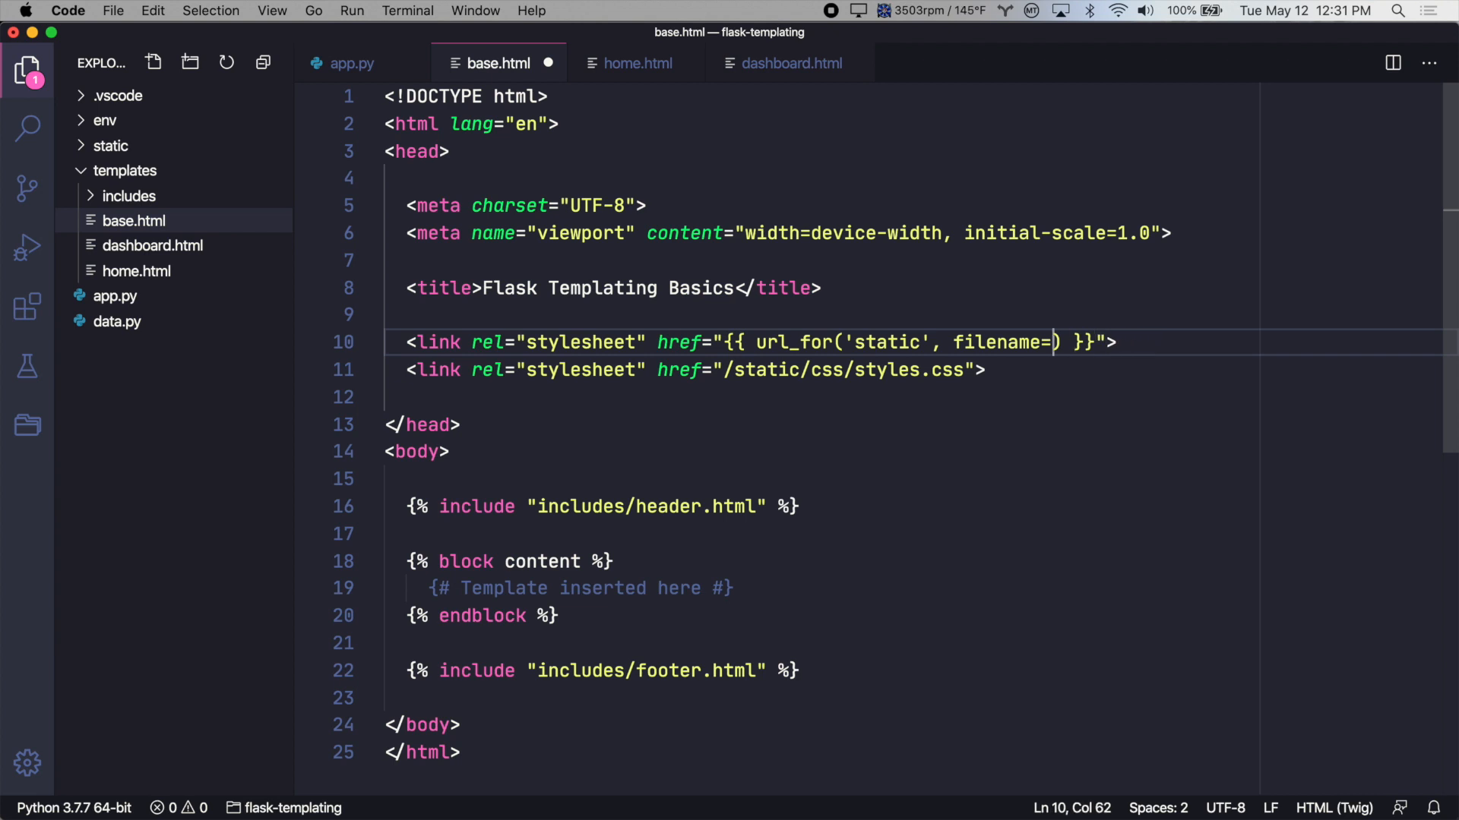
pyautogui.write("'css/normalize.css'")
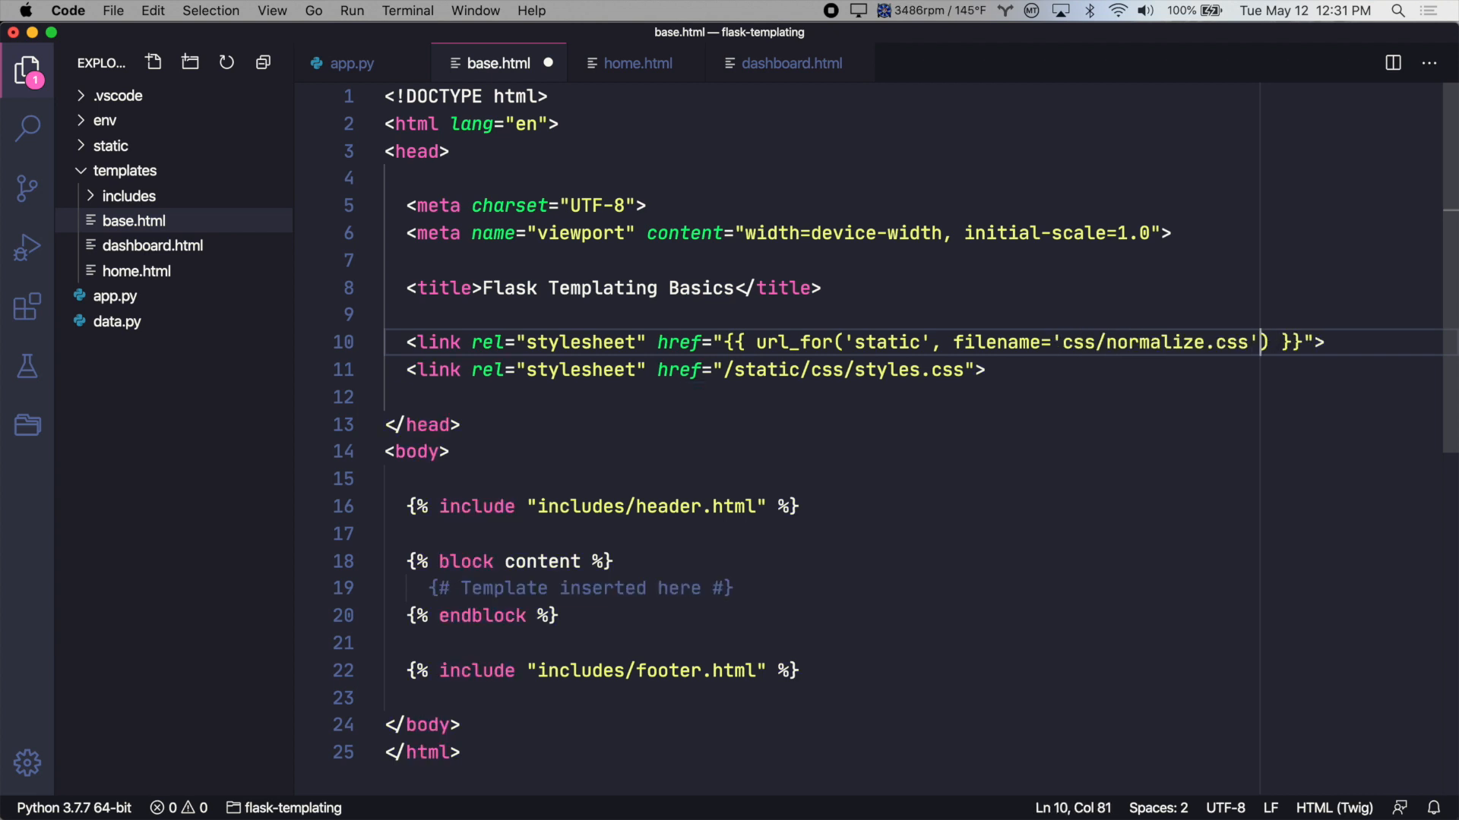
pyautogui.moveTo(1221, 351)
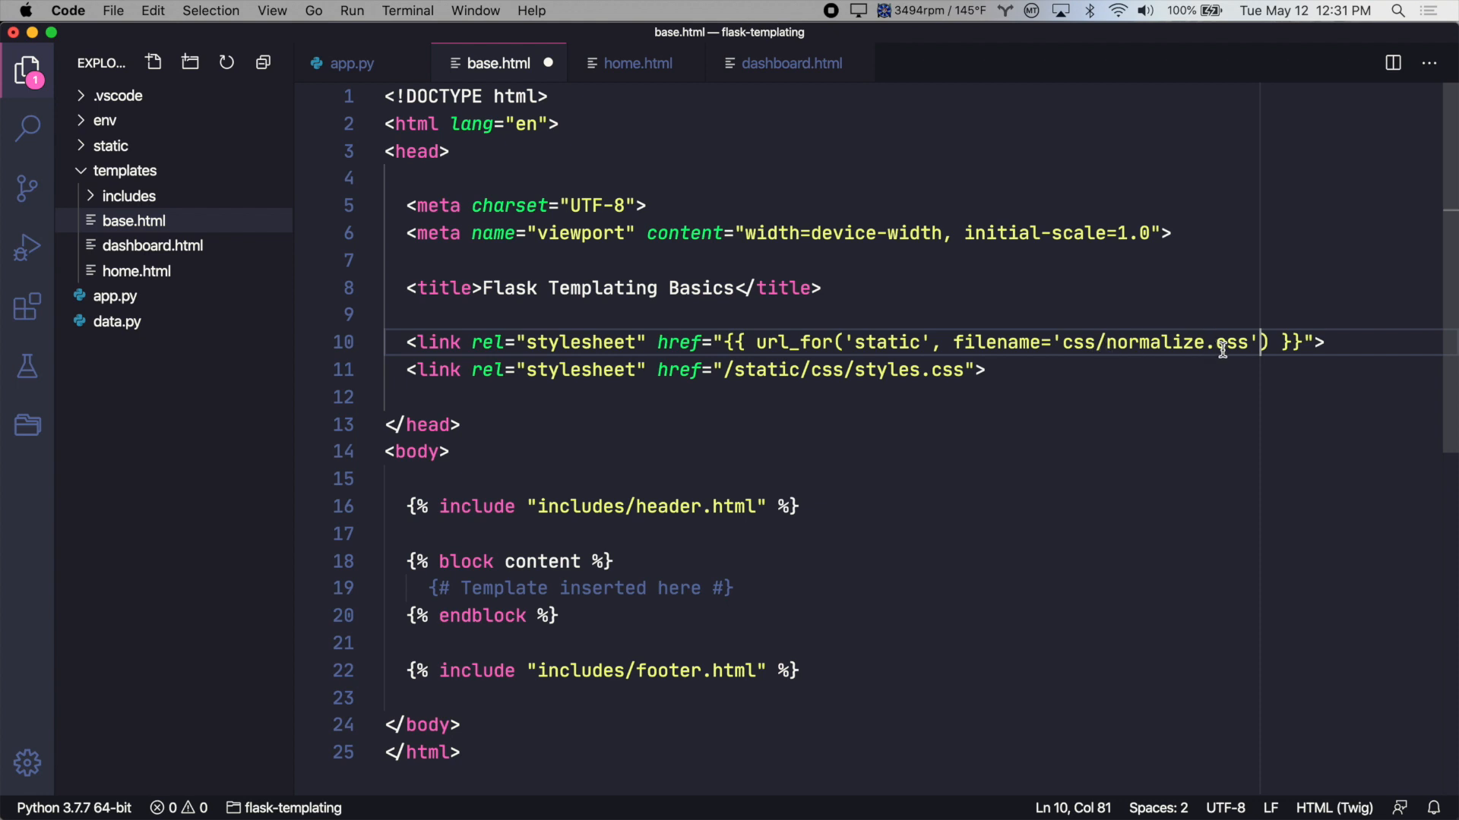
pyautogui.moveTo(781, 342)
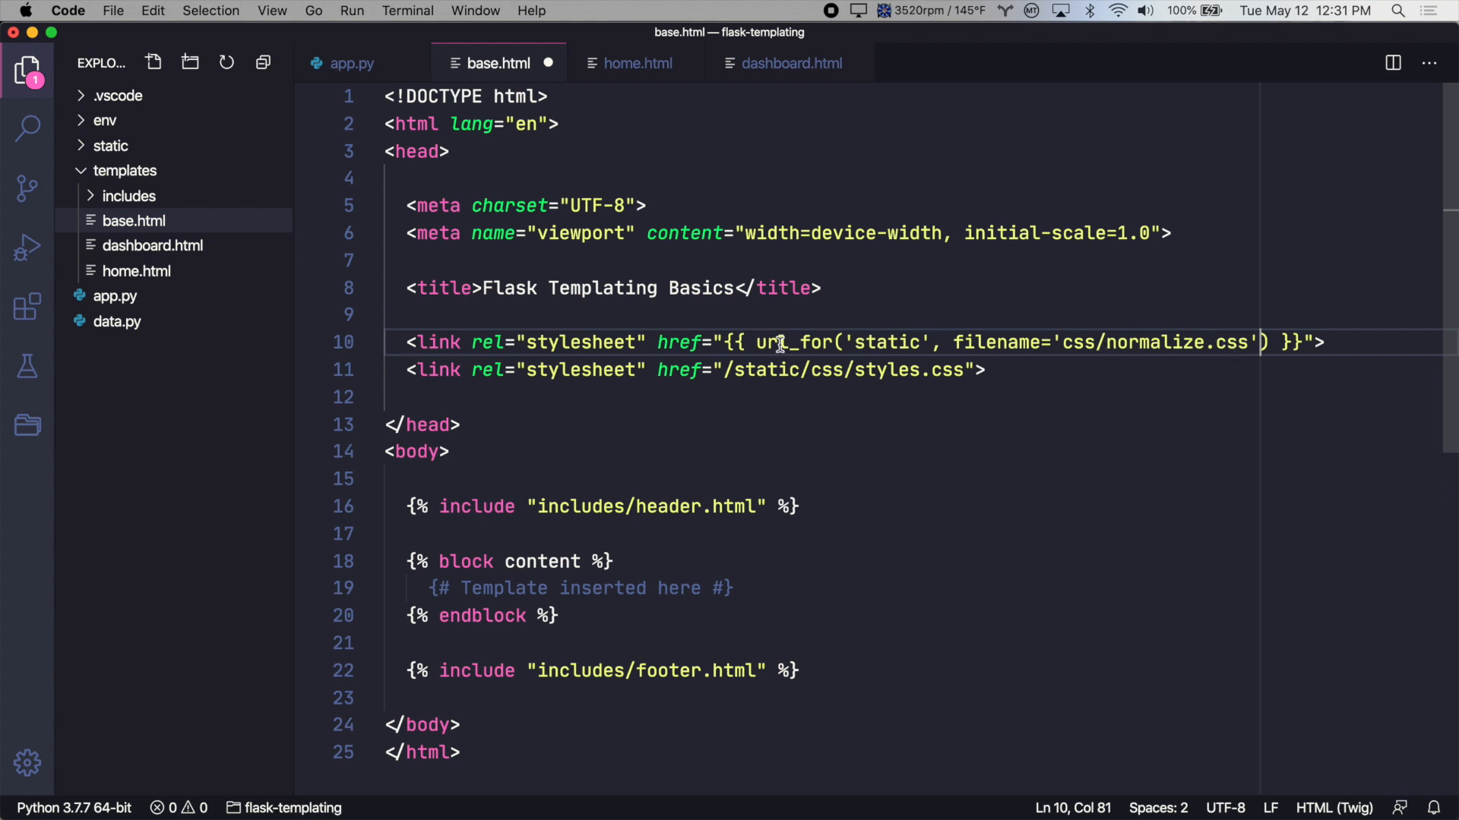
pyautogui.moveTo(910, 341)
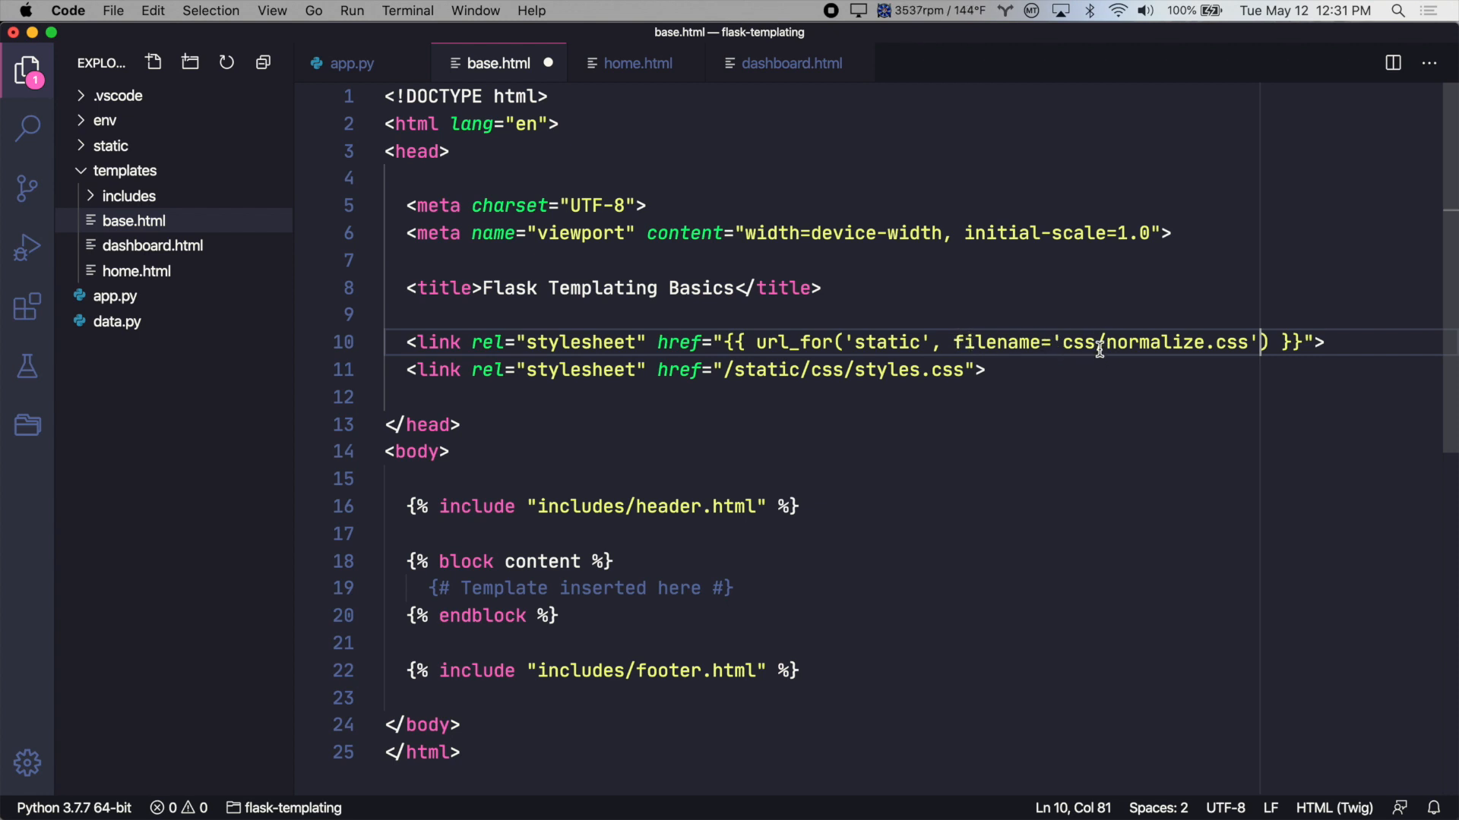
# Step: Save base.html and reload the site to confirm the stylesheet still loads
pyautogui.press('cmd+s')
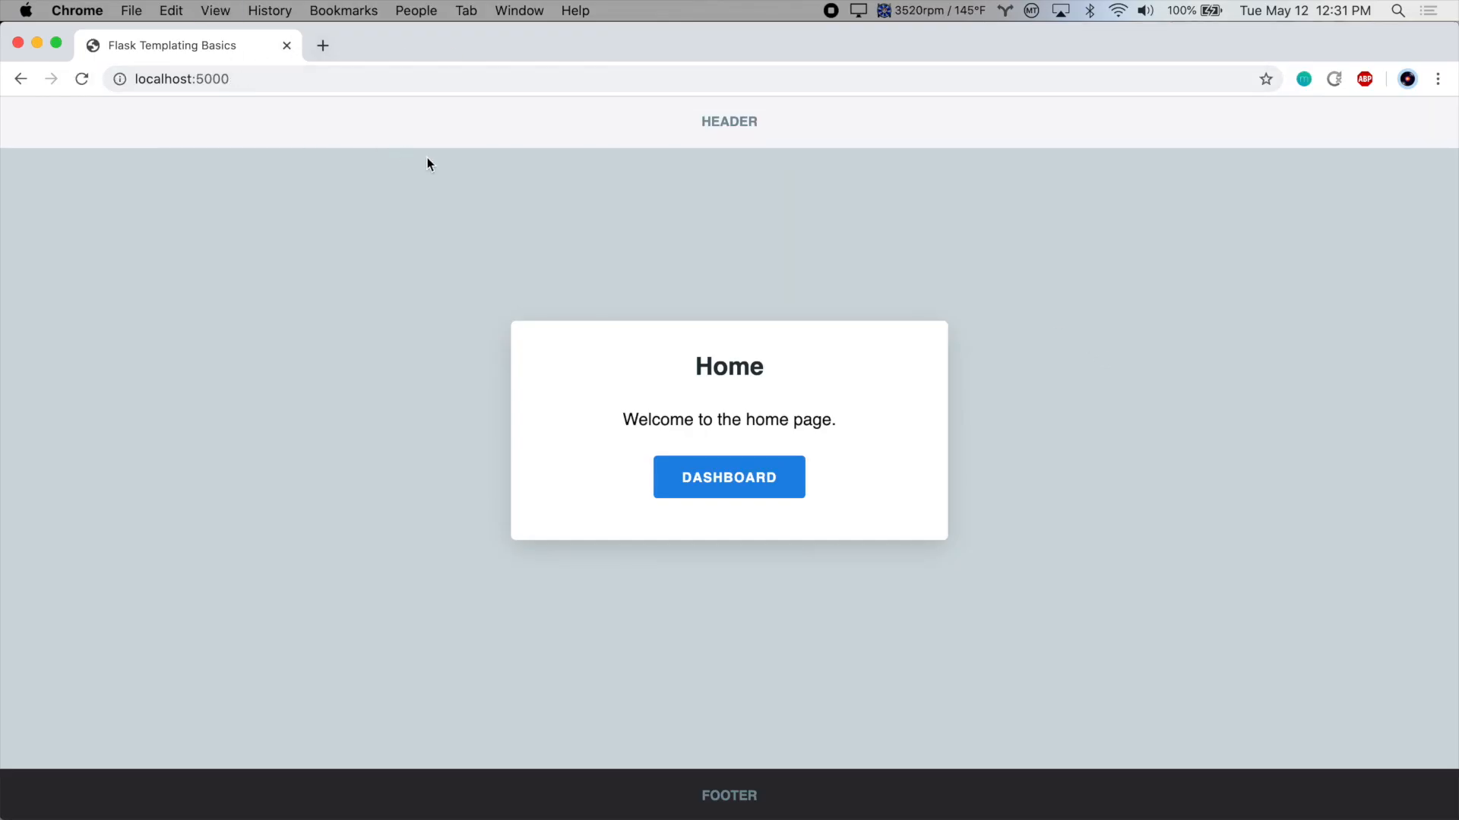
pyautogui.click(728, 478)
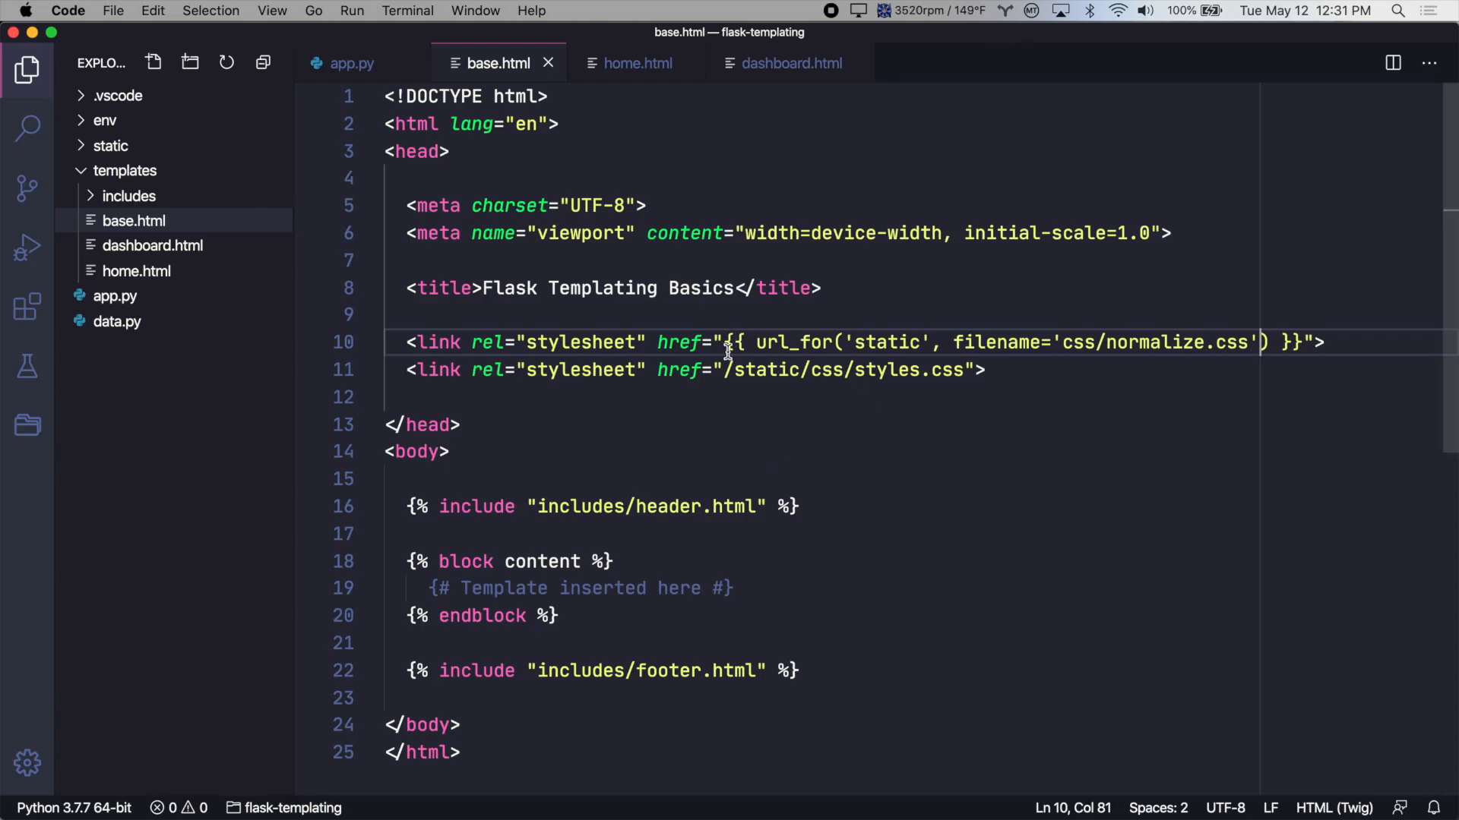
# Step: Rewrite the styles.css href as {{ url_for('static', filename='css/styles.css') }}
pyautogui.doubleClick(763, 370)
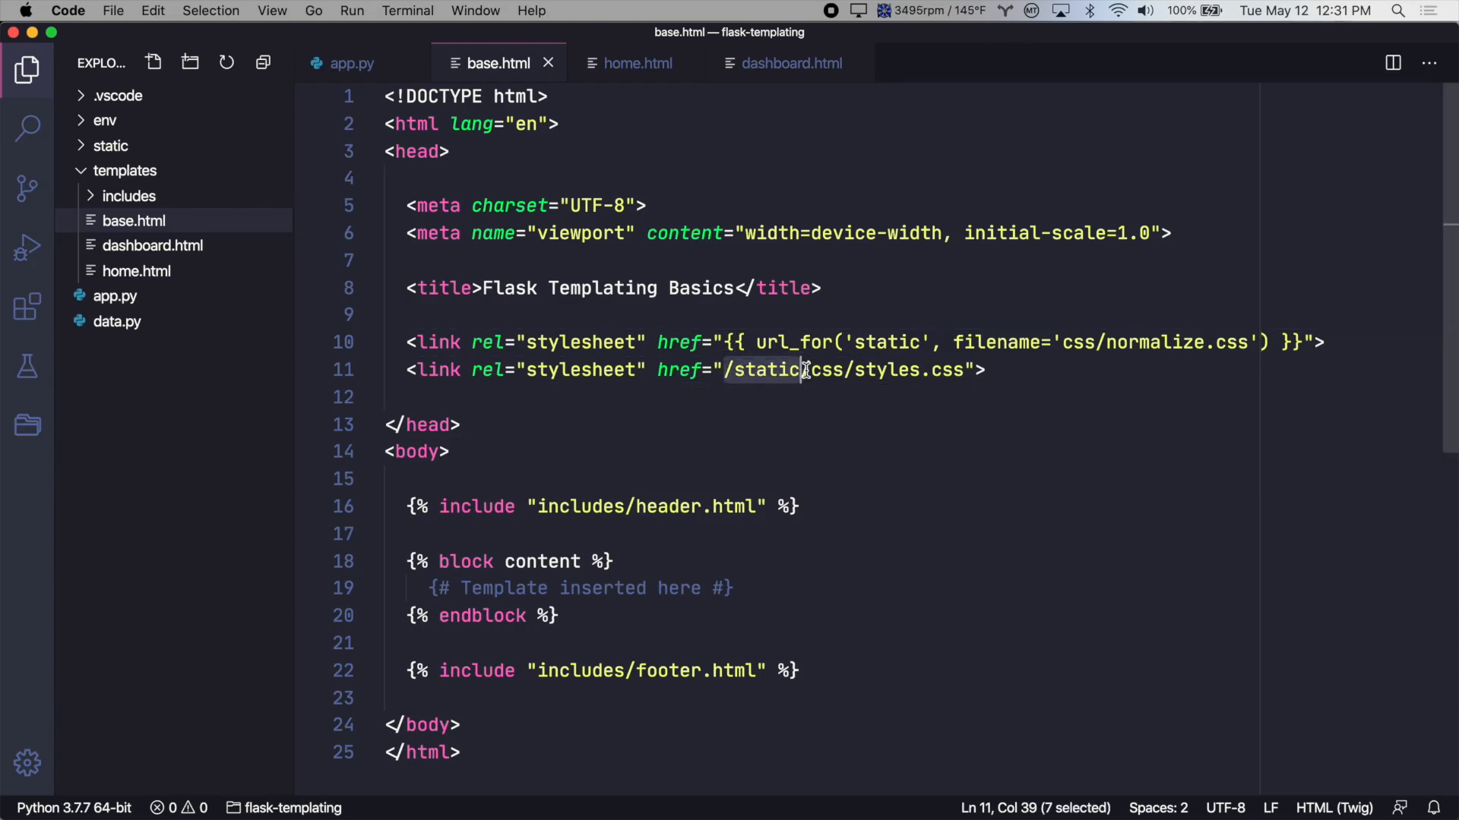
pyautogui.press('Delete')
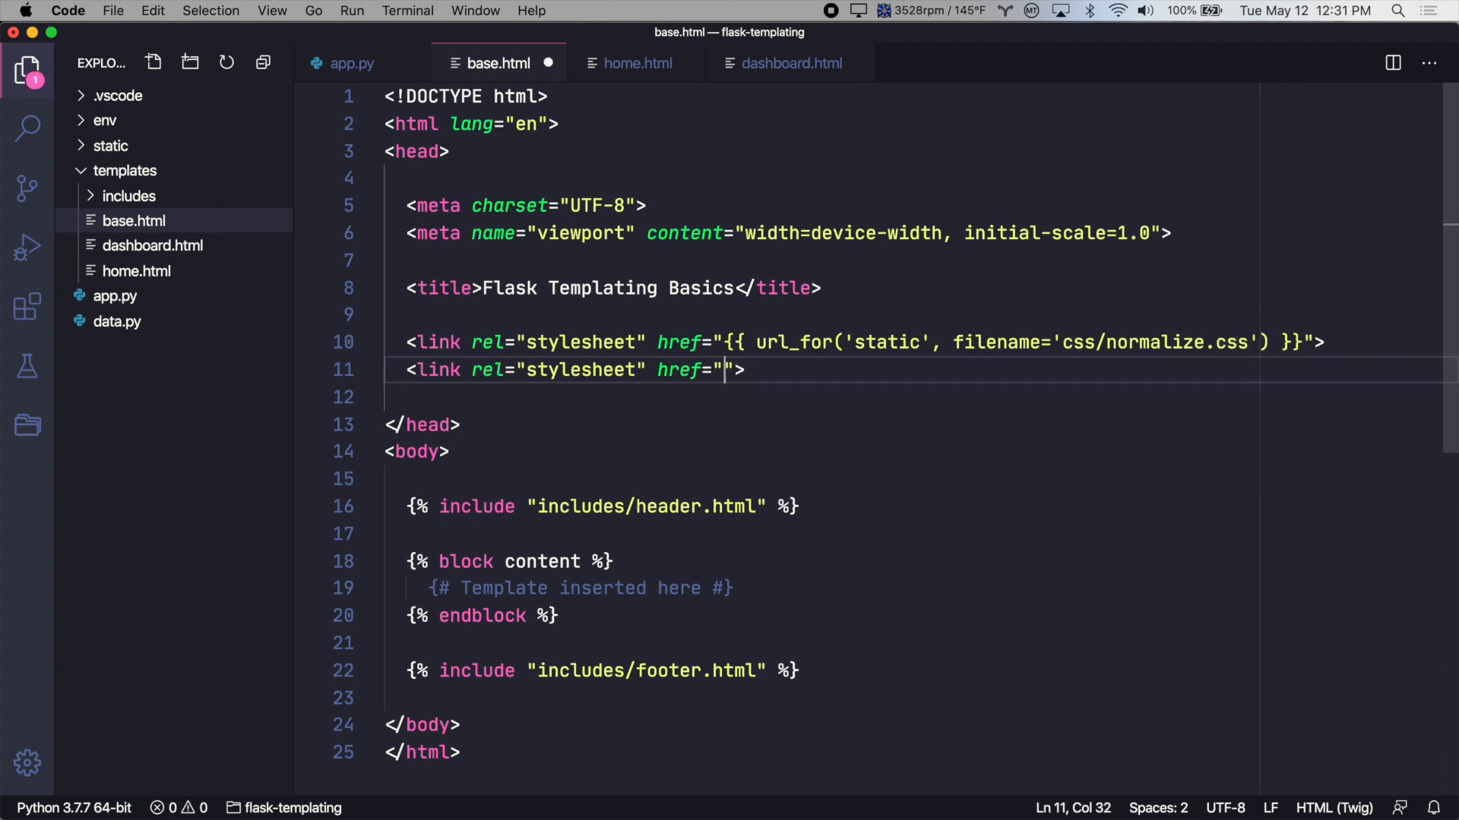
pyautogui.write("{{ url_for('")
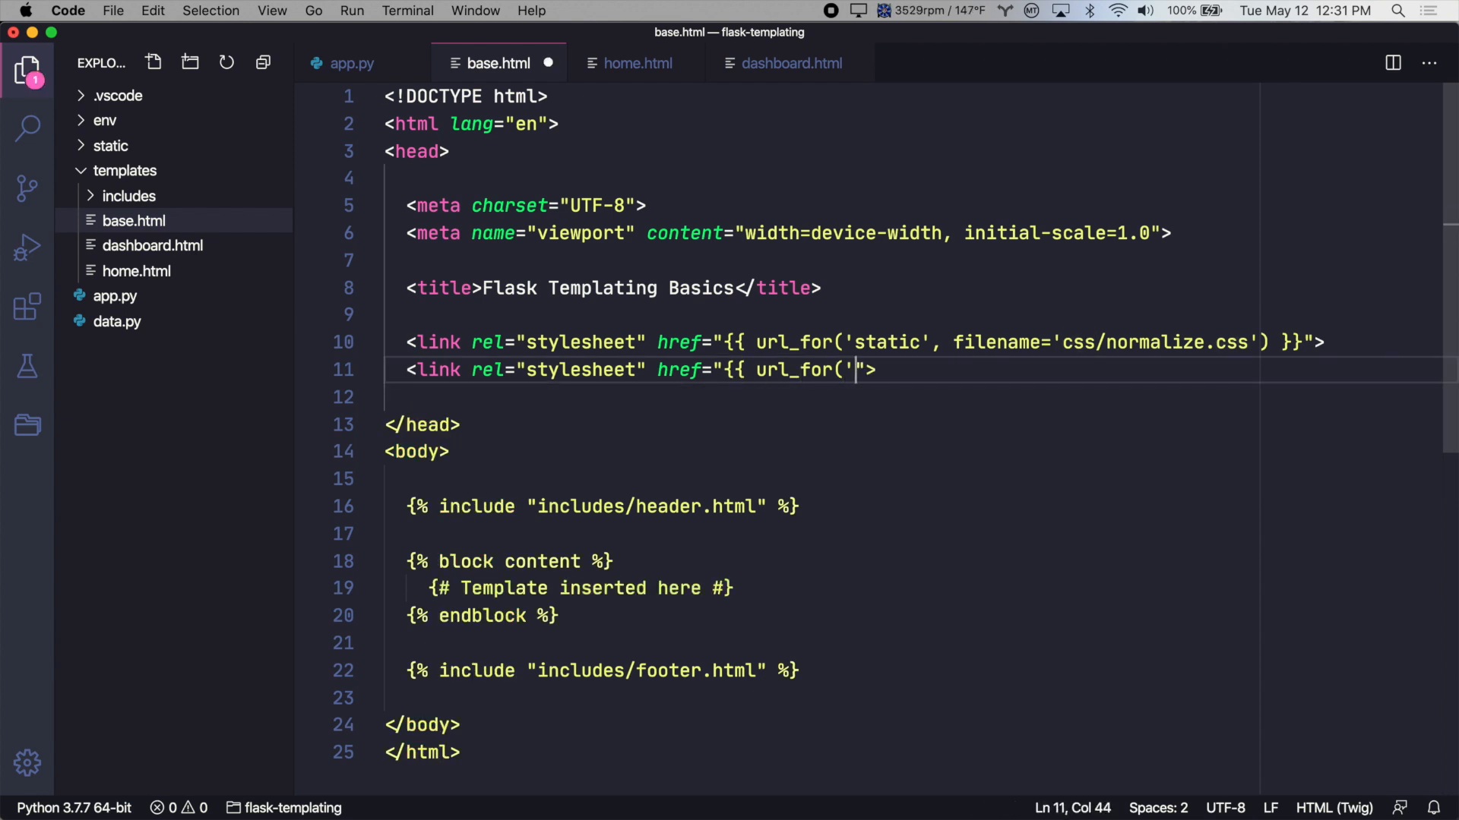
pyautogui.write('stat')
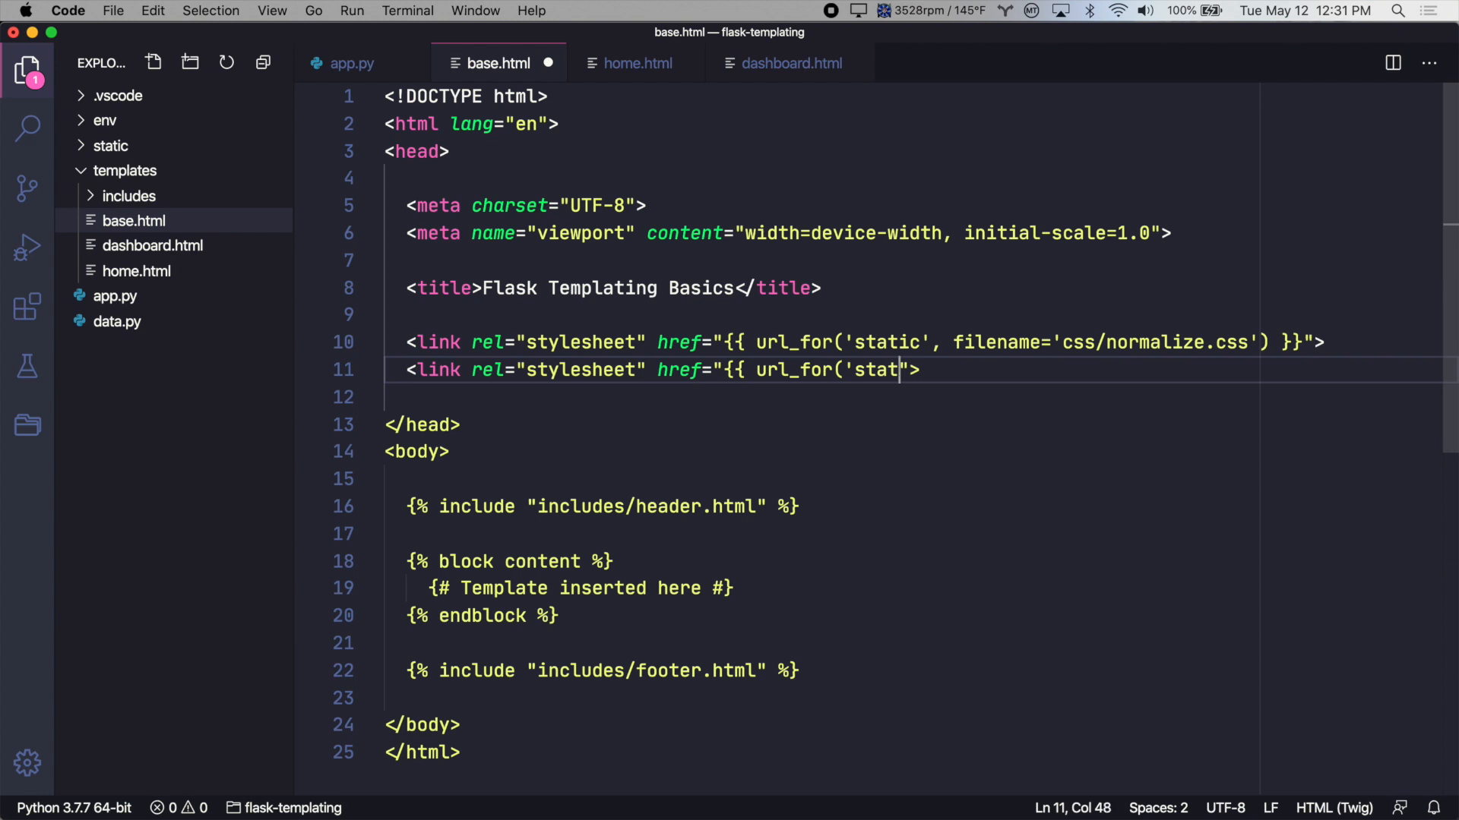
pyautogui.write("ic', filename")
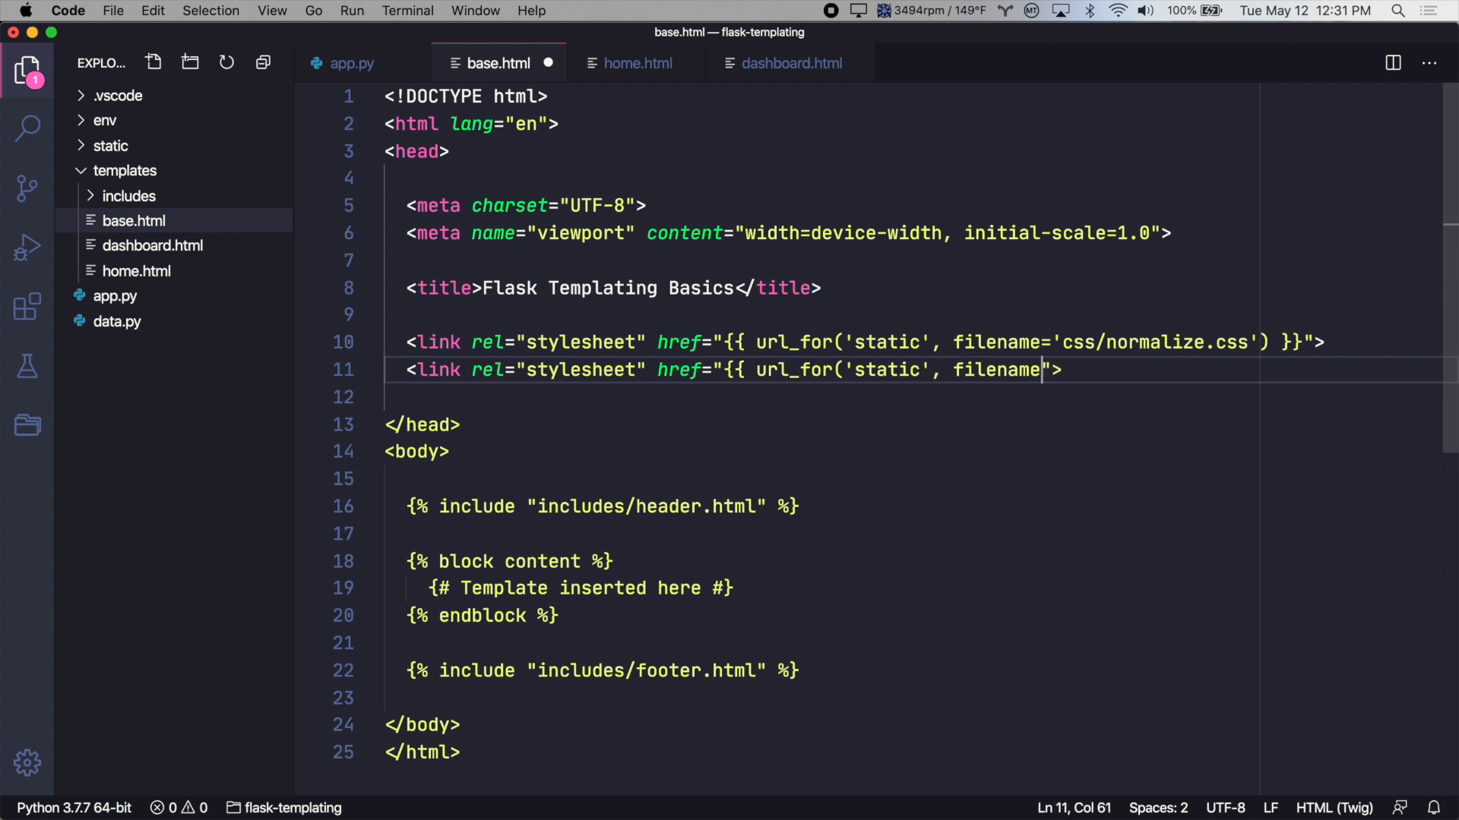
pyautogui.write("='css/styles.css'")
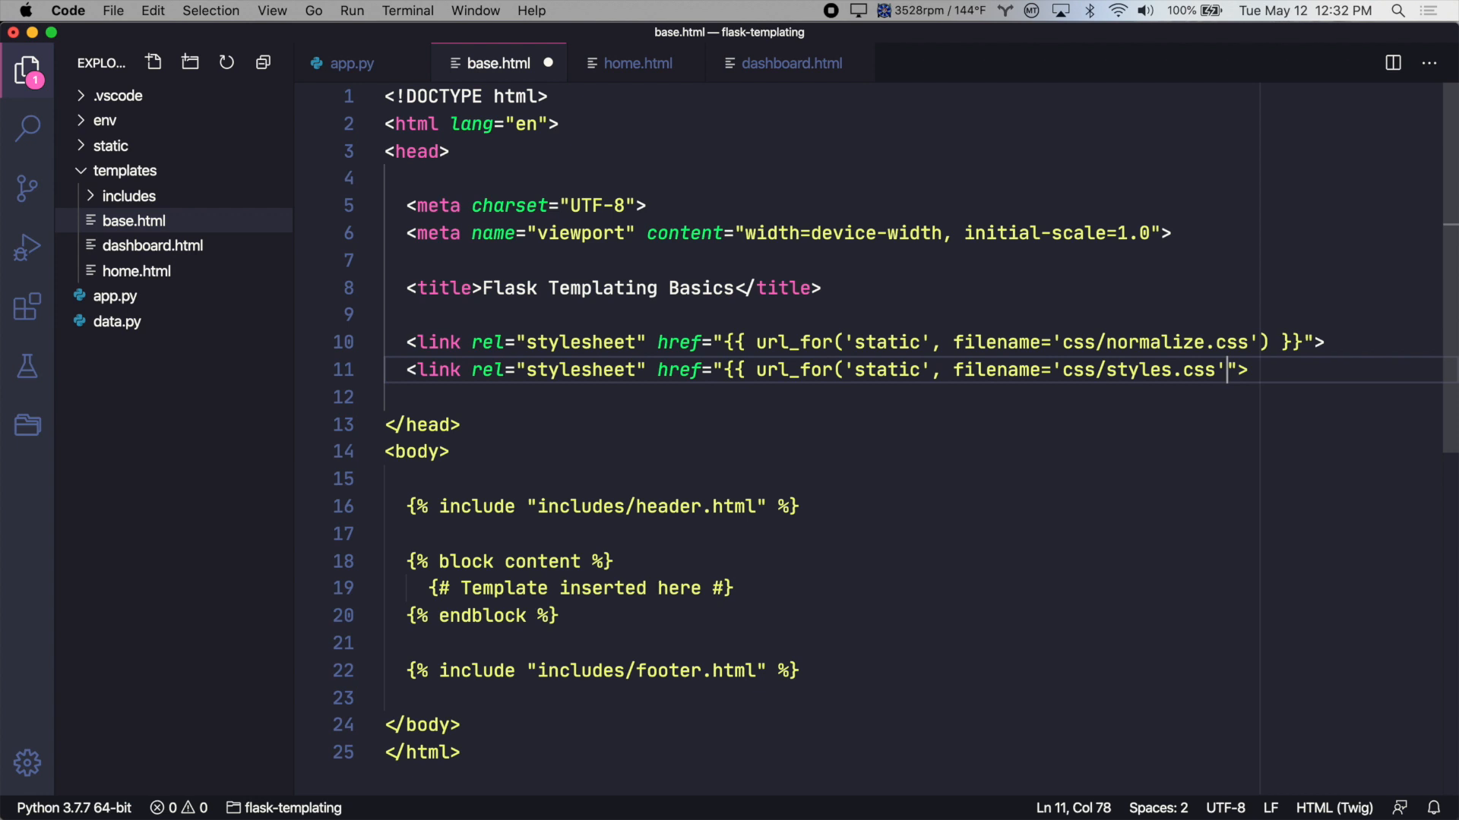
pyautogui.write(') }}')
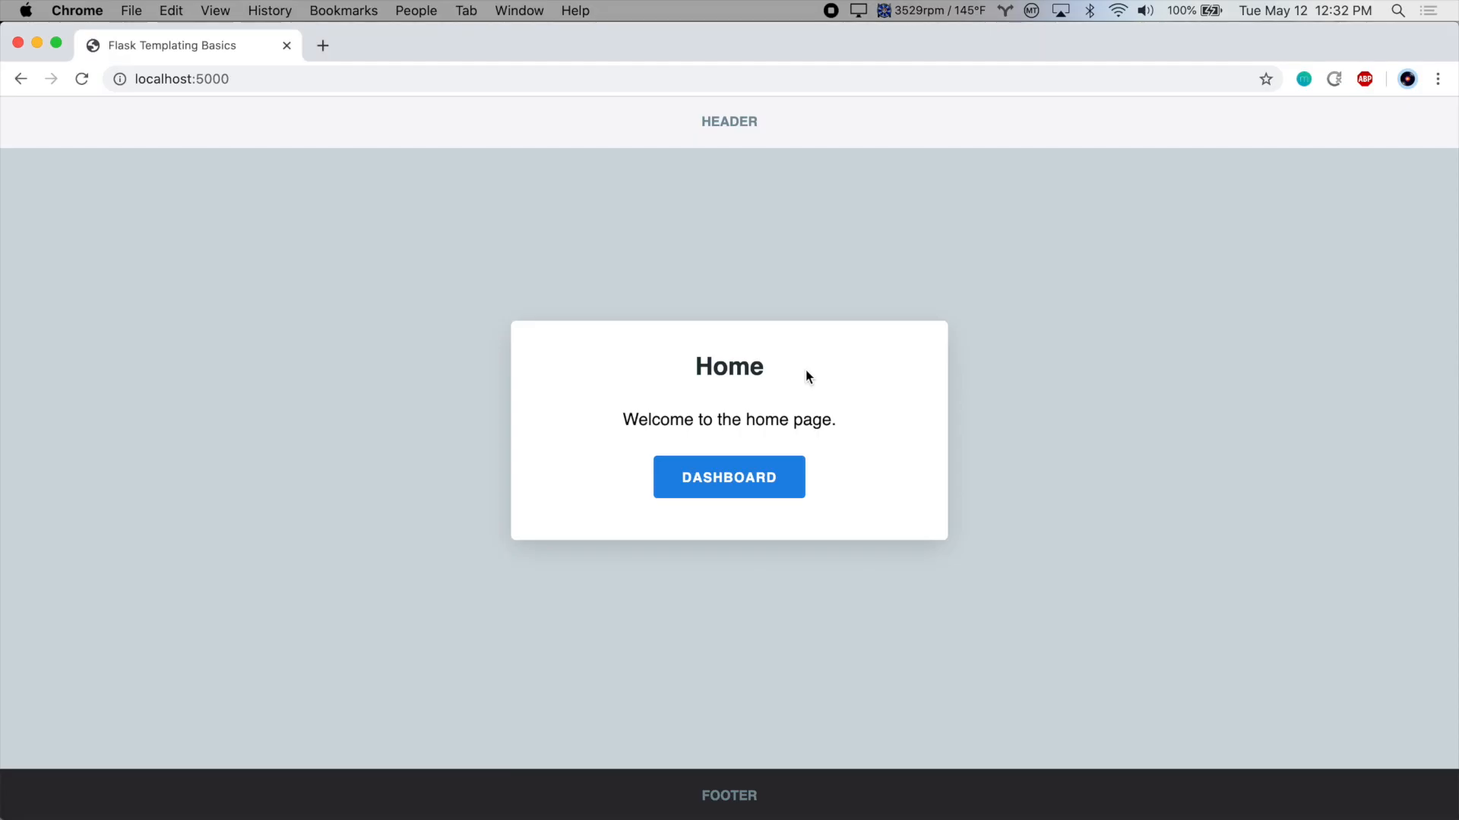
# Step: Navigate from the home page to the dashboard and back via the Home link
pyautogui.click(728, 477)
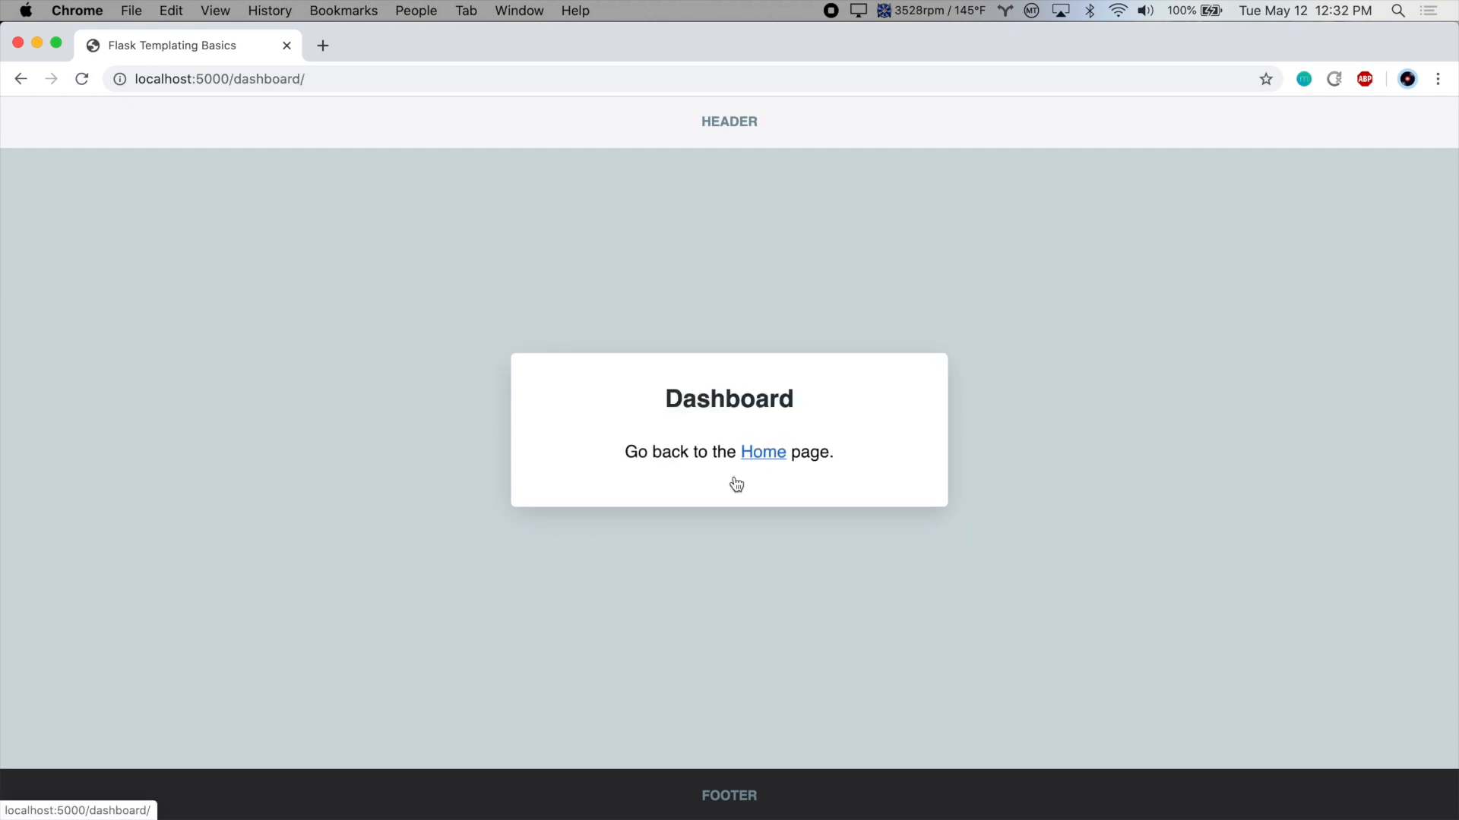
pyautogui.click(762, 451)
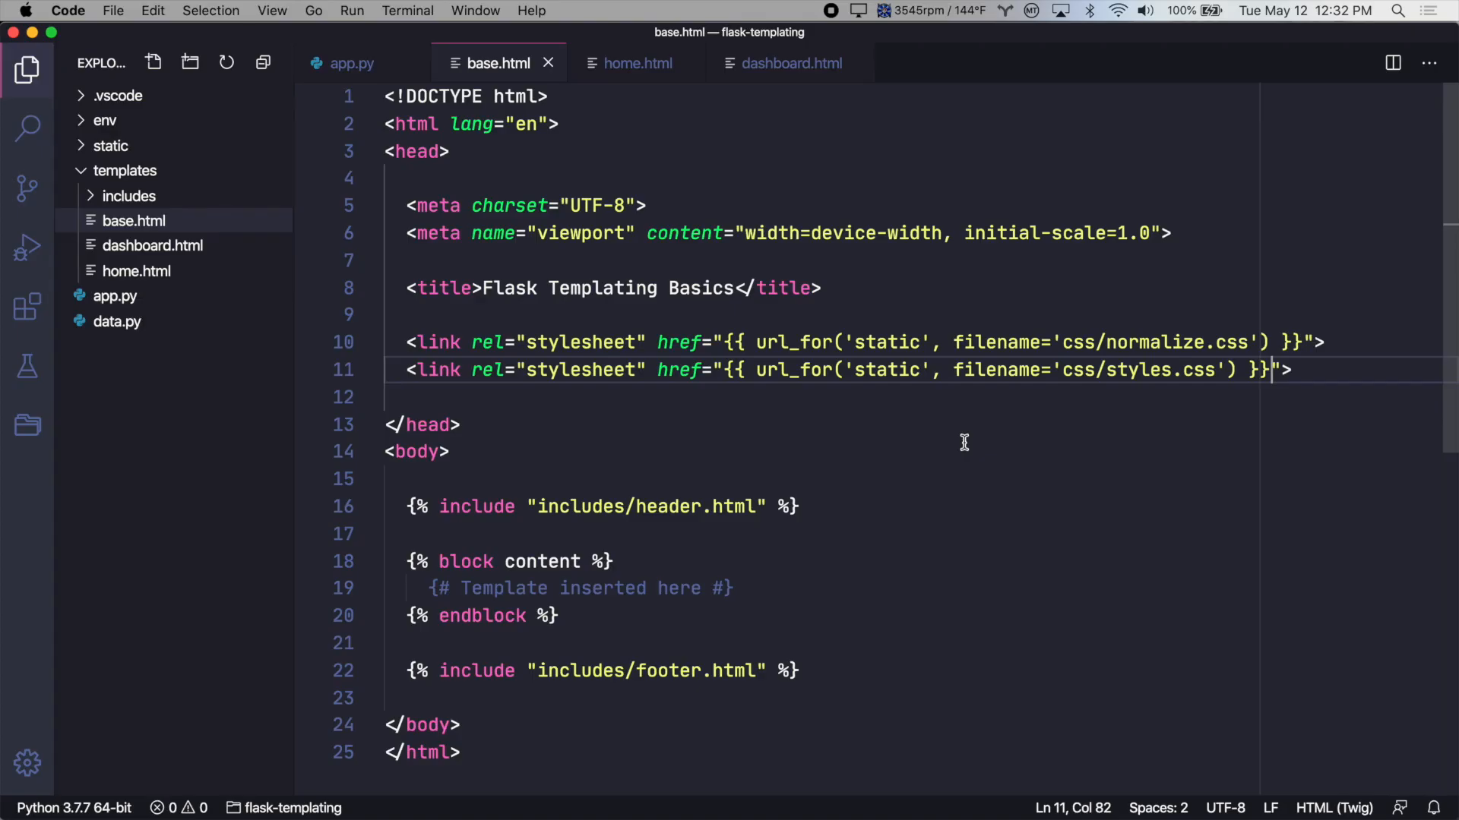
pyautogui.doubleClick(791, 342)
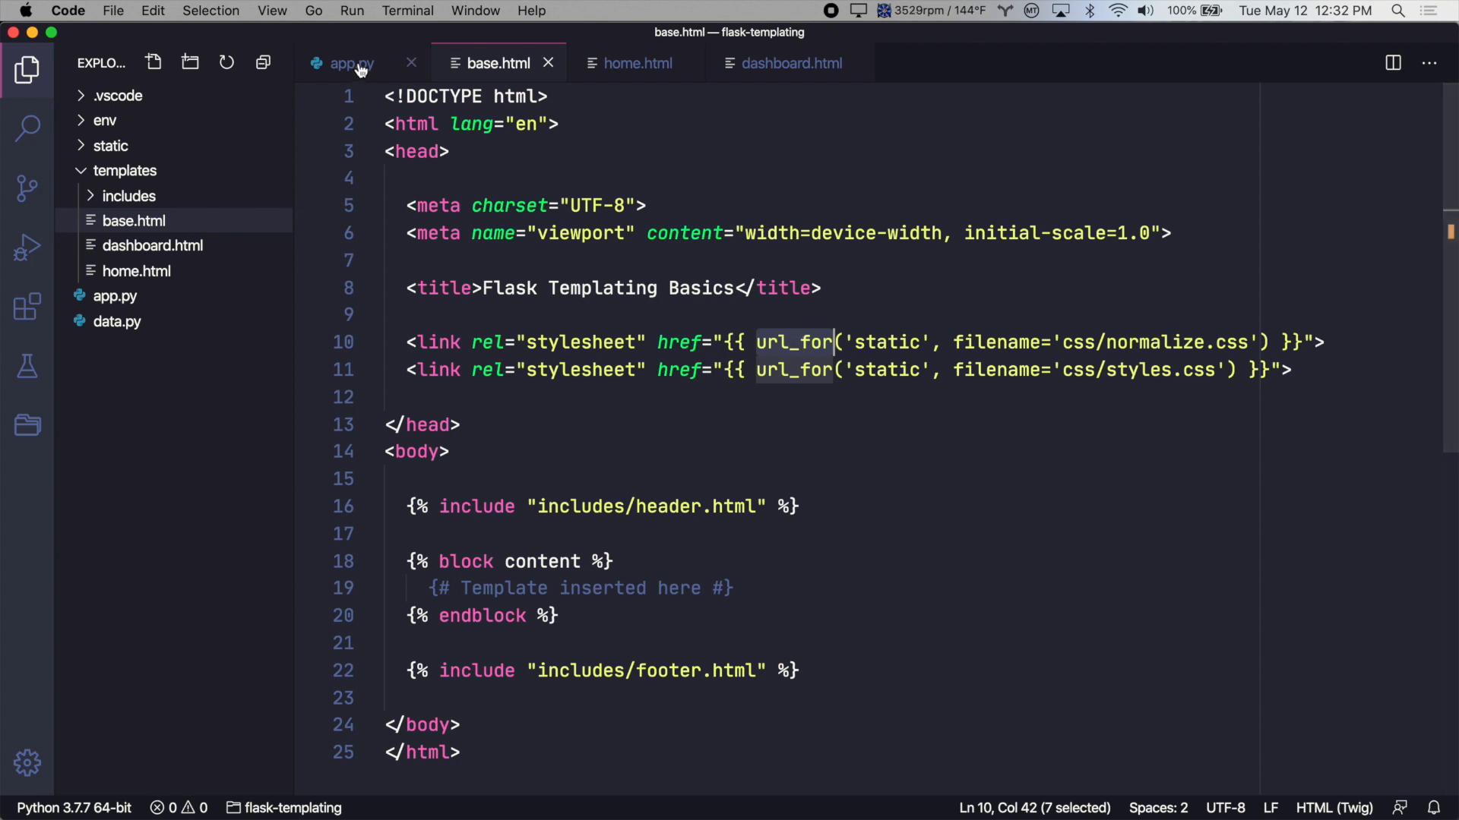
# Step: In app.py's dashboard route, add home_url = url_for('home')
pyautogui.click(351, 63)
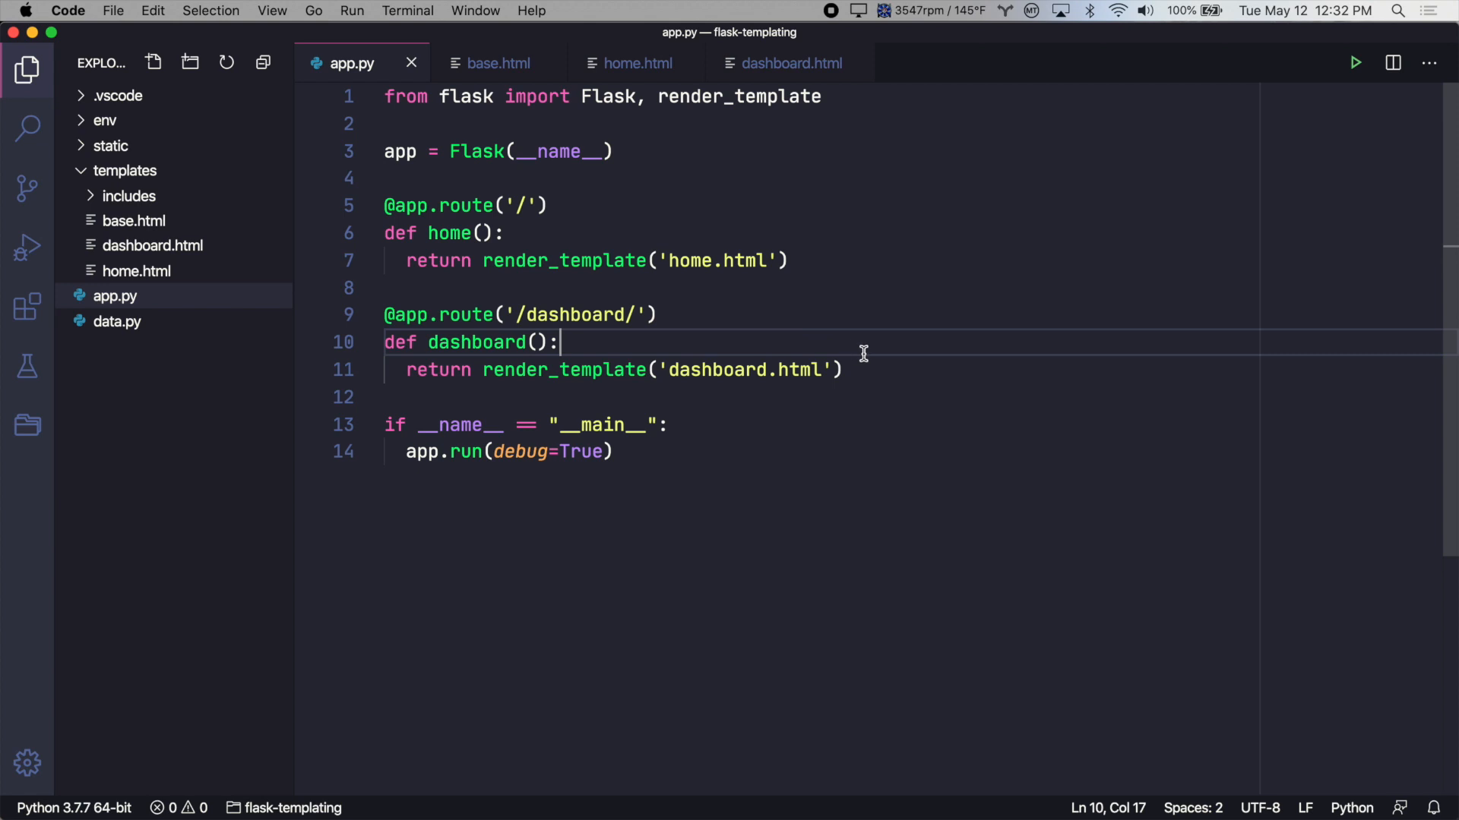
pyautogui.press('enter')
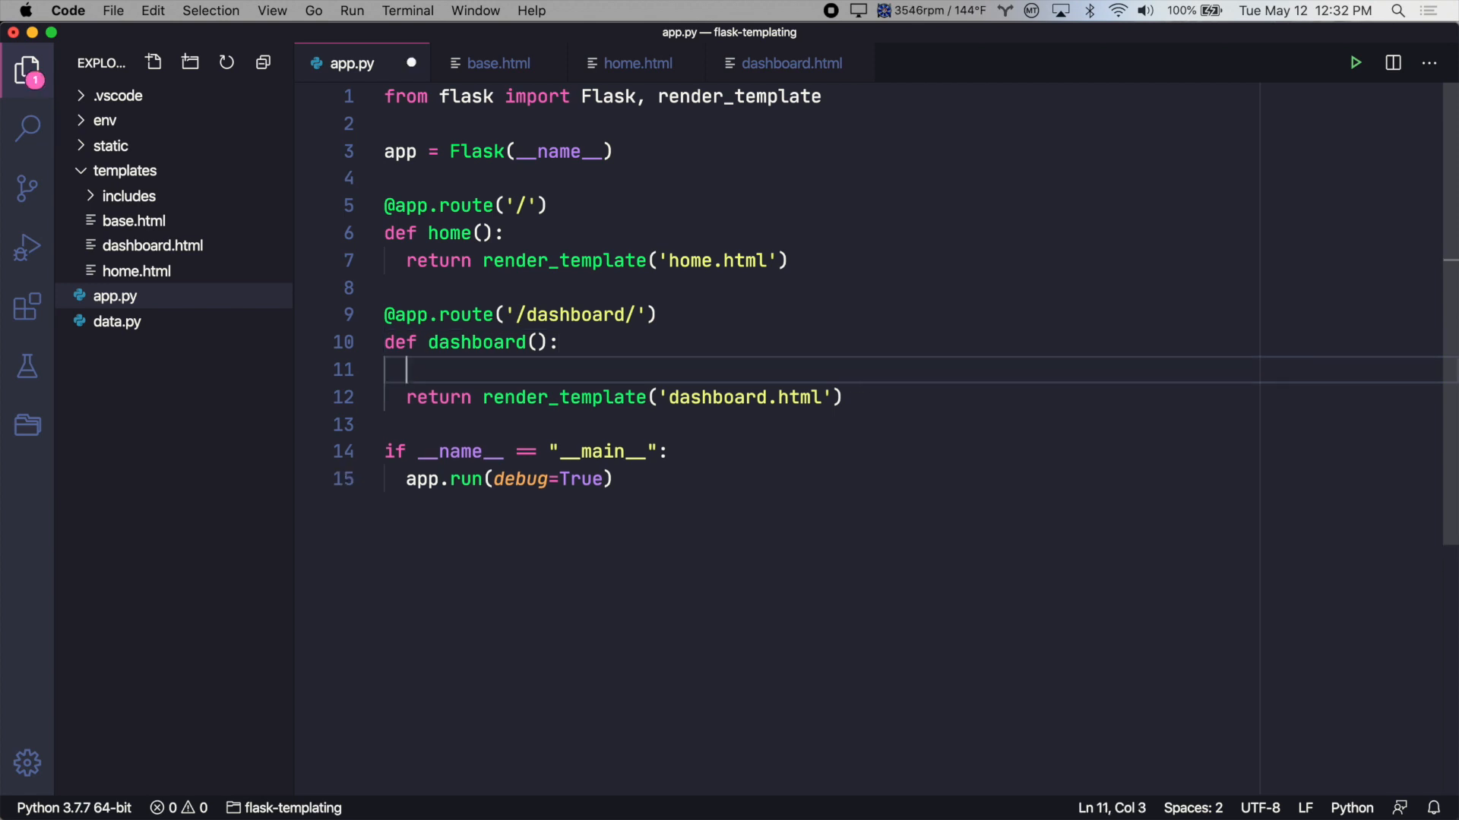
pyautogui.write('home_url')
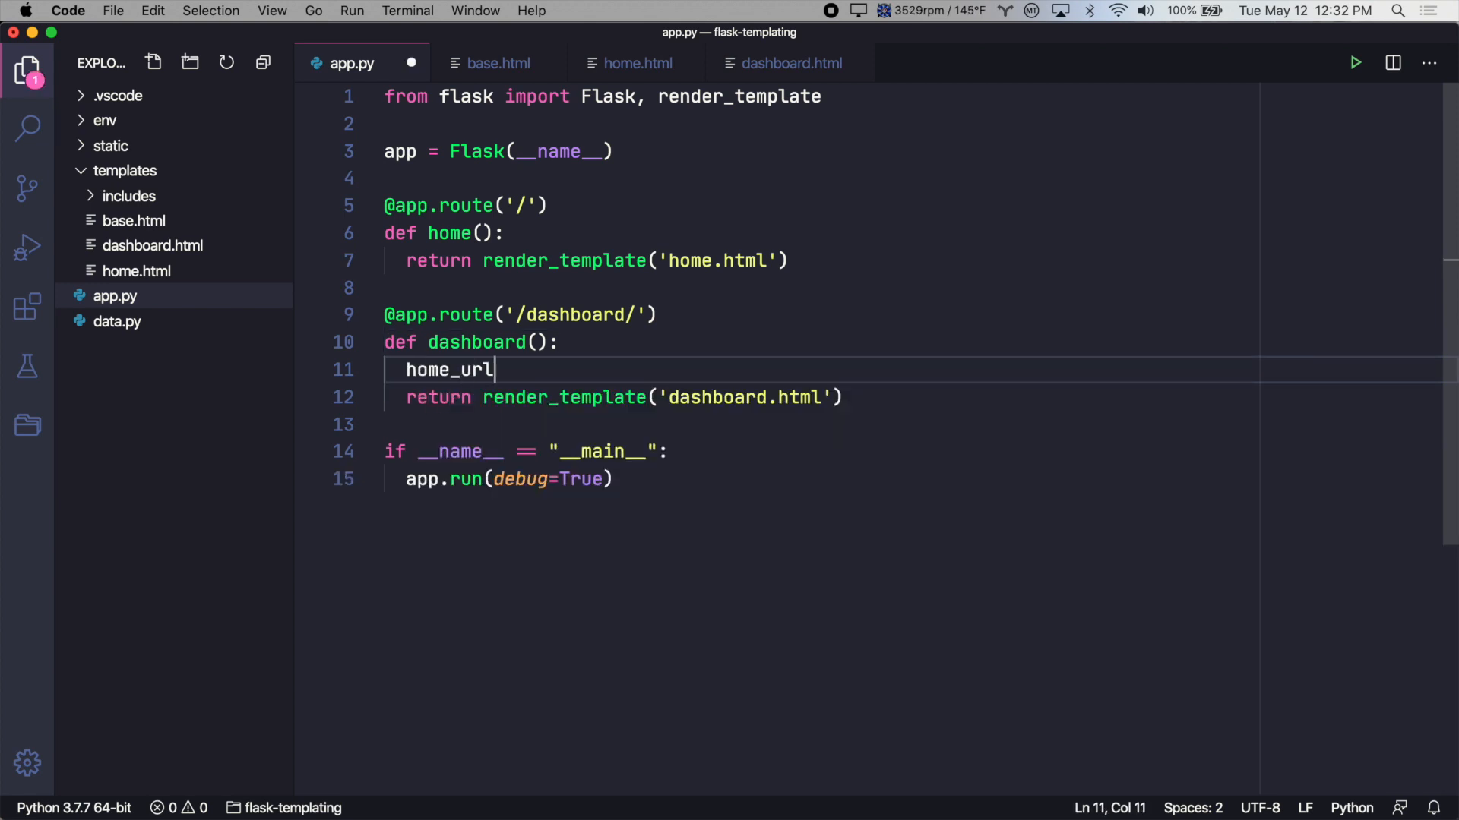
pyautogui.write('=')
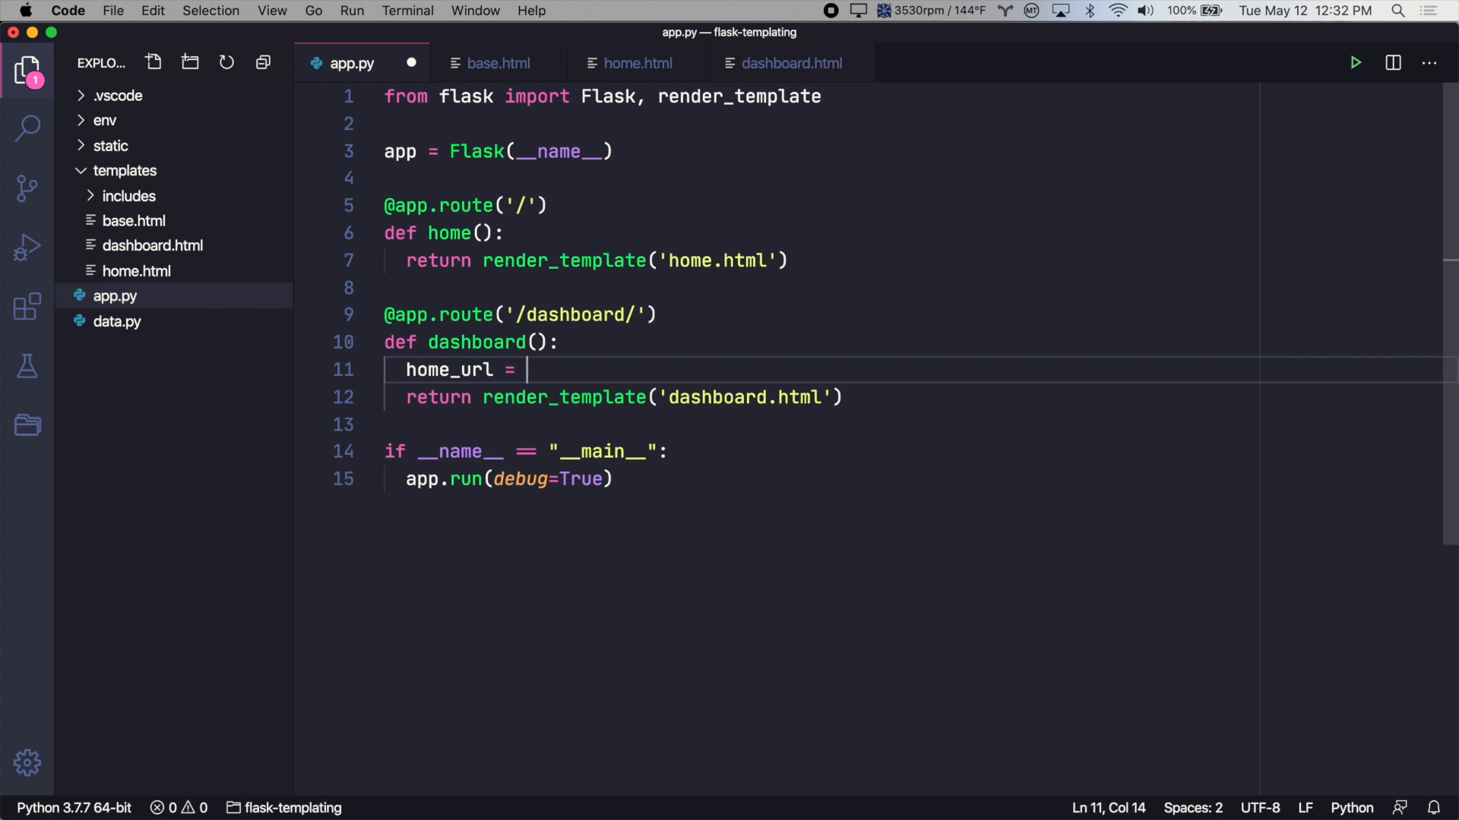
pyautogui.write('url_for(')
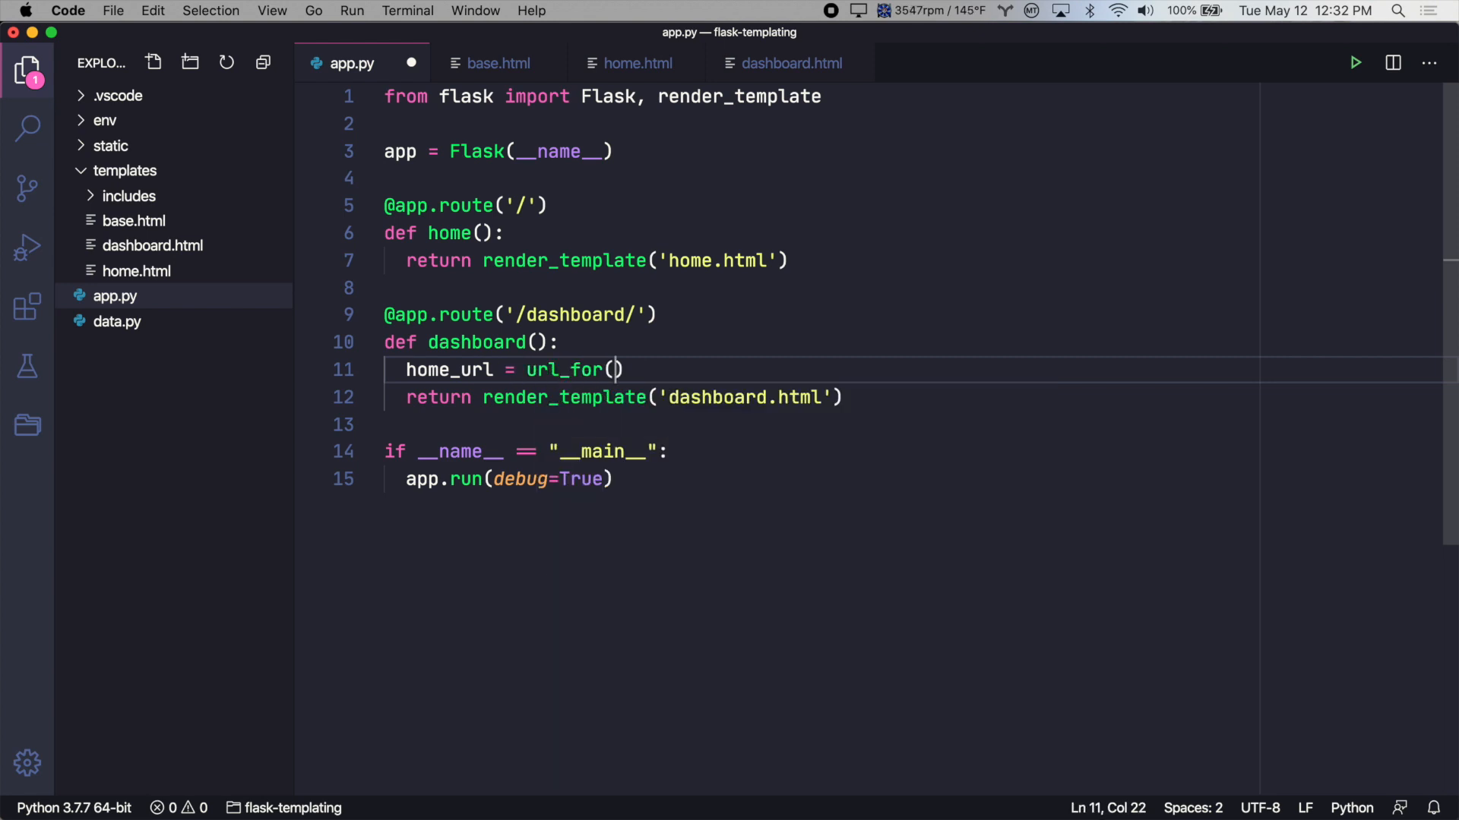
pyautogui.write("'home'")
pyautogui.click(819, 97)
pyautogui.write(', u')
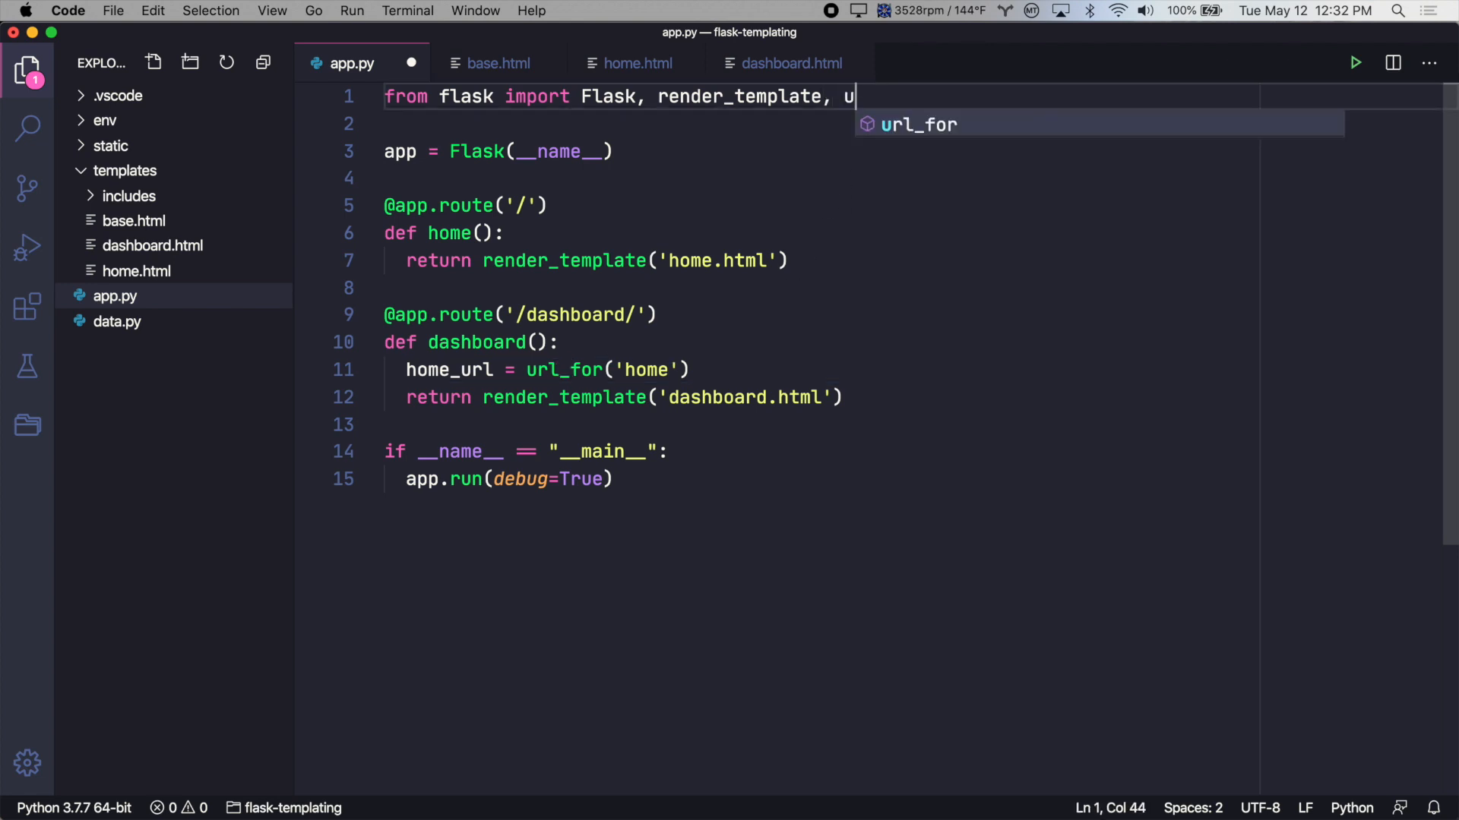
# Step: Import url_for and pass home_url=home_url to the dashboard render_template call
pyautogui.write('rl_')
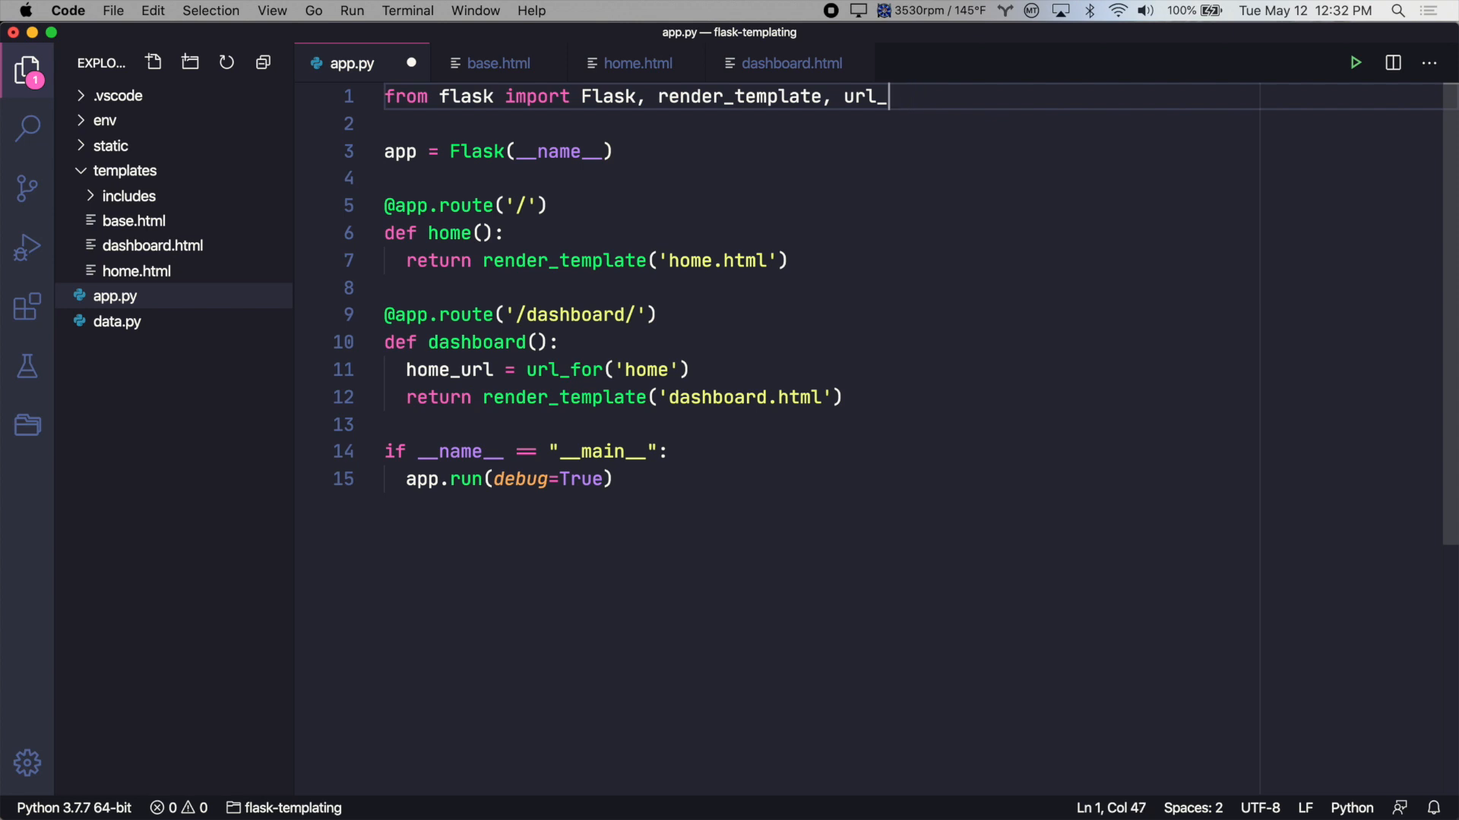
pyautogui.write('for')
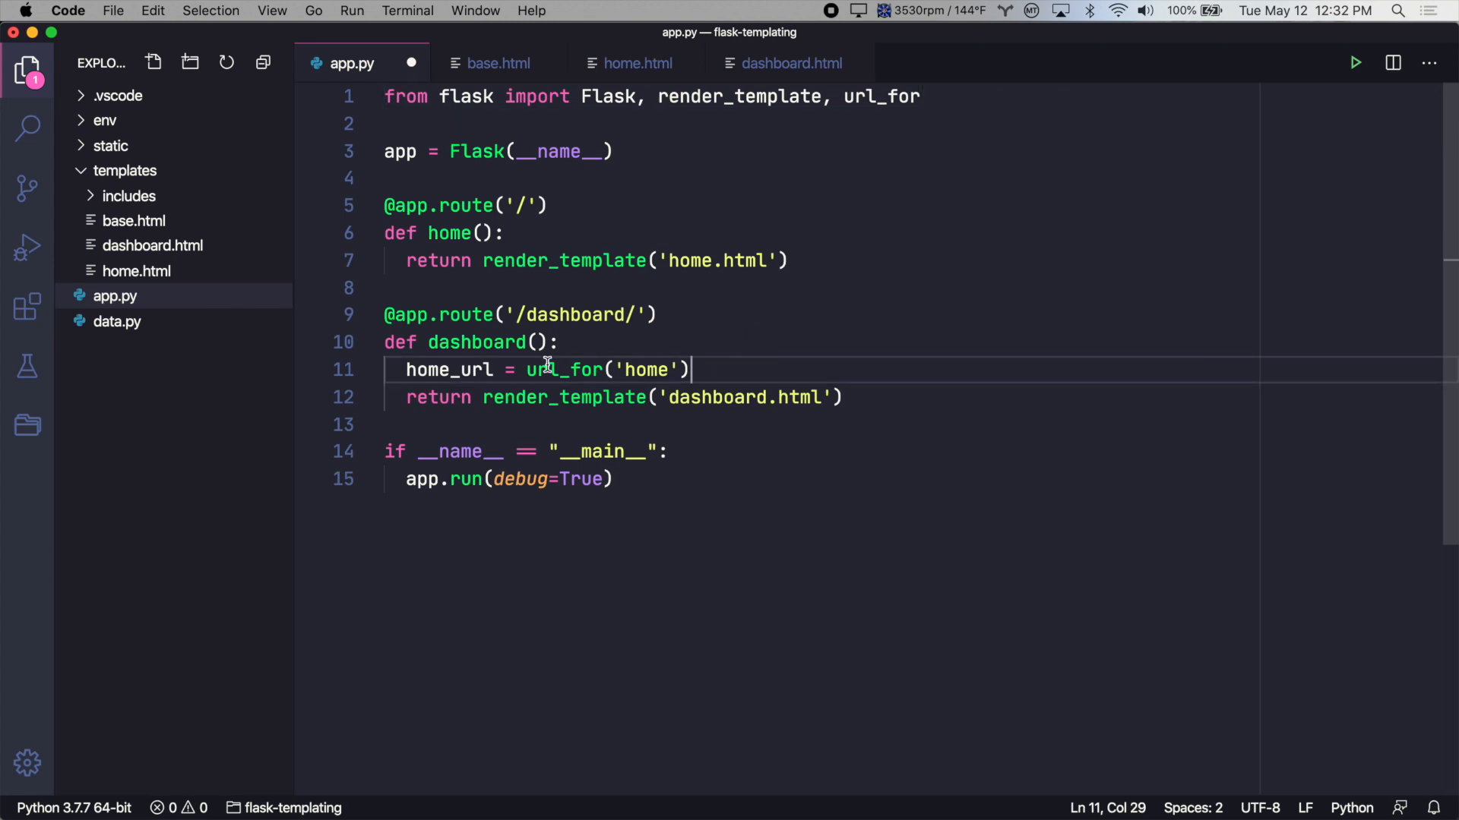
pyautogui.moveTo(723, 377)
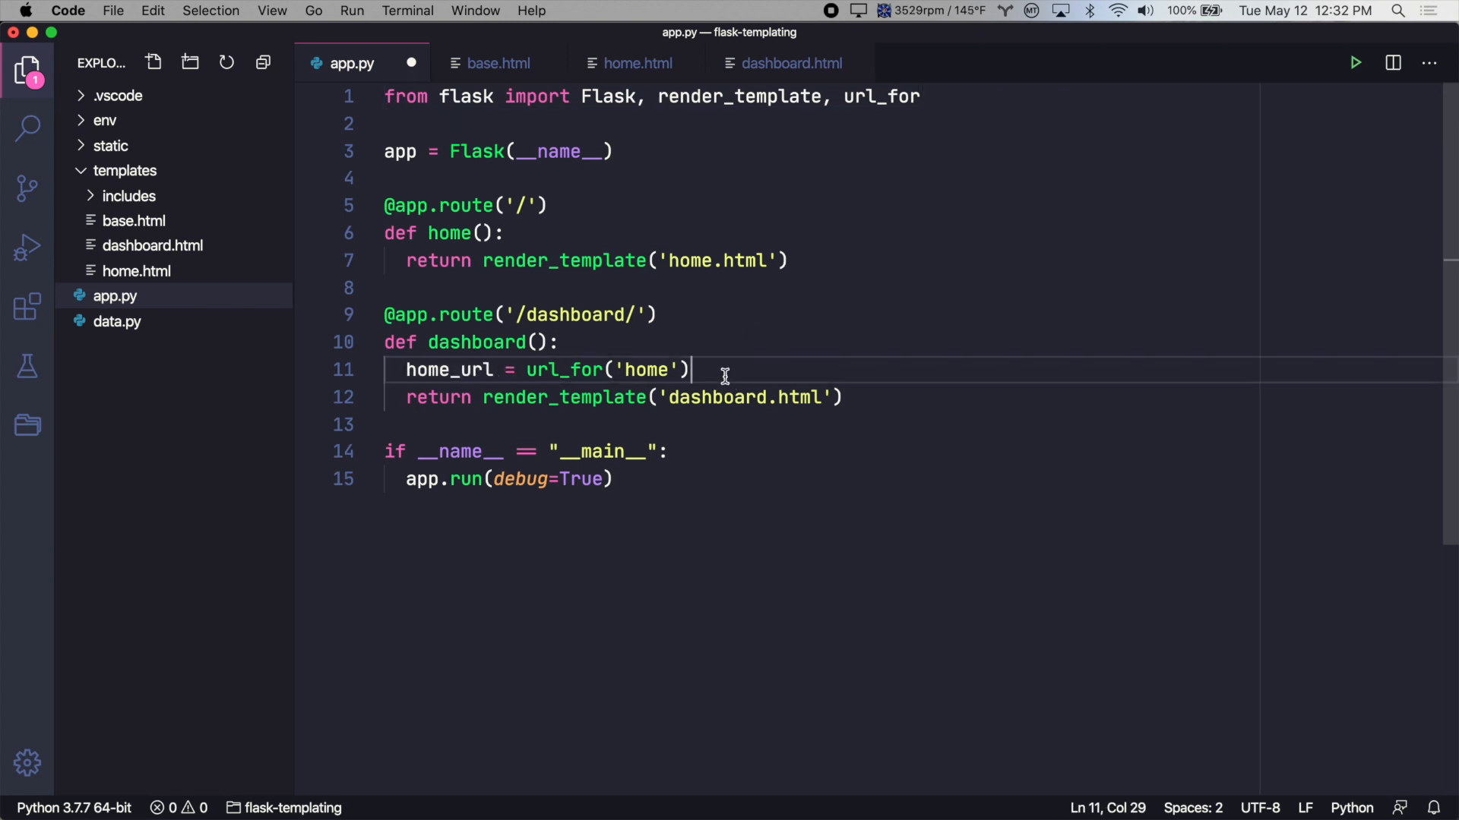
pyautogui.write(',')
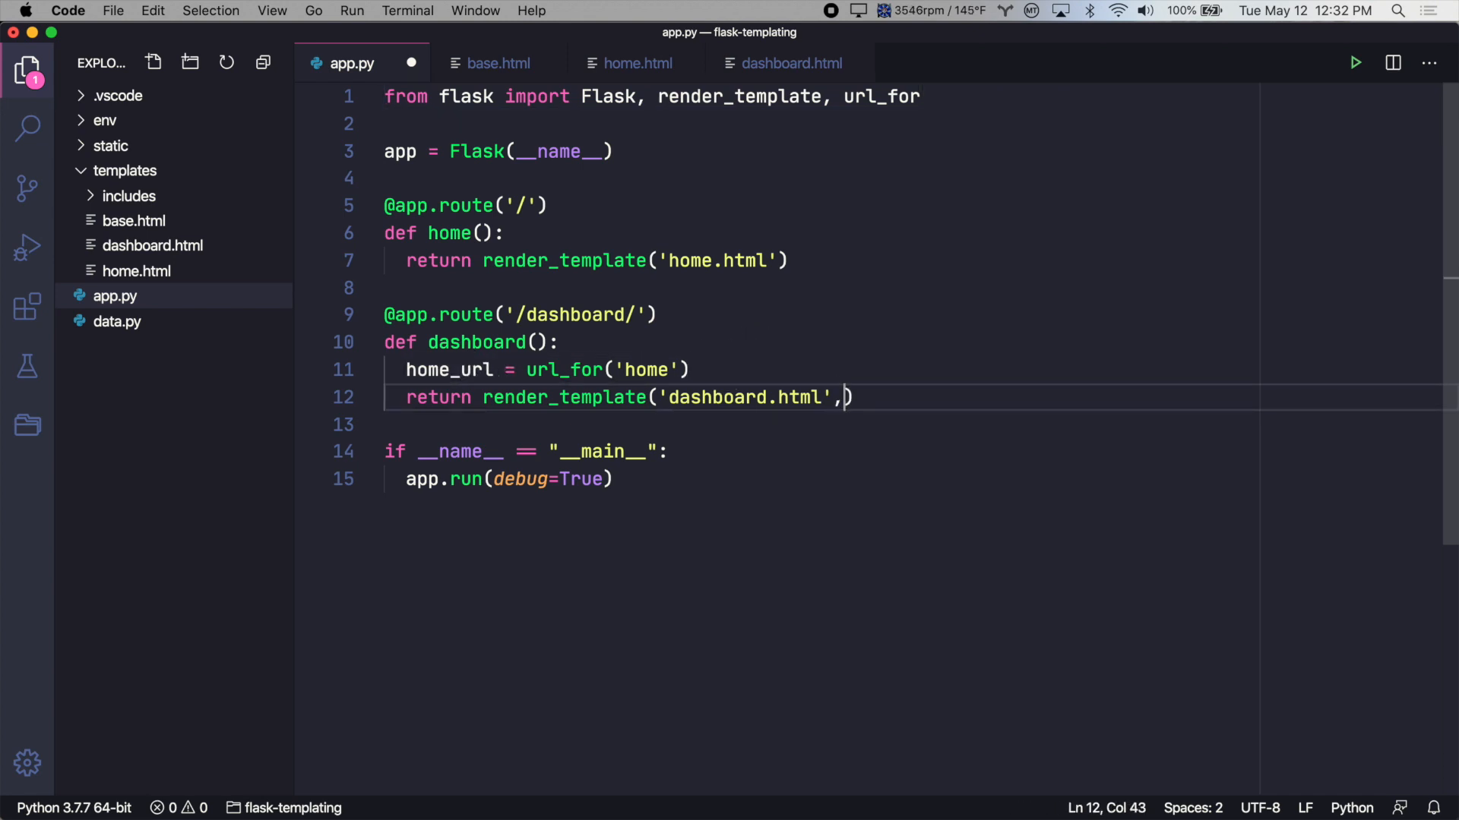
pyautogui.write('home_url=')
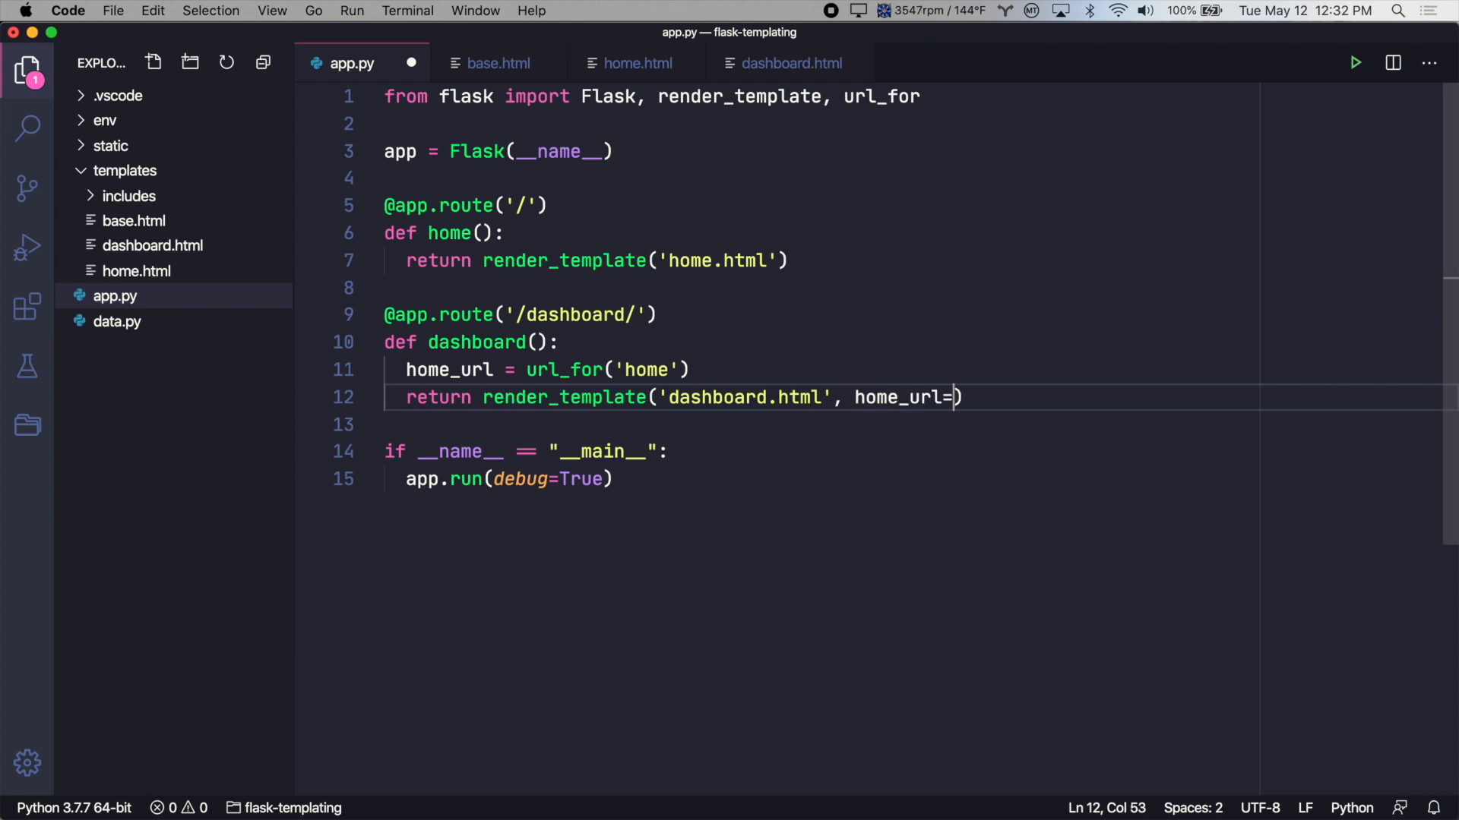
pyautogui.write('home_url')
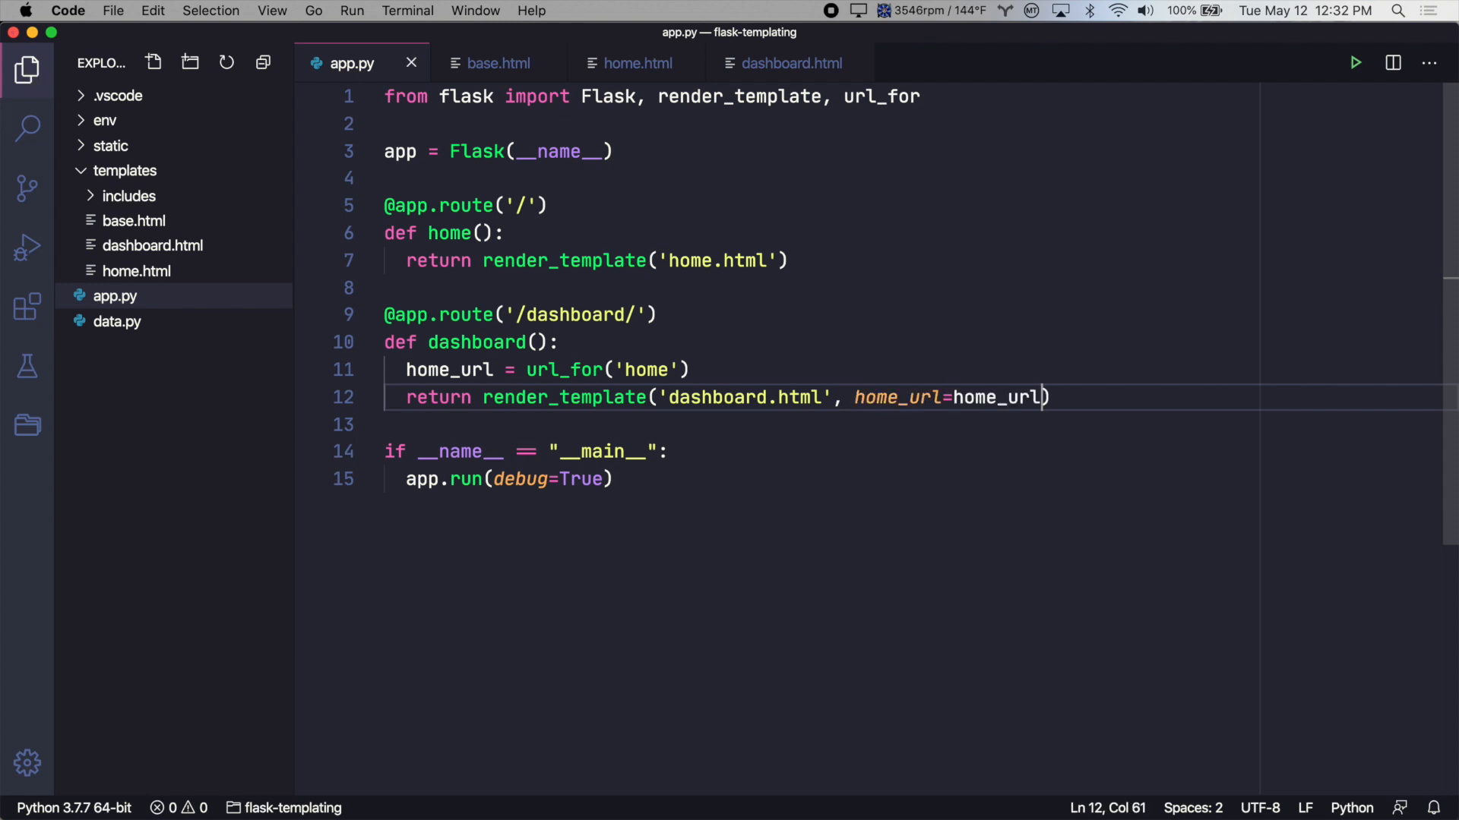
# Step: Add <h2>{{ home_url }}</h2> under the Dashboard heading and view it in Chrome
pyautogui.click(789, 64)
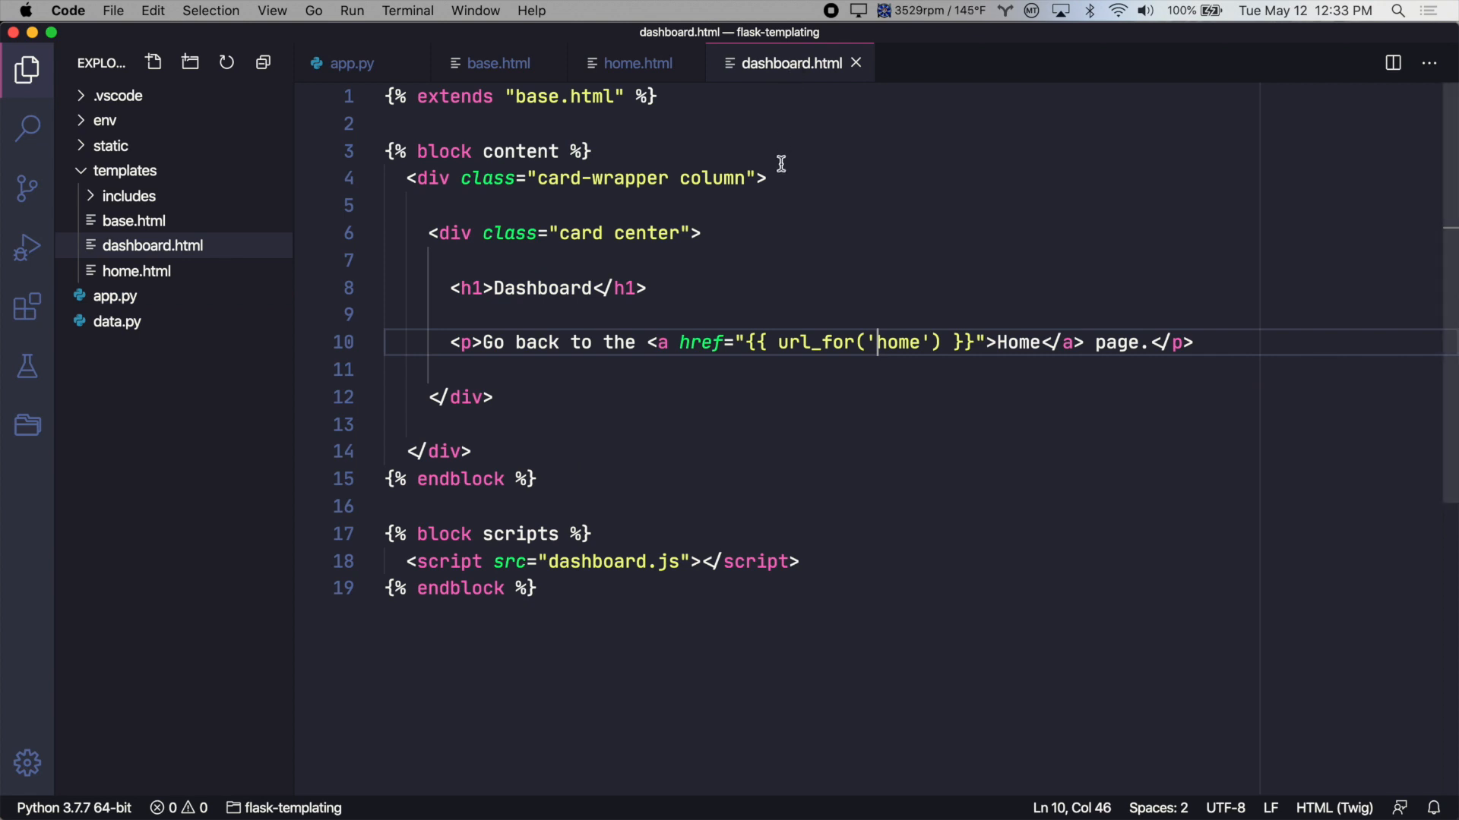
pyautogui.press('Enter')
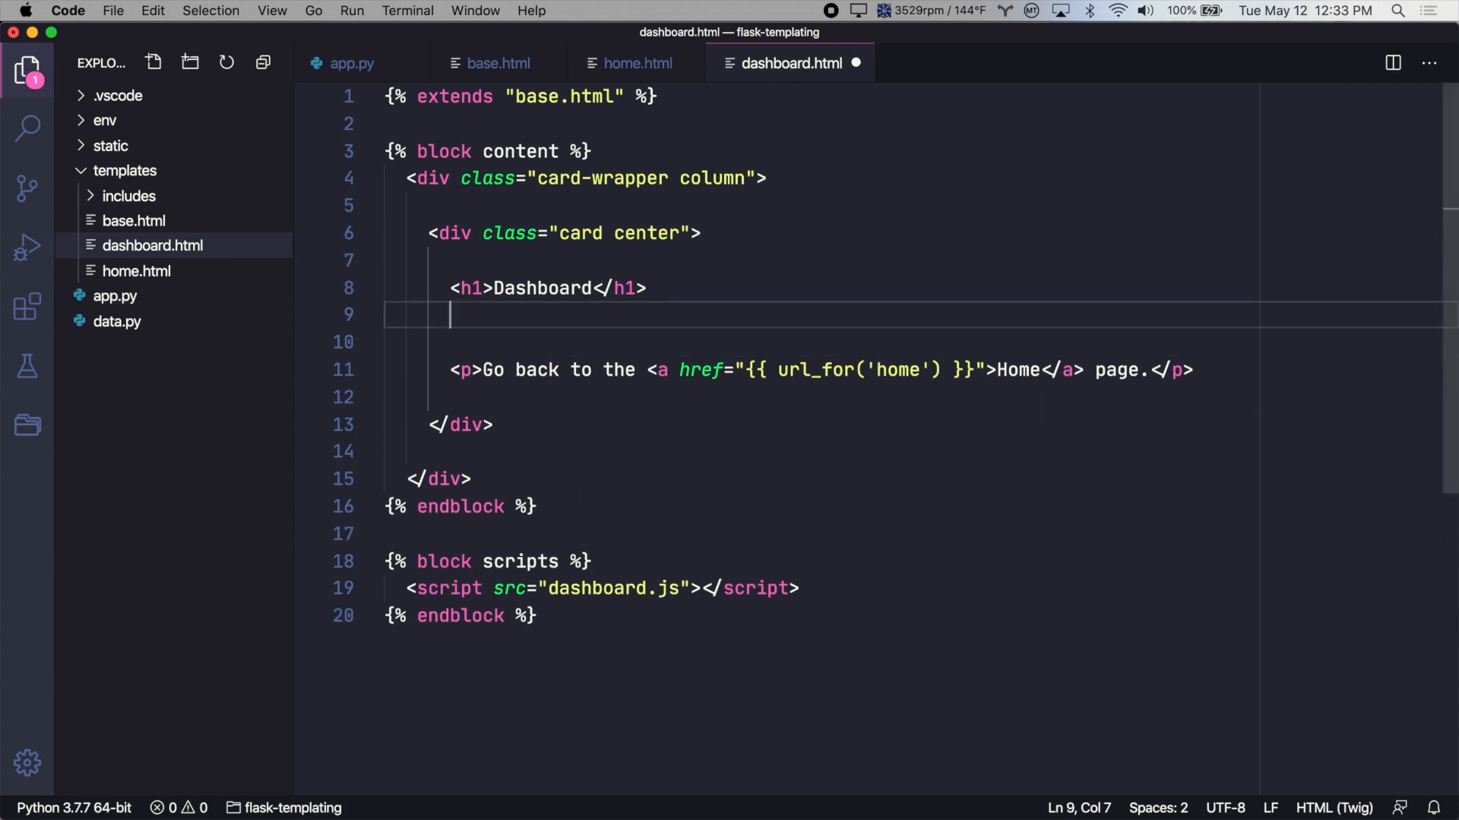
pyautogui.write('<h2>{{ home_url }}</h2>')
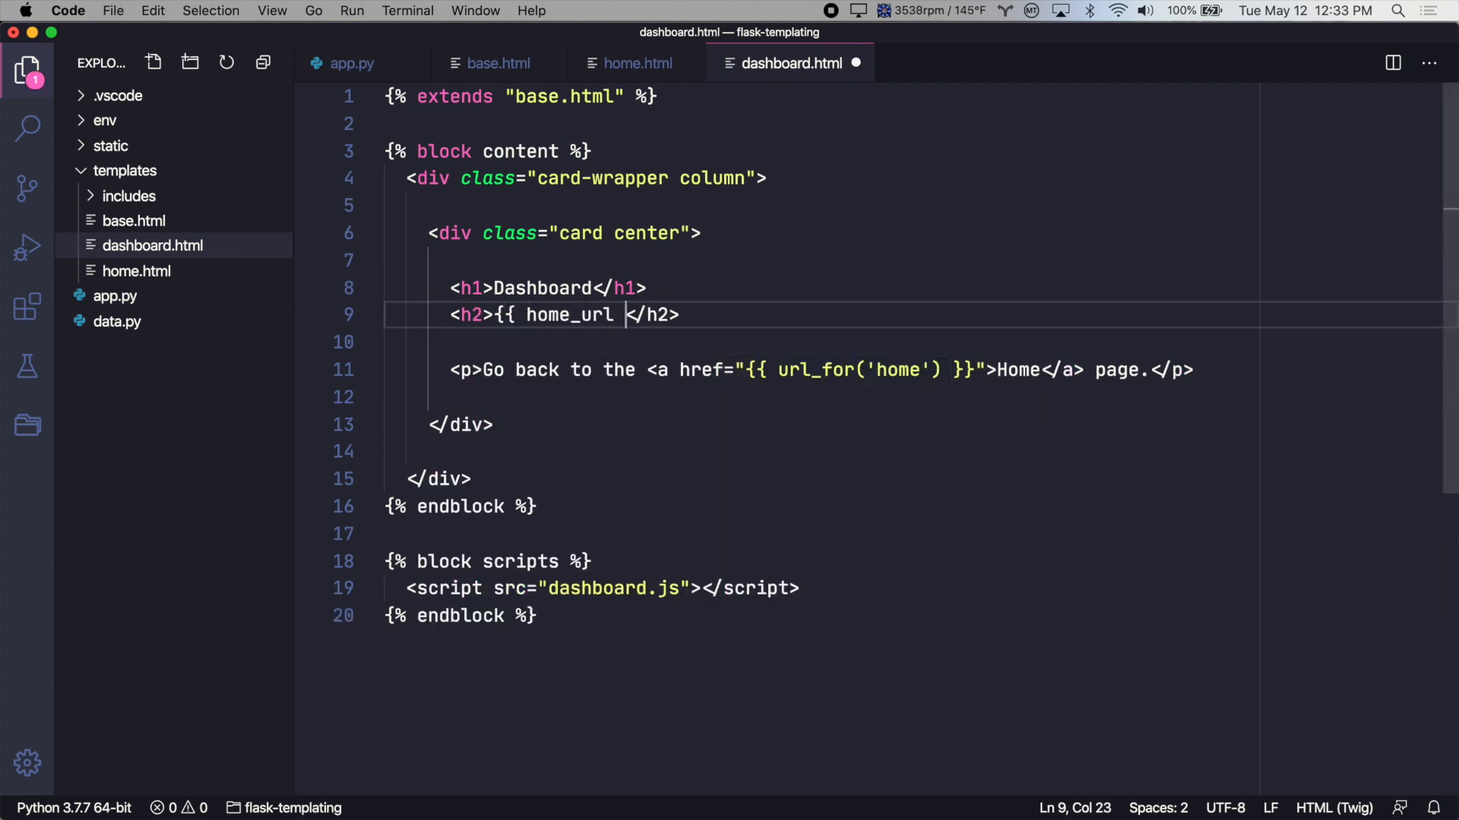
pyautogui.write('}}')
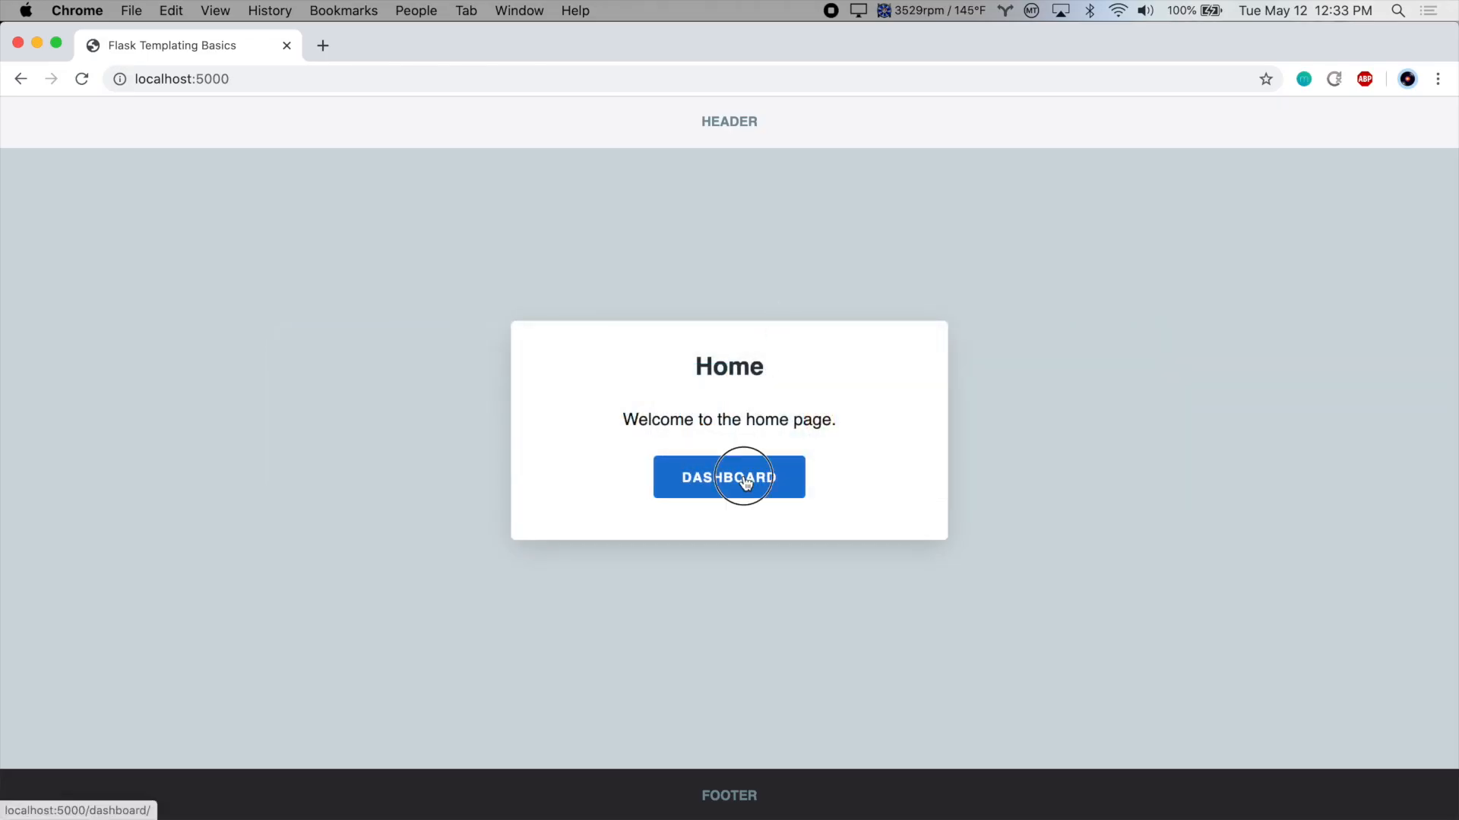
pyautogui.click(728, 477)
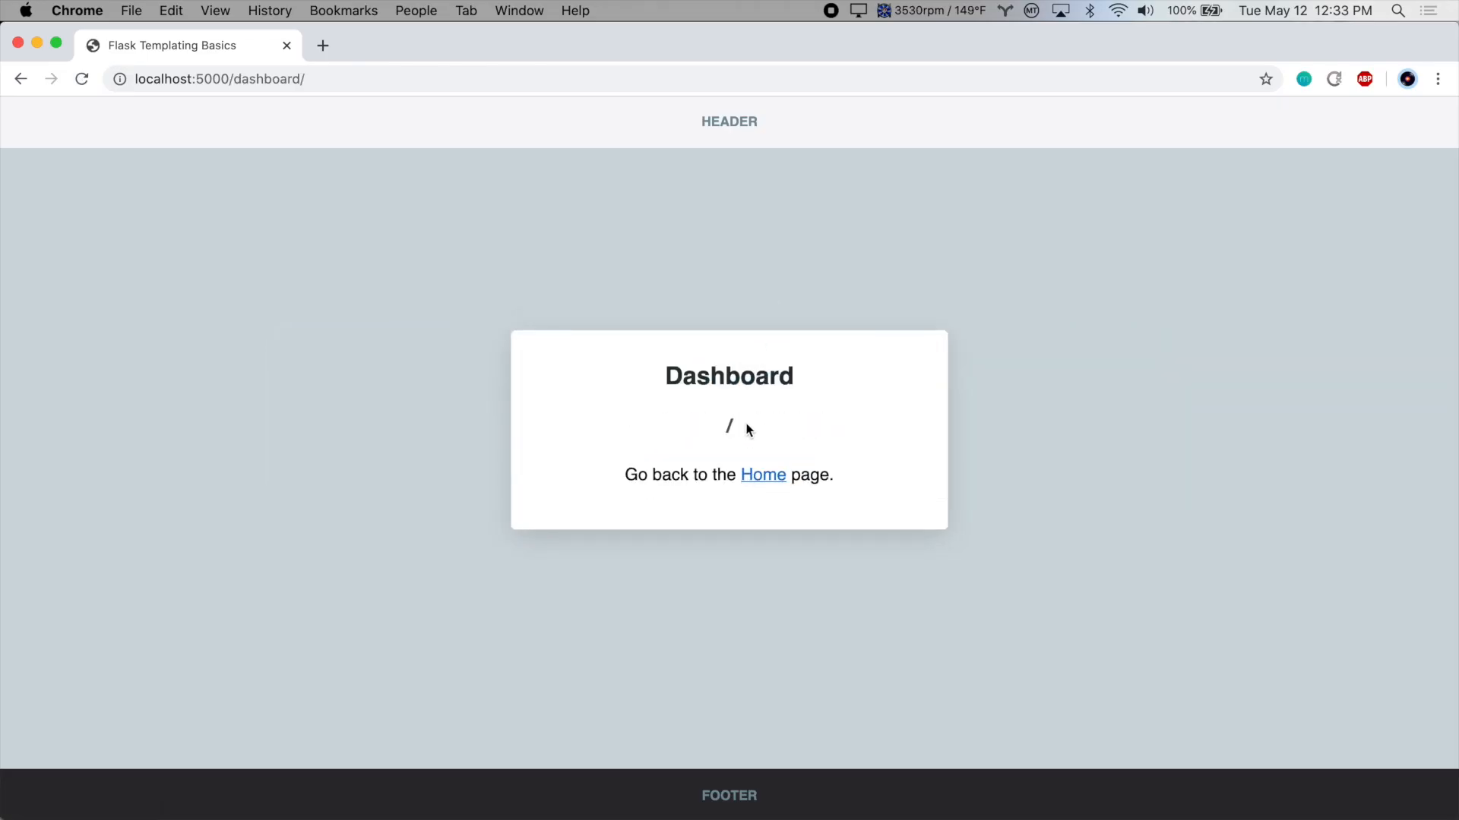
pyautogui.moveTo(751, 447)
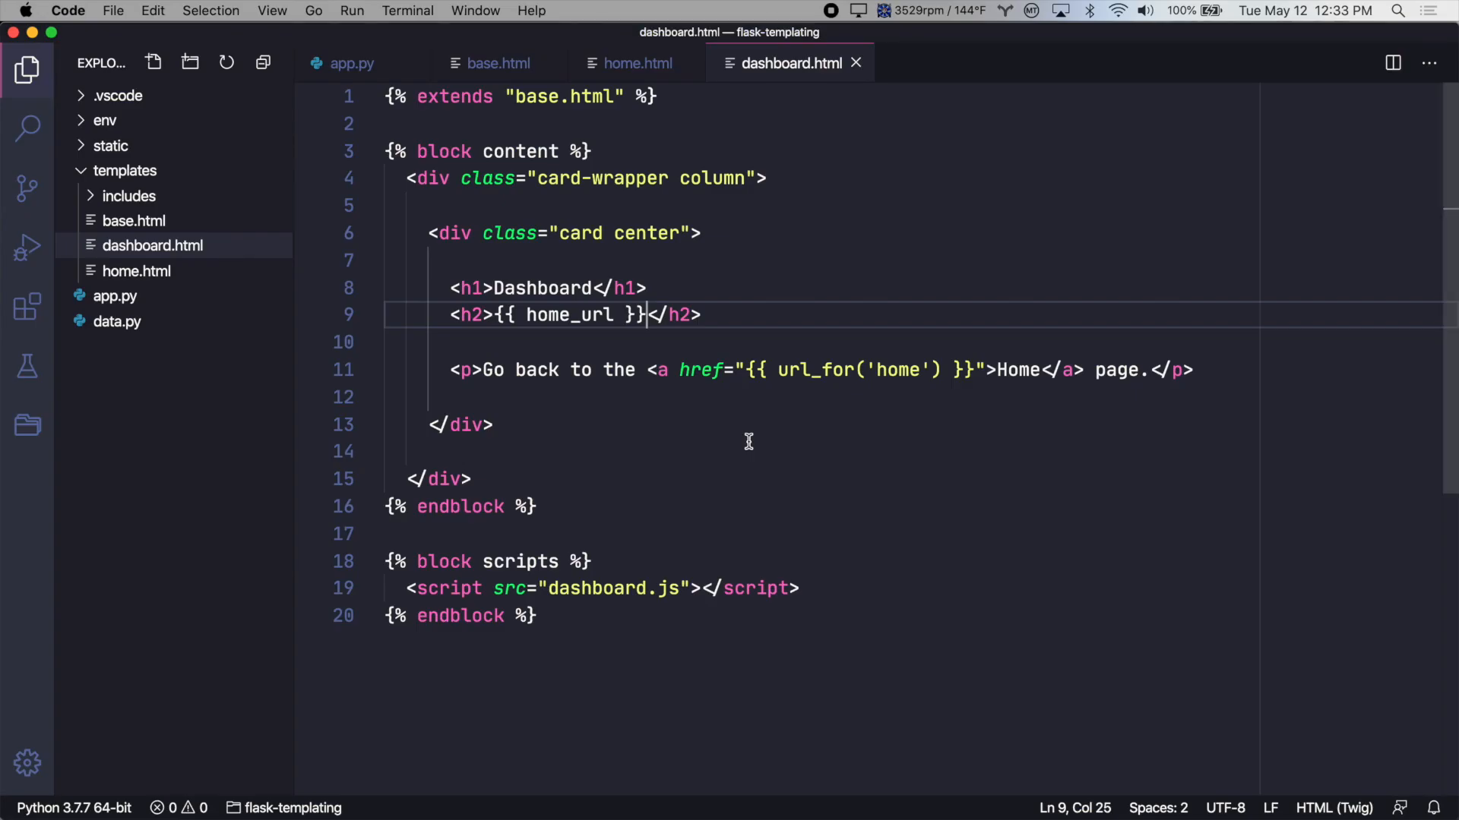
# Step: Return to app.py showing the dashboard route passing home_url
pyautogui.click(351, 62)
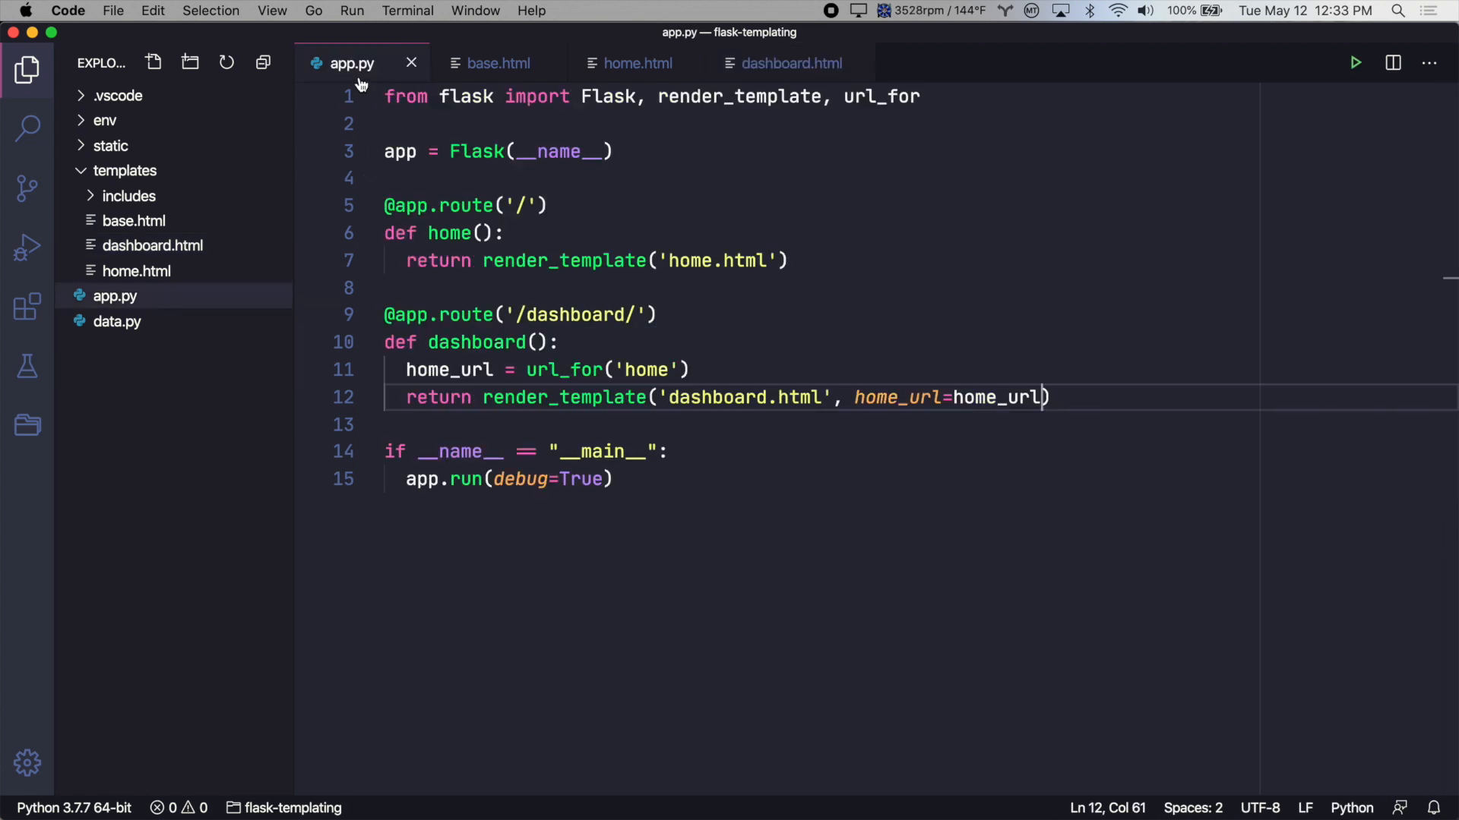
pyautogui.moveTo(893, 326)
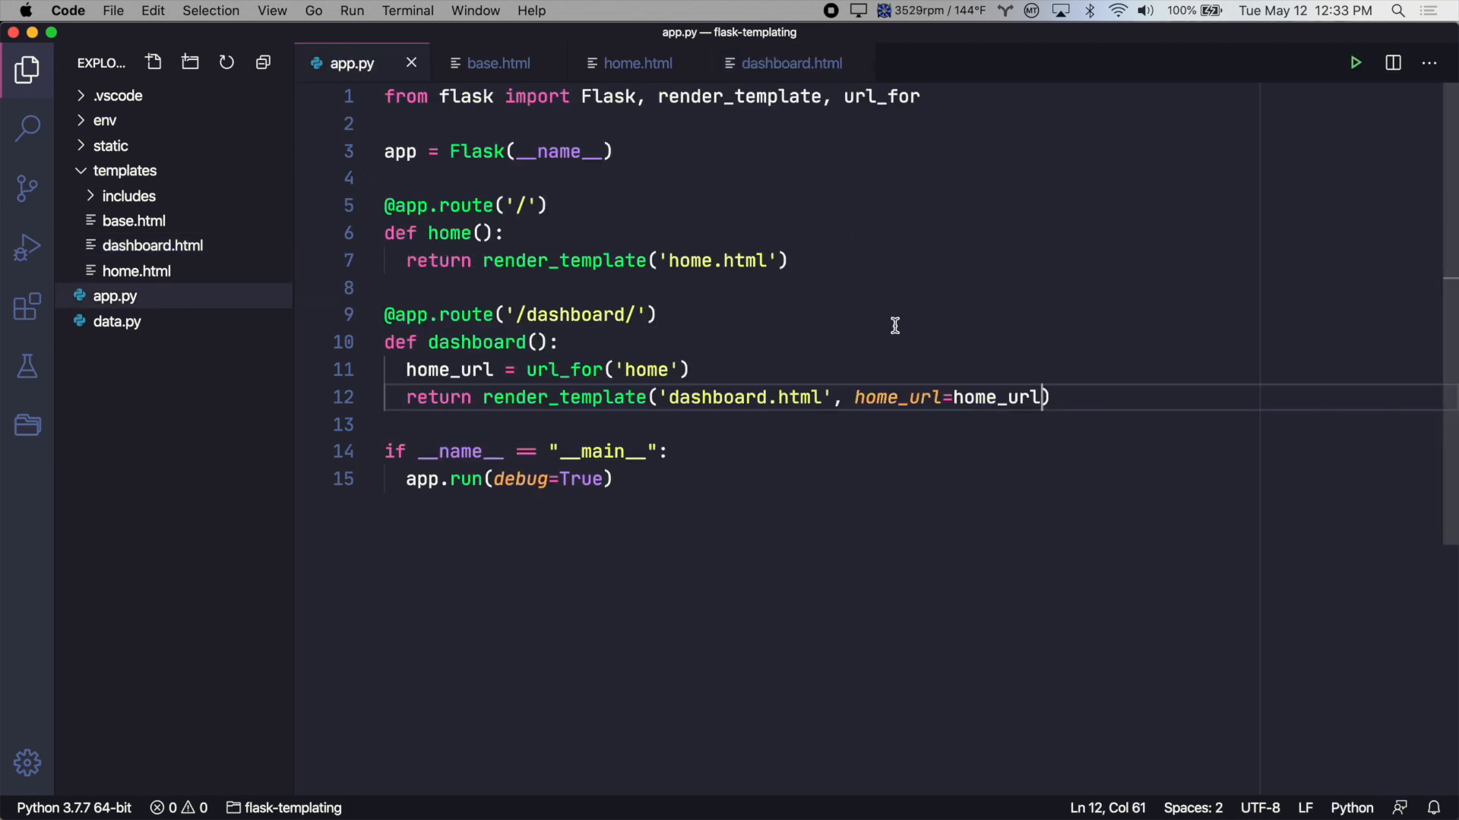